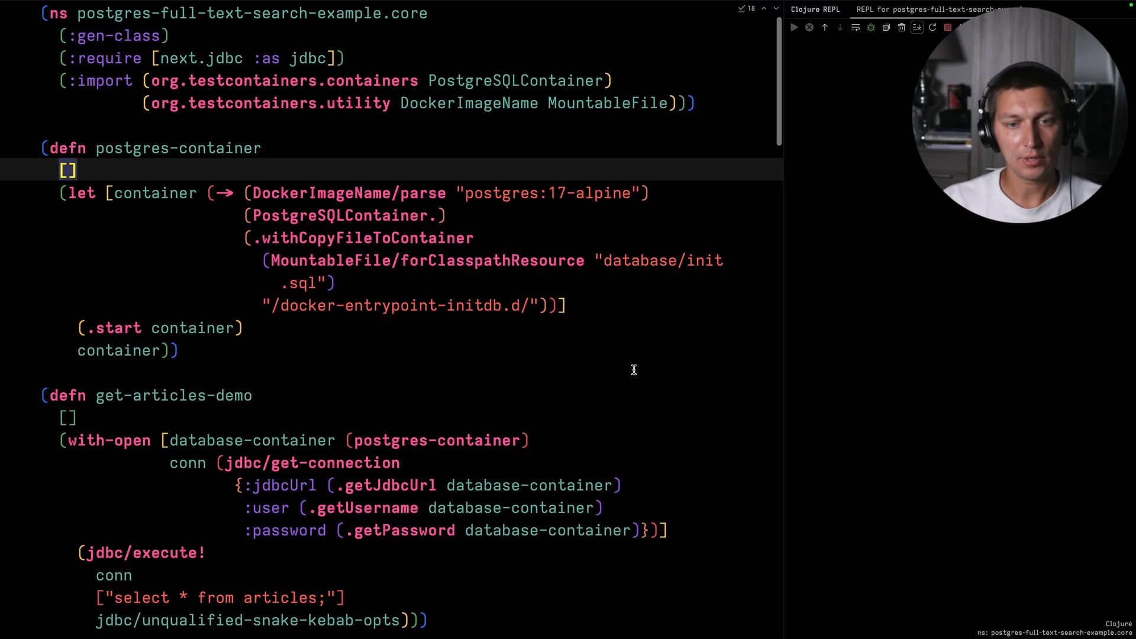
pyautogui.moveTo(496, 362)
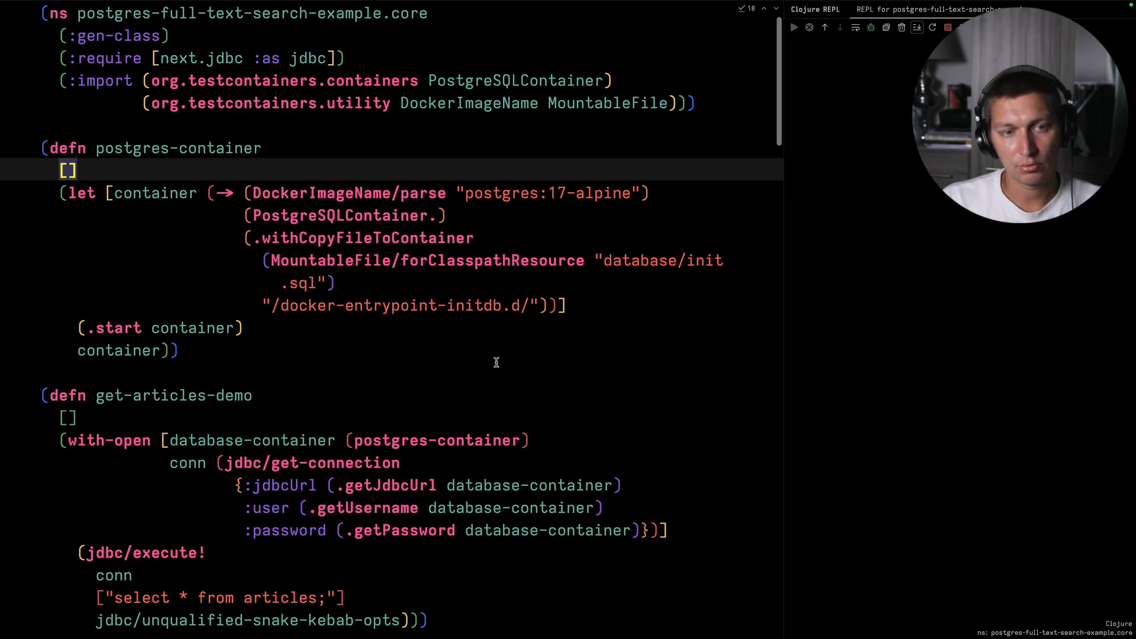
pyautogui.moveTo(490, 334)
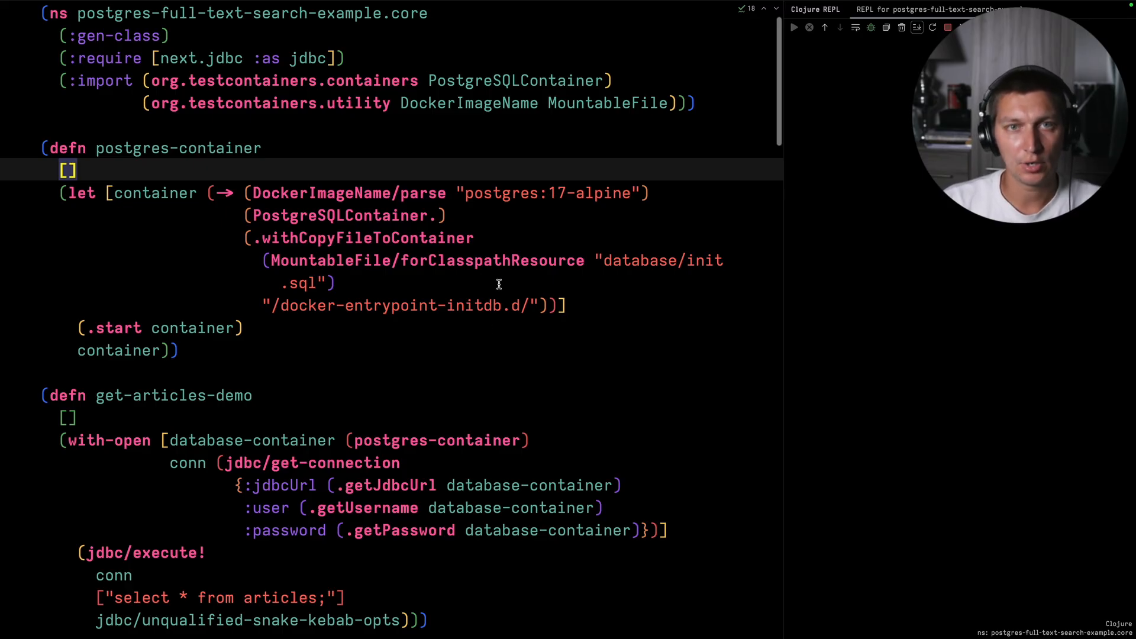
pyautogui.moveTo(485, 335)
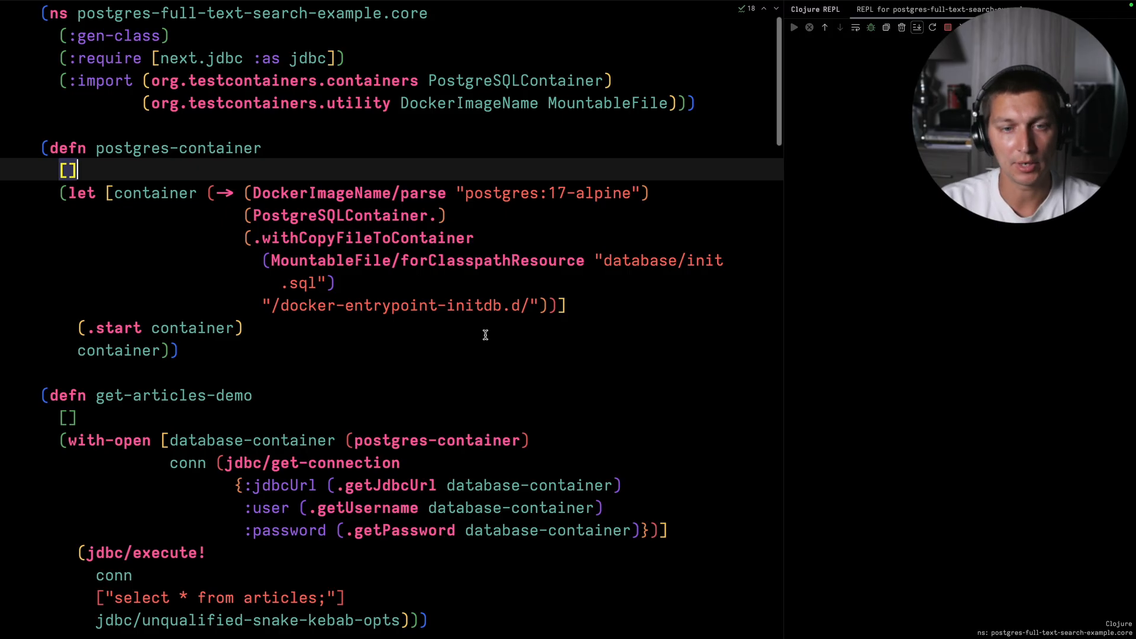
pyautogui.moveTo(362, 208)
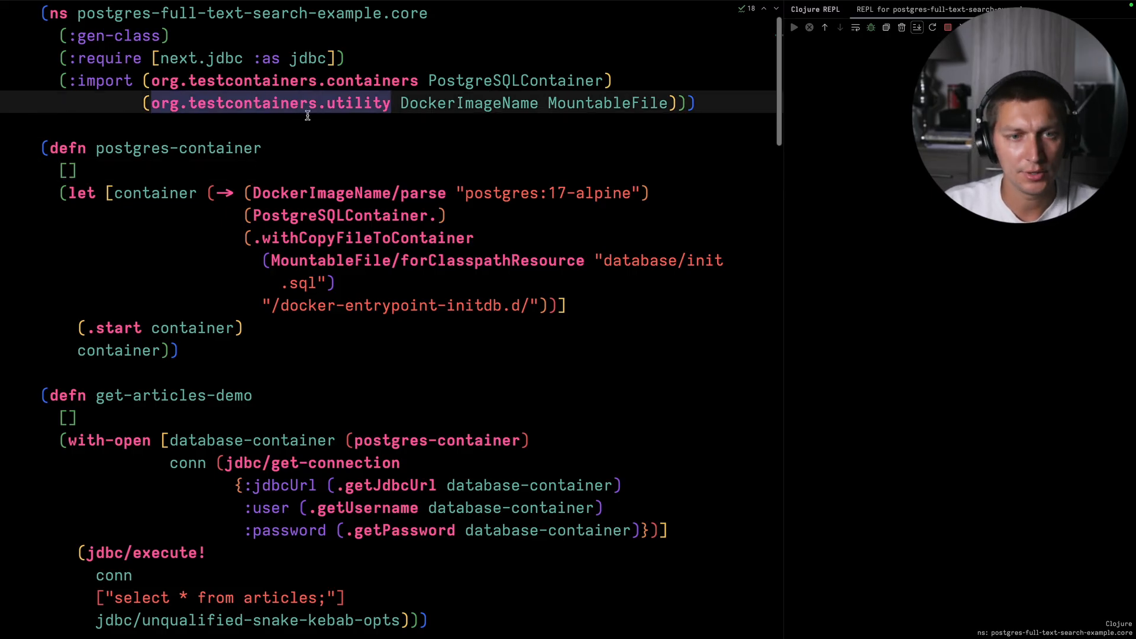
# Locate and bring up the init.sql database script via Search Everywhere.
pyautogui.click(290, 124)
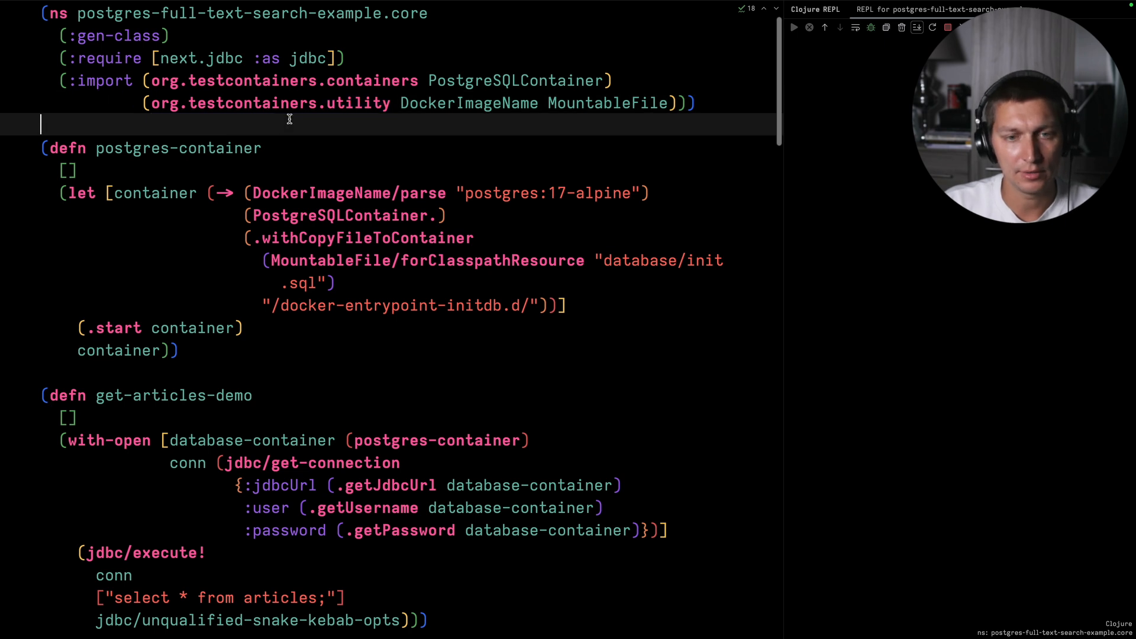
pyautogui.click(616, 192)
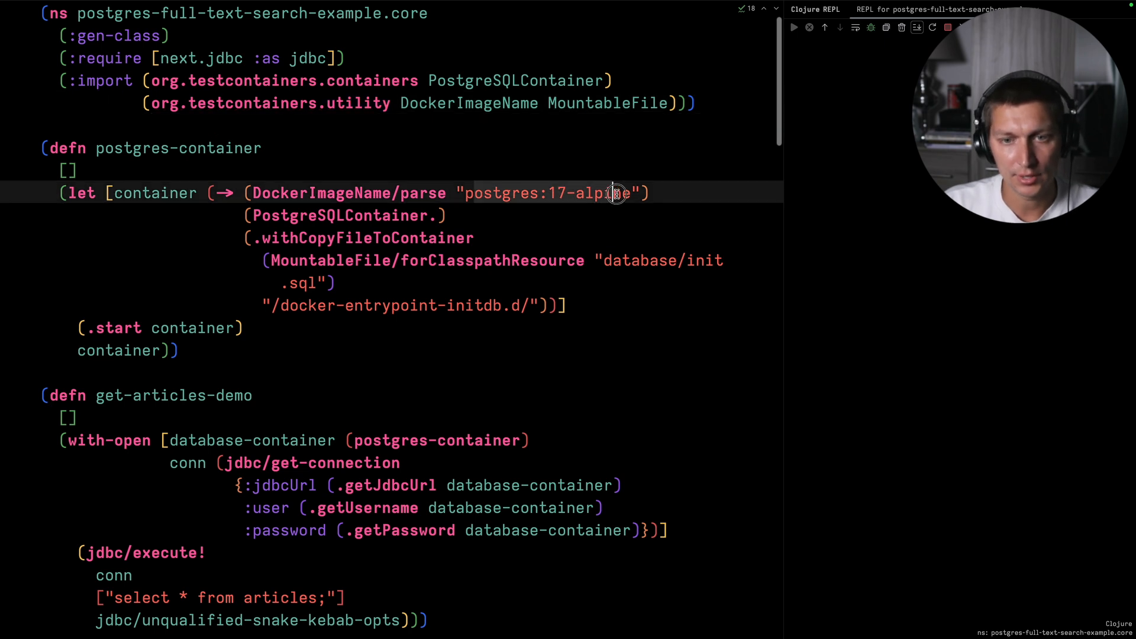
pyautogui.click(612, 193)
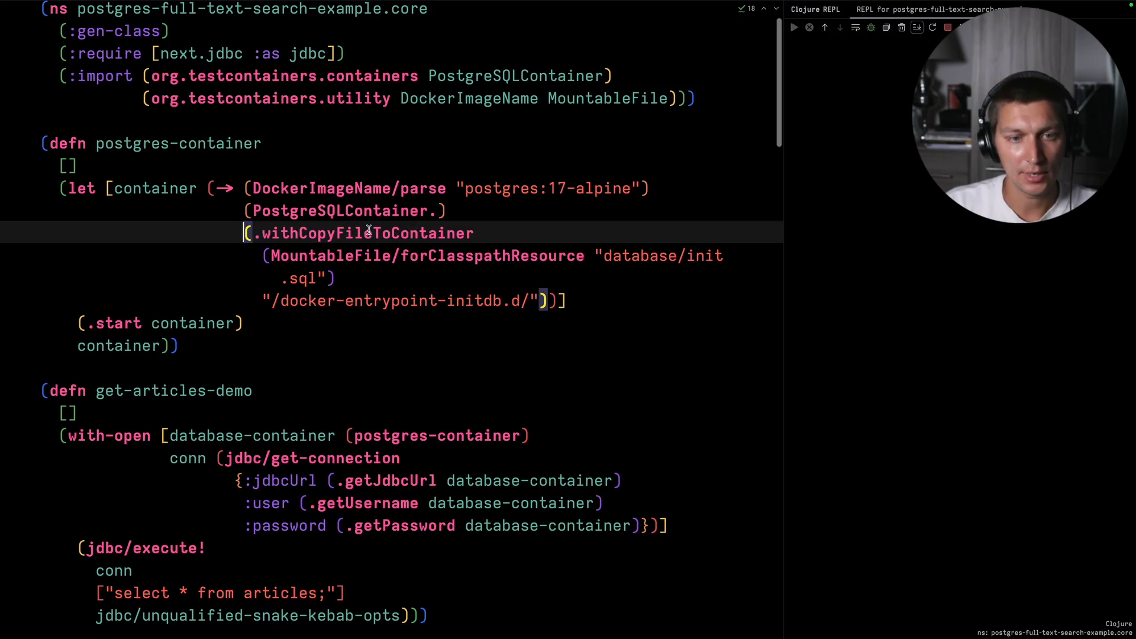
pyautogui.moveTo(354, 244)
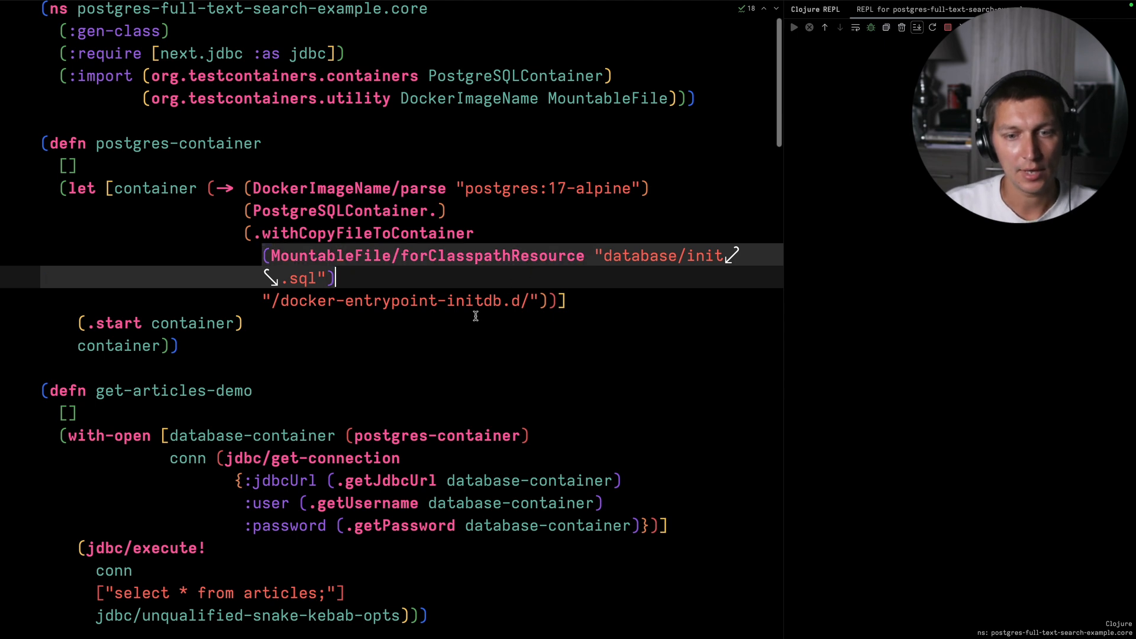
pyautogui.click(395, 300)
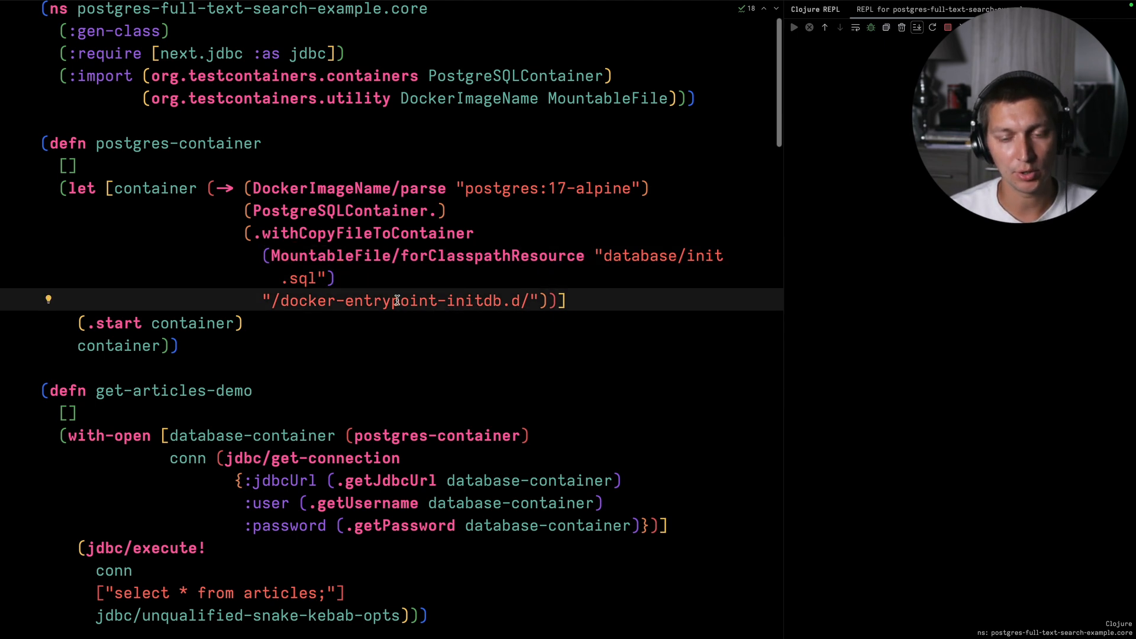
pyautogui.moveTo(367, 270)
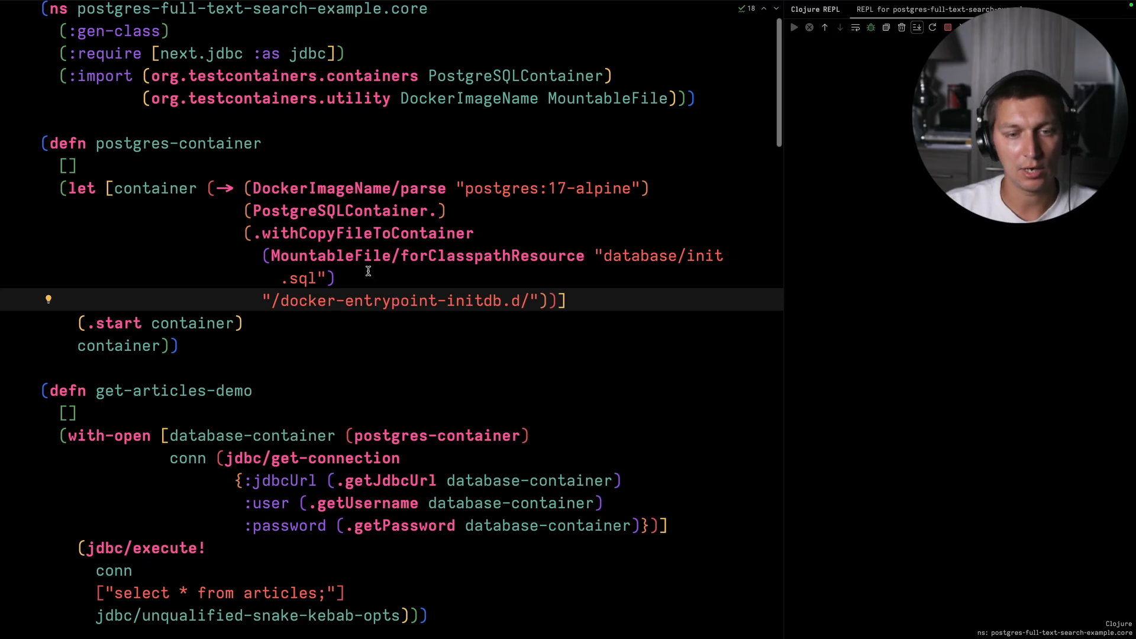
pyautogui.moveTo(395, 276)
pyautogui.write('init')
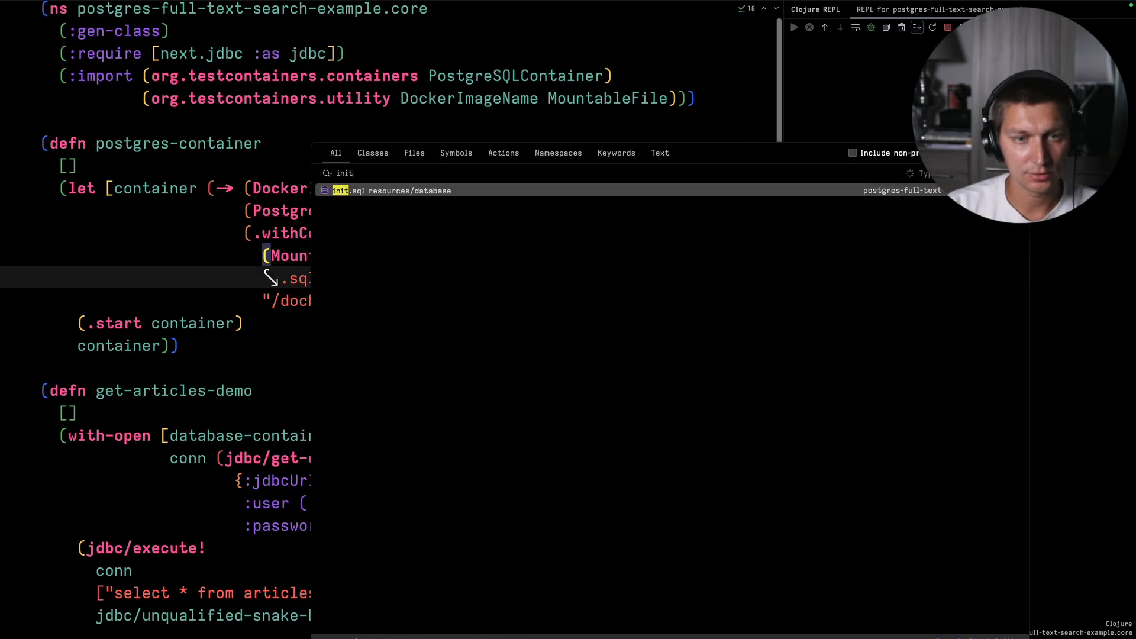
pyautogui.click(392, 190)
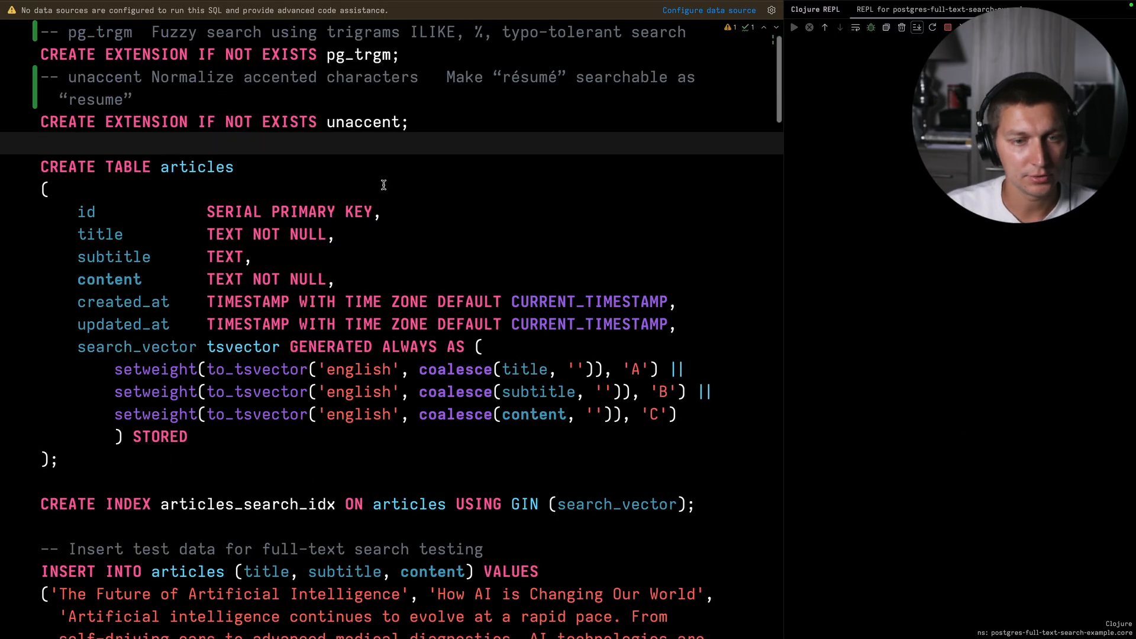
pyautogui.moveTo(174, 209)
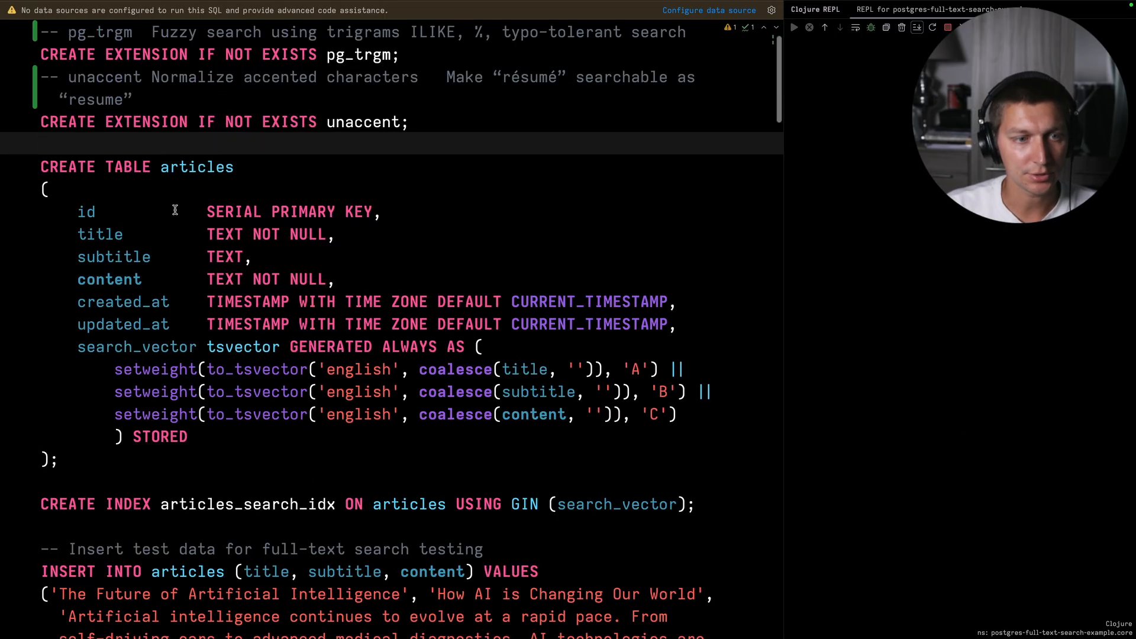
# Review the articles table, highlighting the content and updated_at columns, then scroll through the index and inserts.
pyautogui.click(192, 436)
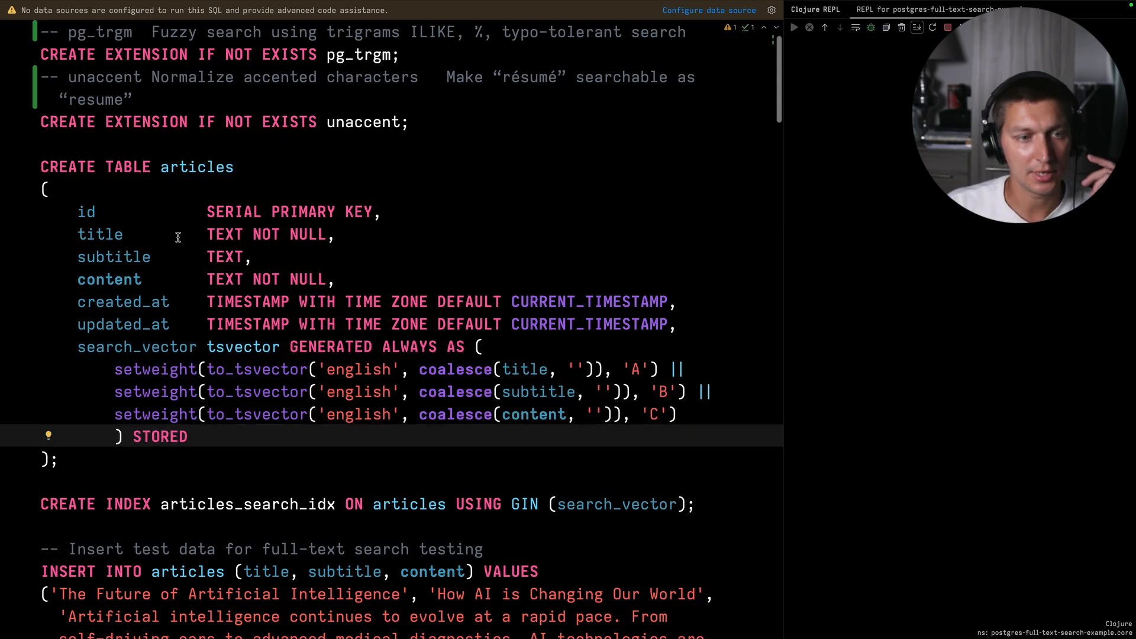
pyautogui.doubleClick(196, 166)
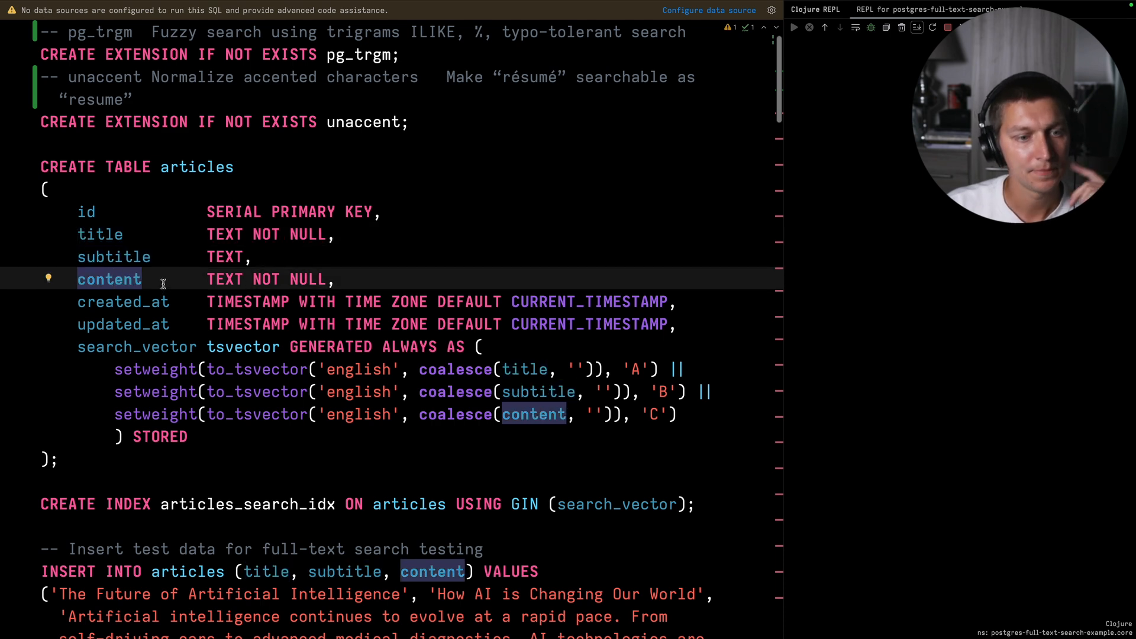
pyautogui.click(133, 324)
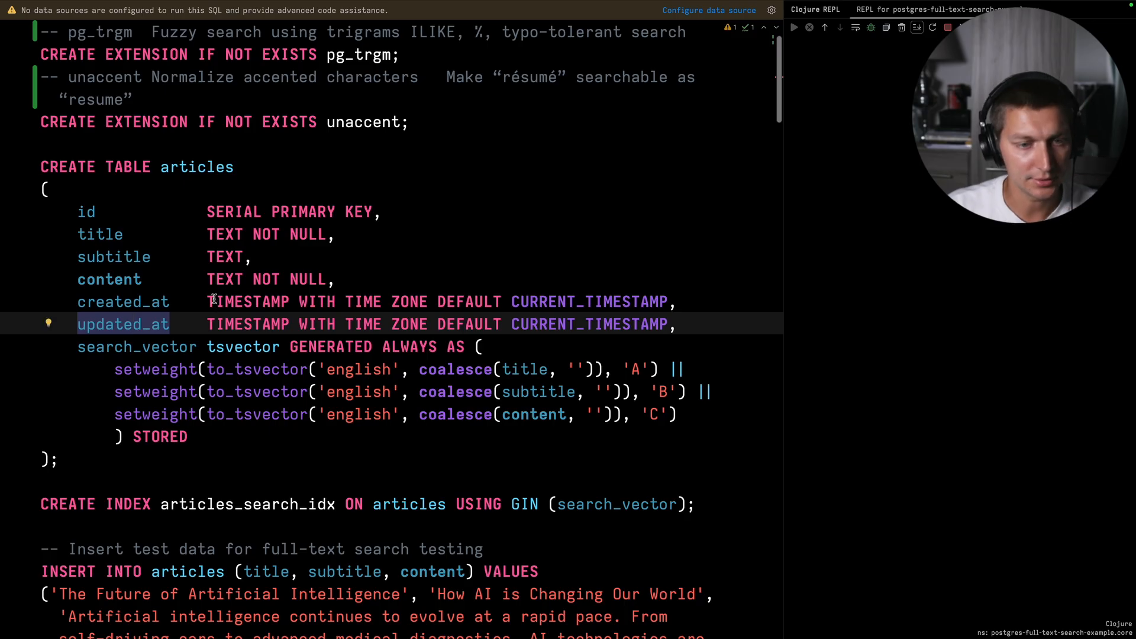
pyautogui.moveTo(339, 392)
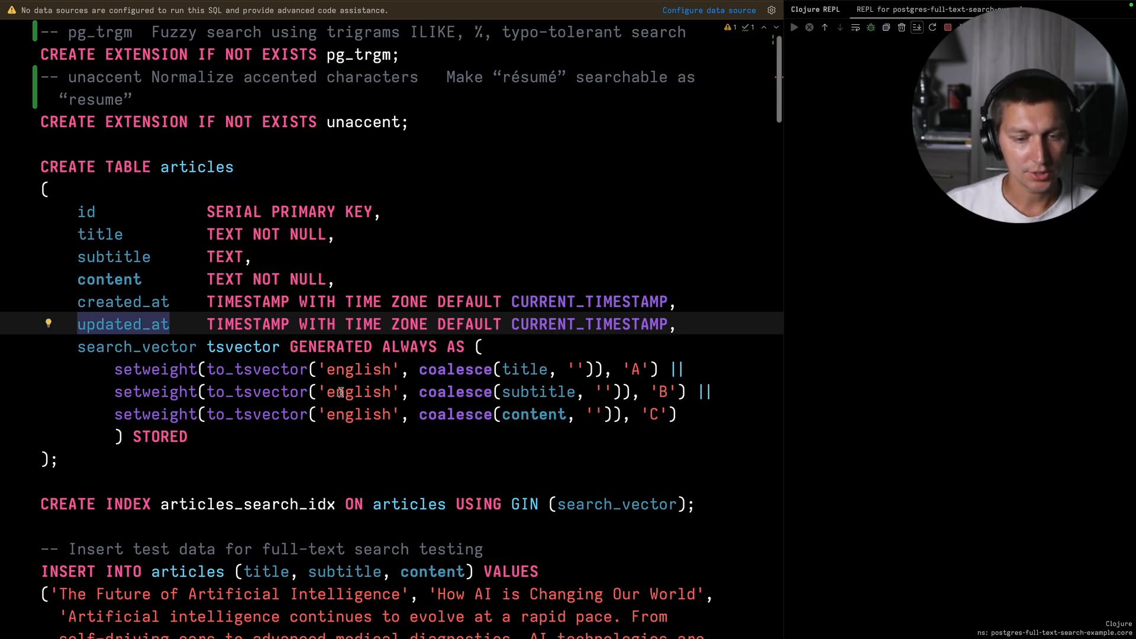
pyautogui.scroll(-3)
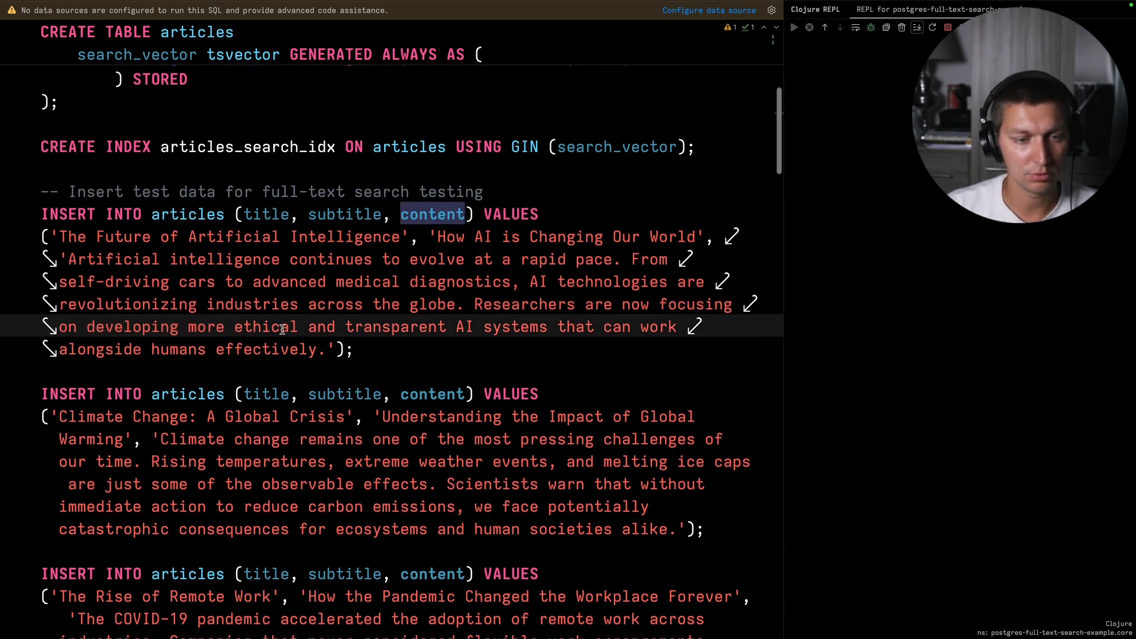
pyautogui.scroll(3)
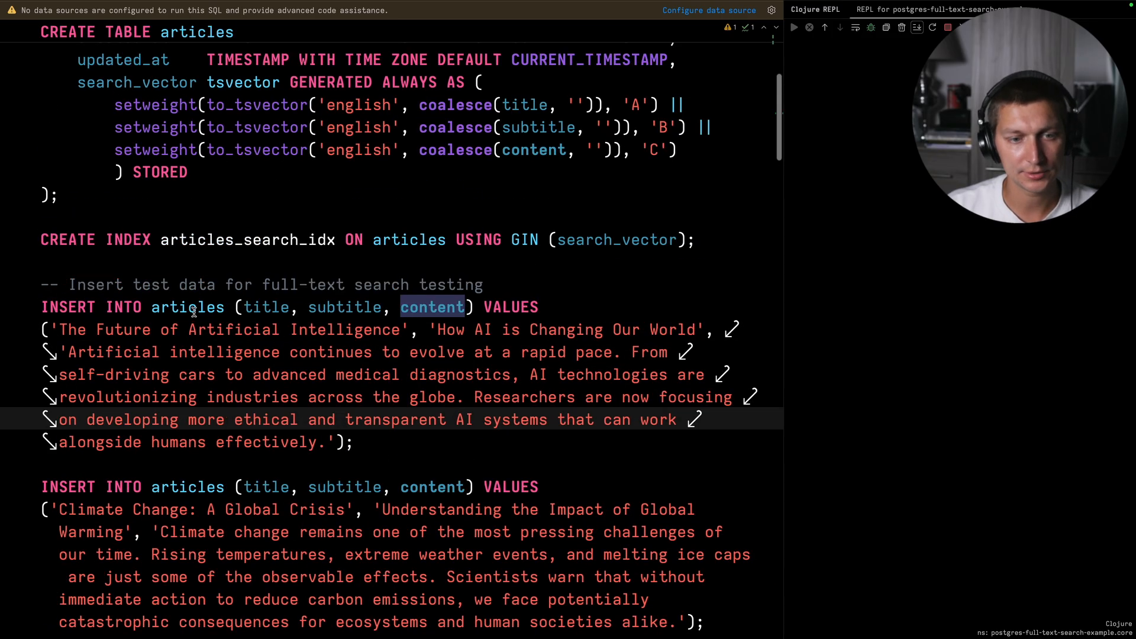
pyautogui.scroll(3)
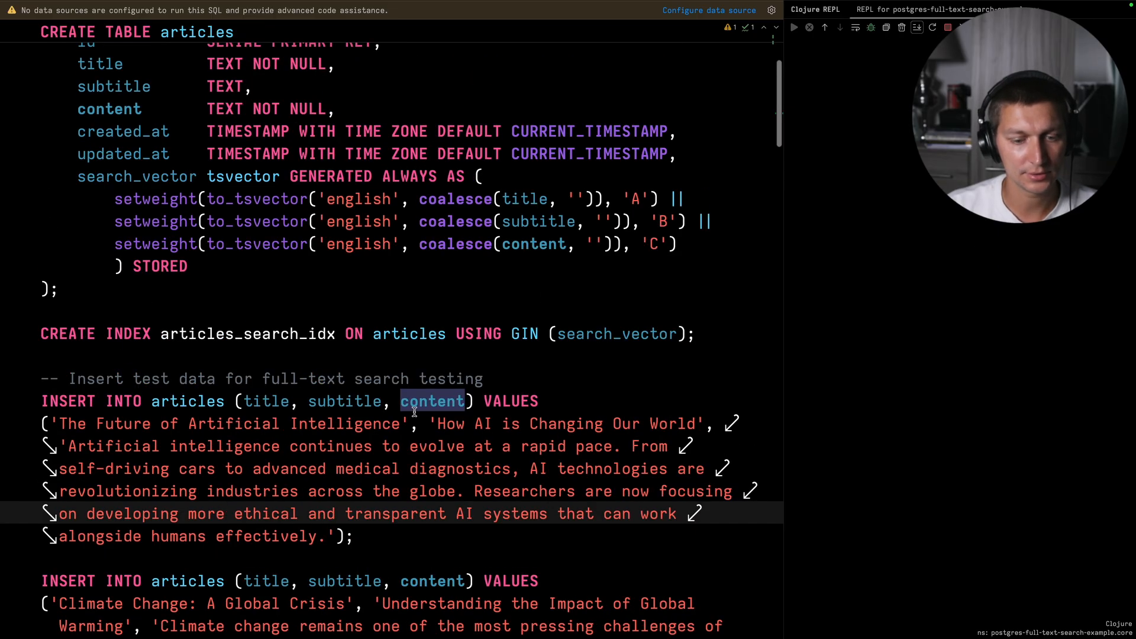
pyautogui.scroll(3)
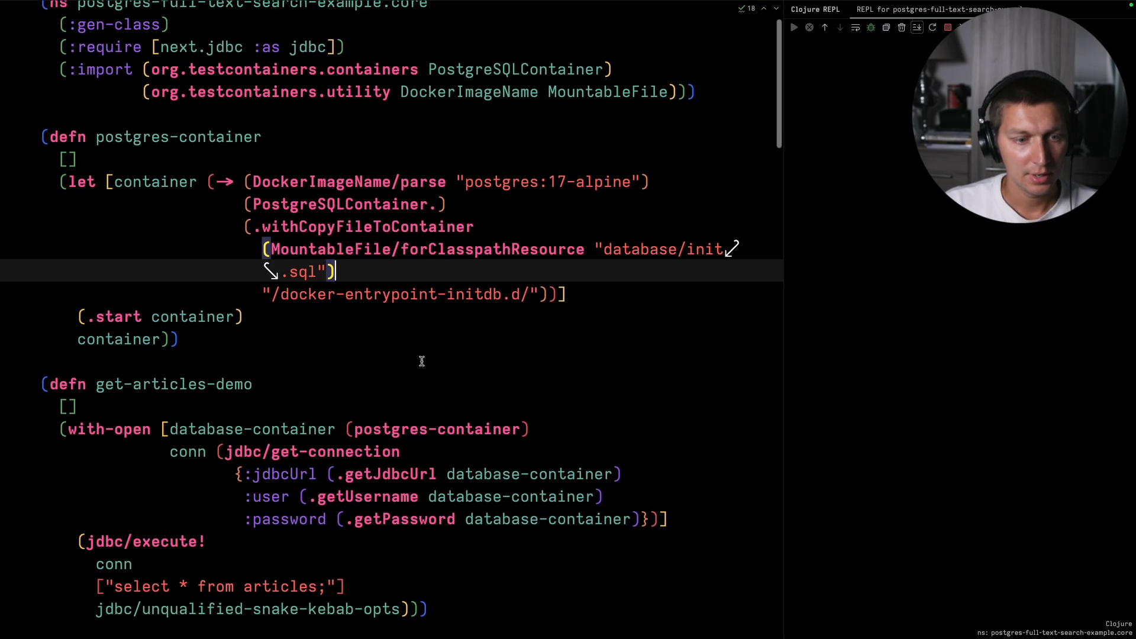
pyautogui.scroll(-3)
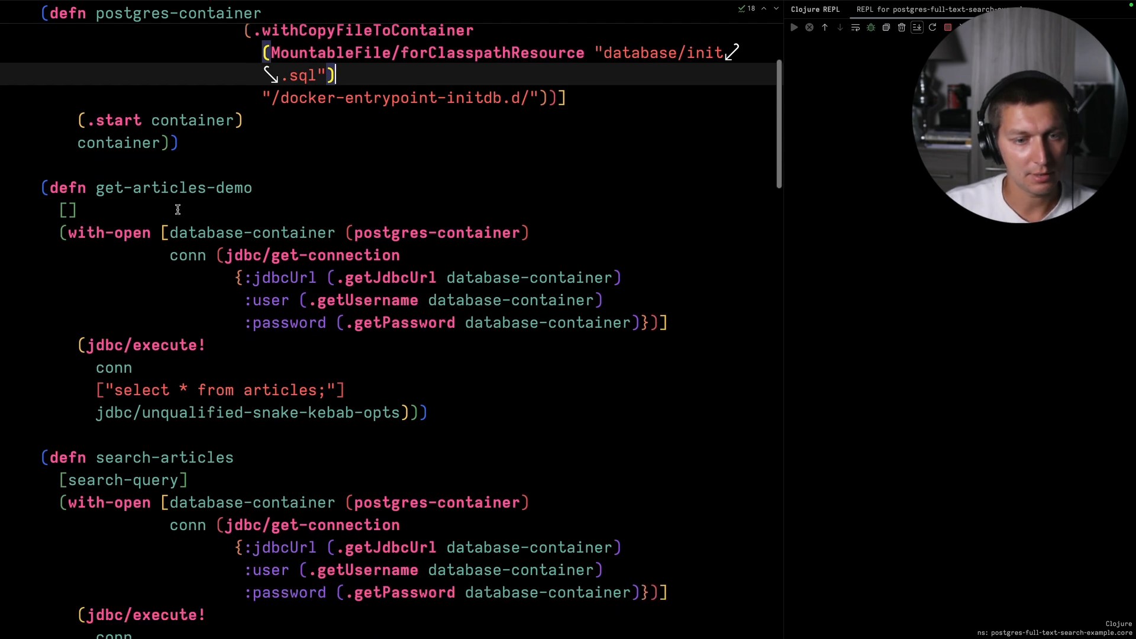
pyautogui.moveTo(299, 223)
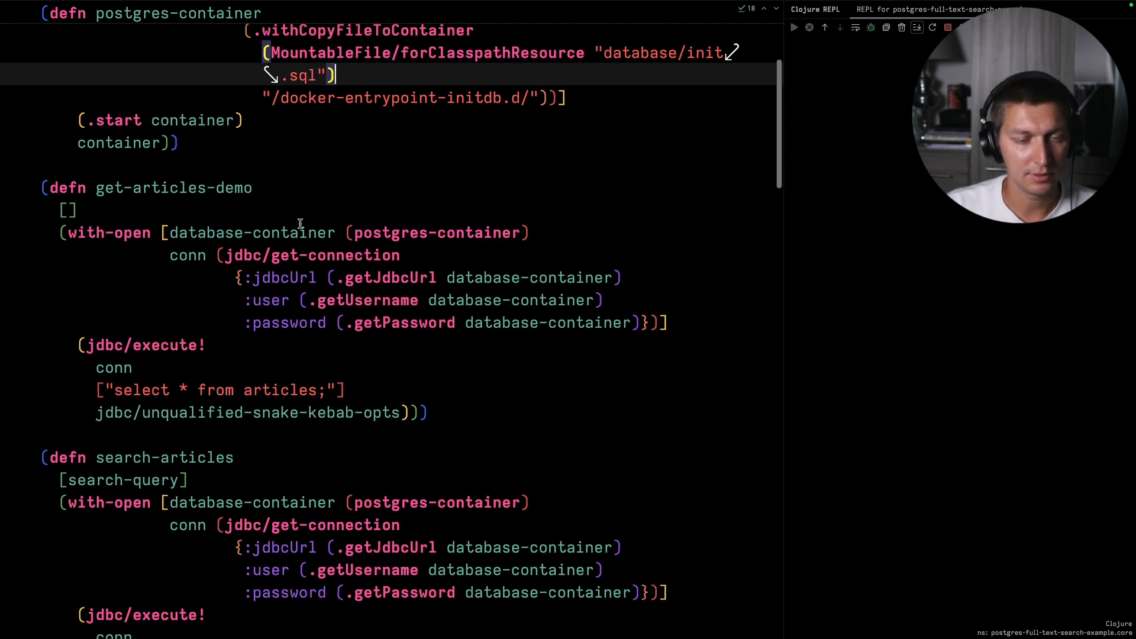
pyautogui.doubleClick(249, 226)
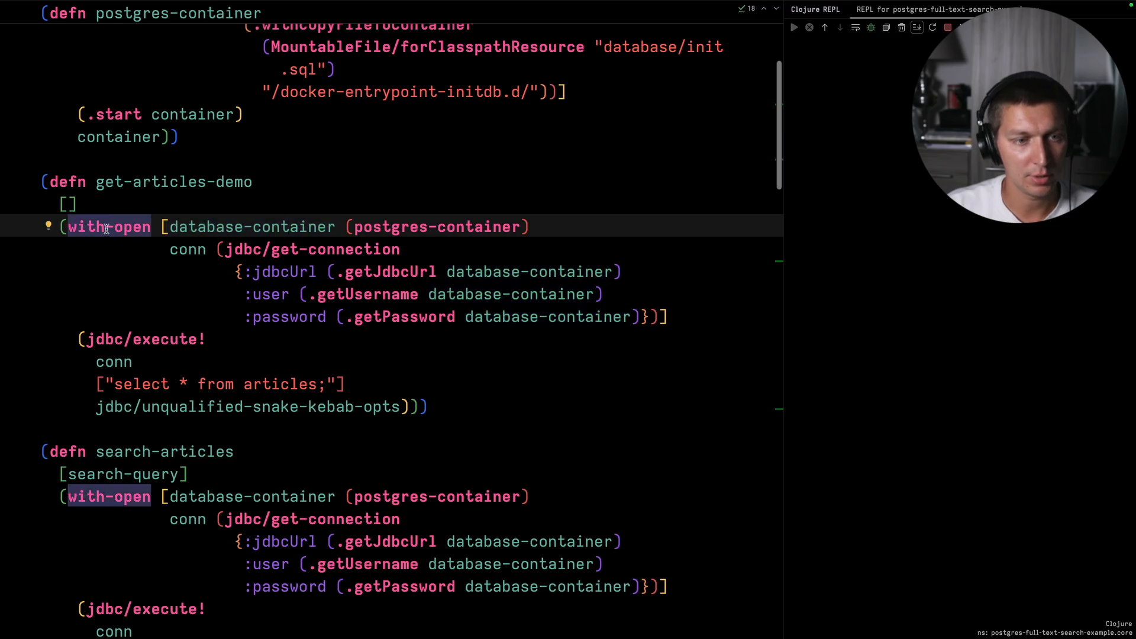
pyautogui.moveTo(140, 231)
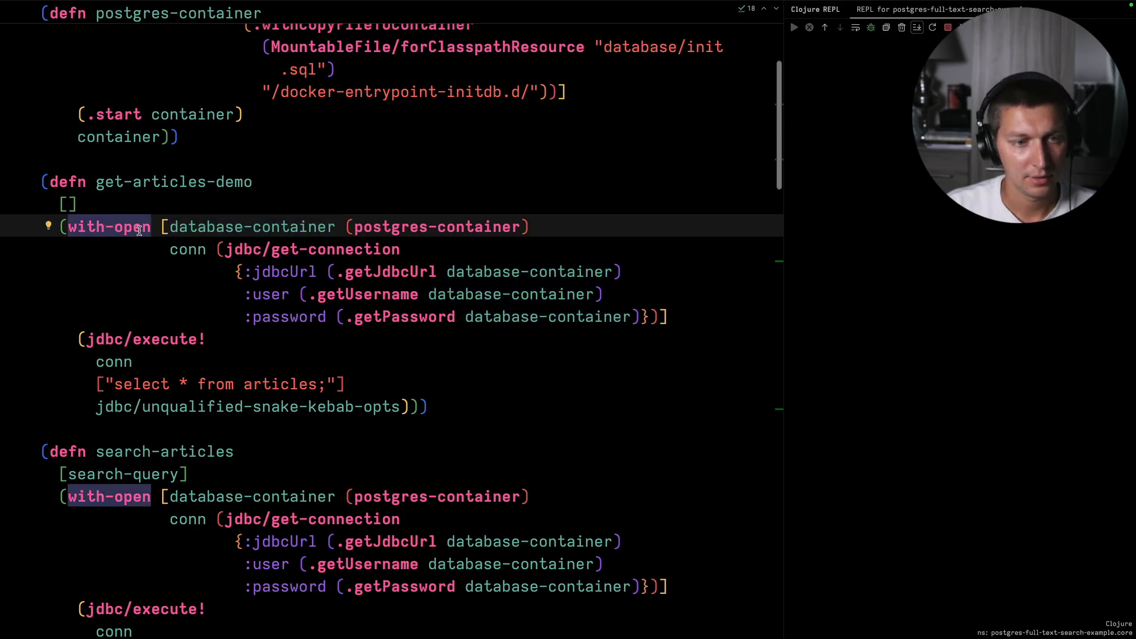
pyautogui.doubleClick(250, 226)
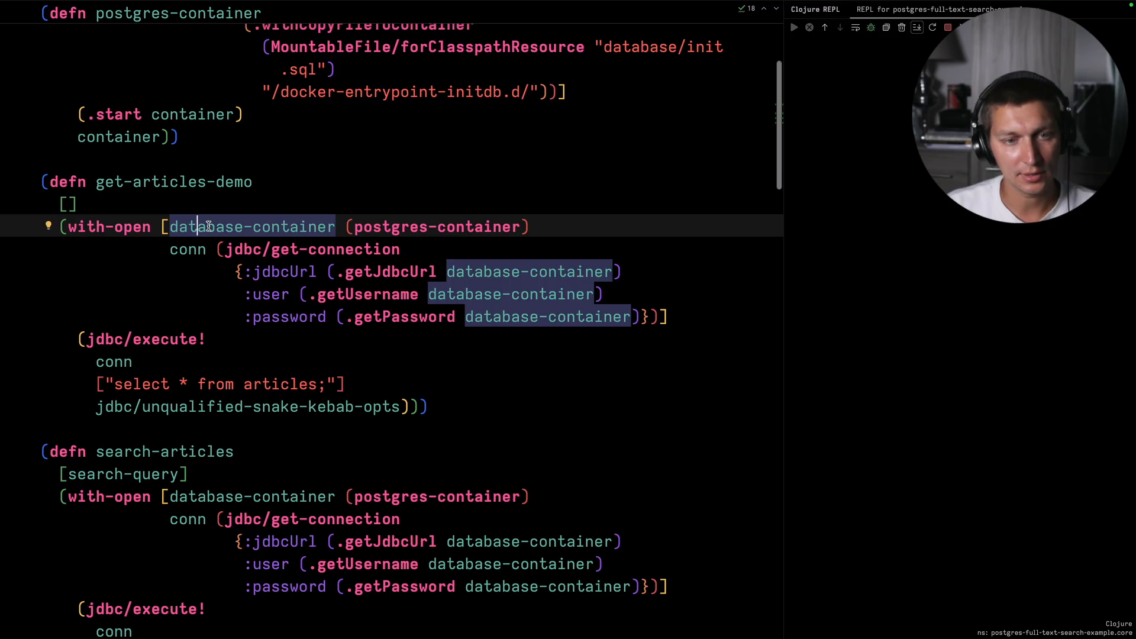
pyautogui.moveTo(272, 227)
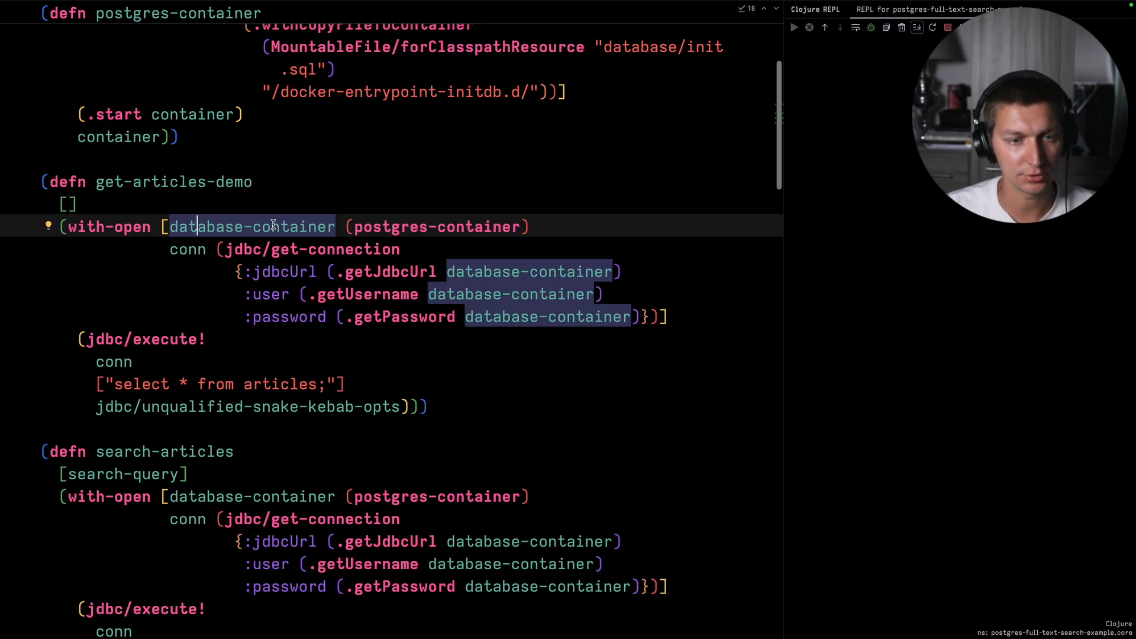
pyautogui.scroll(3)
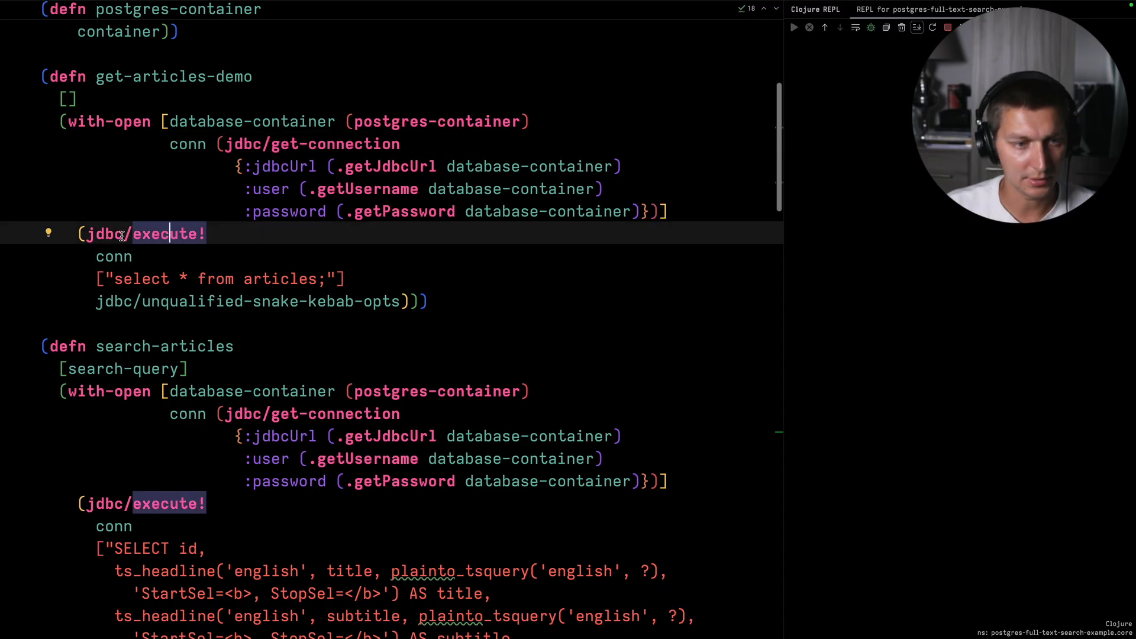
pyautogui.moveTo(125, 255)
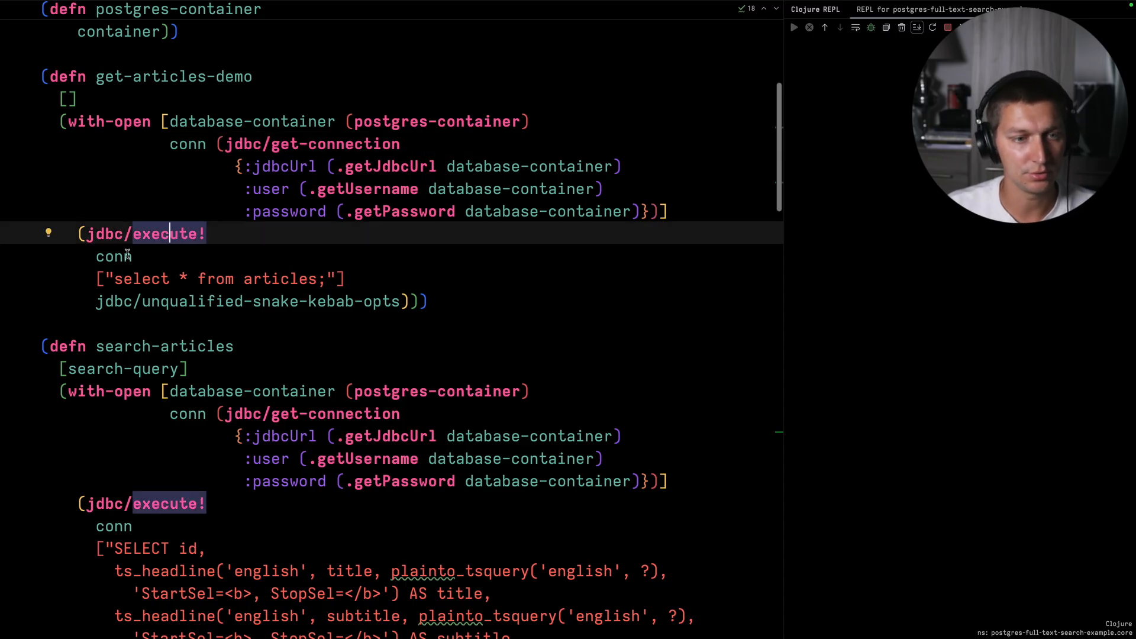
pyautogui.moveTo(192, 247)
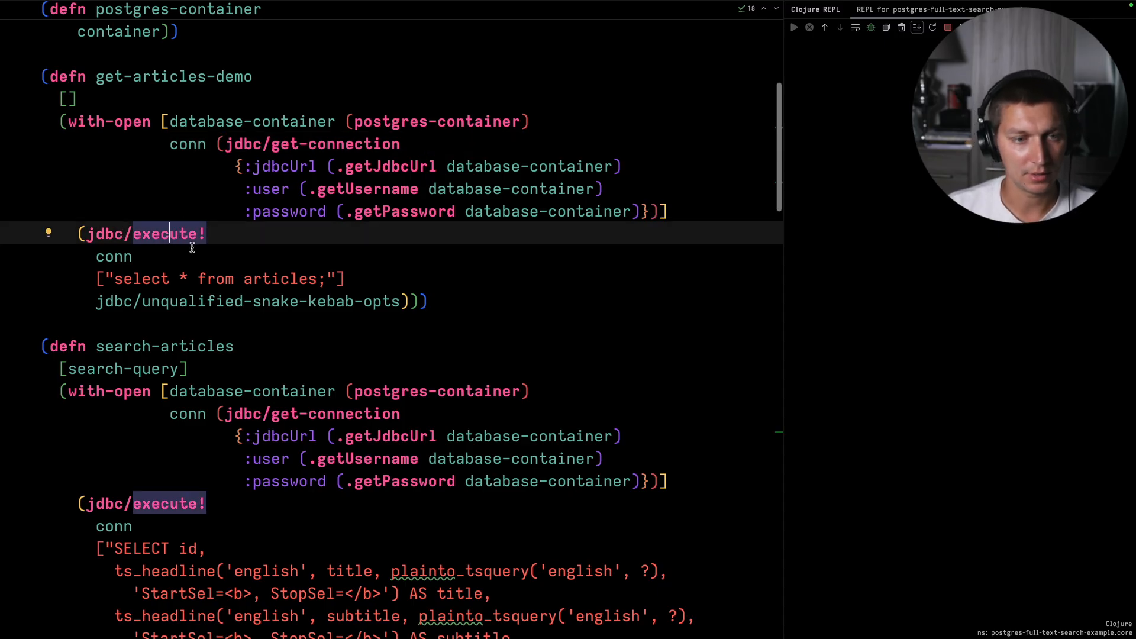
pyautogui.click(309, 278)
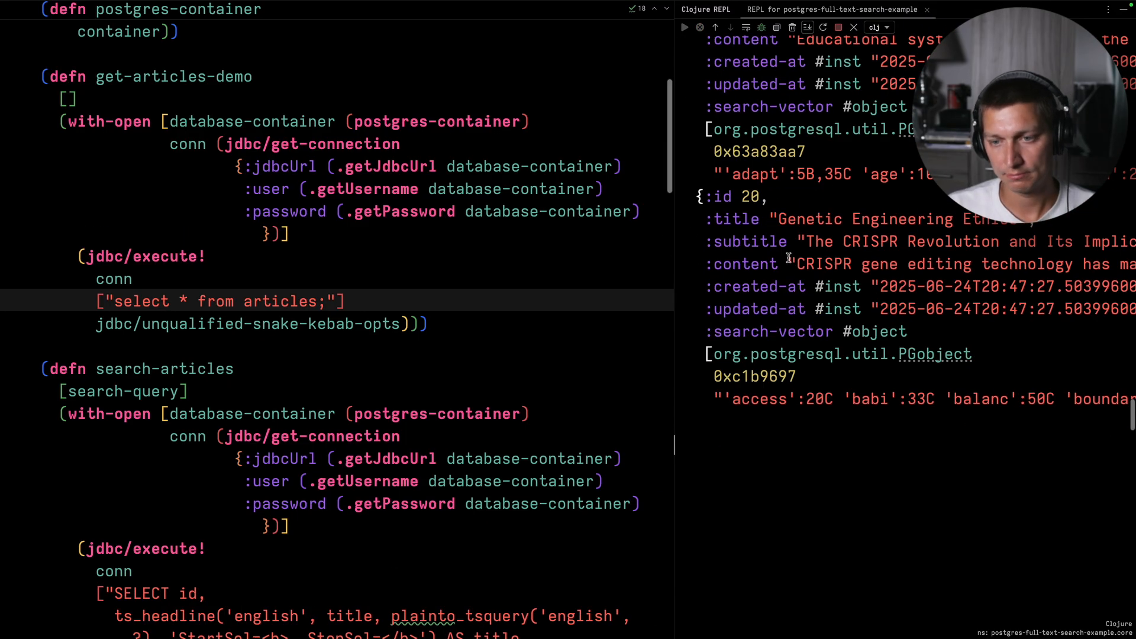
pyautogui.moveTo(730, 219)
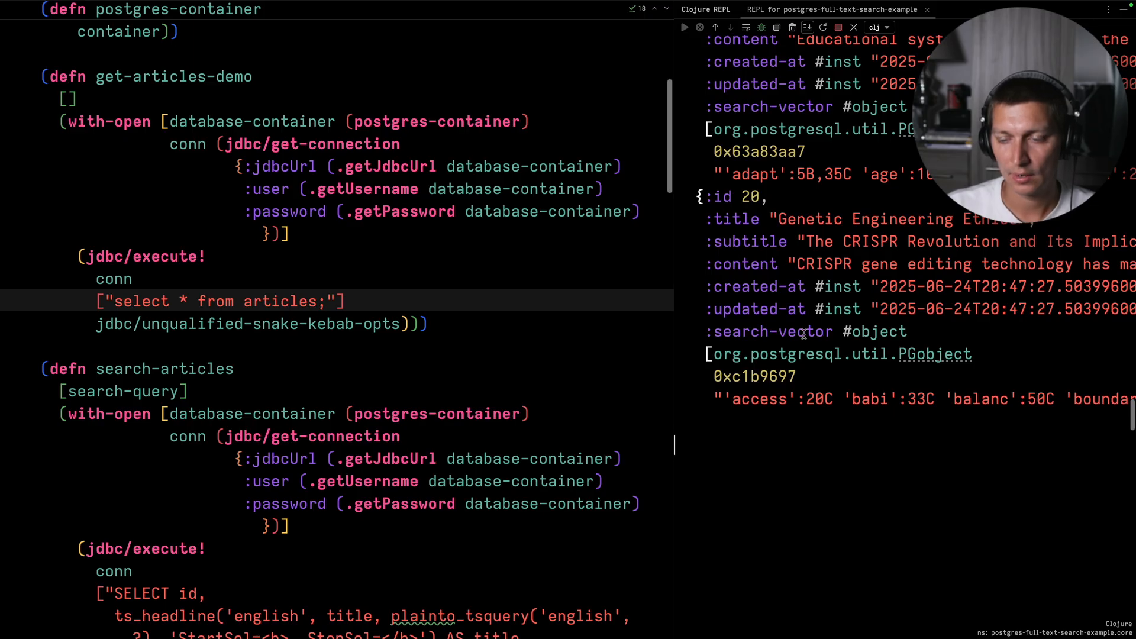
pyautogui.moveTo(693, 240)
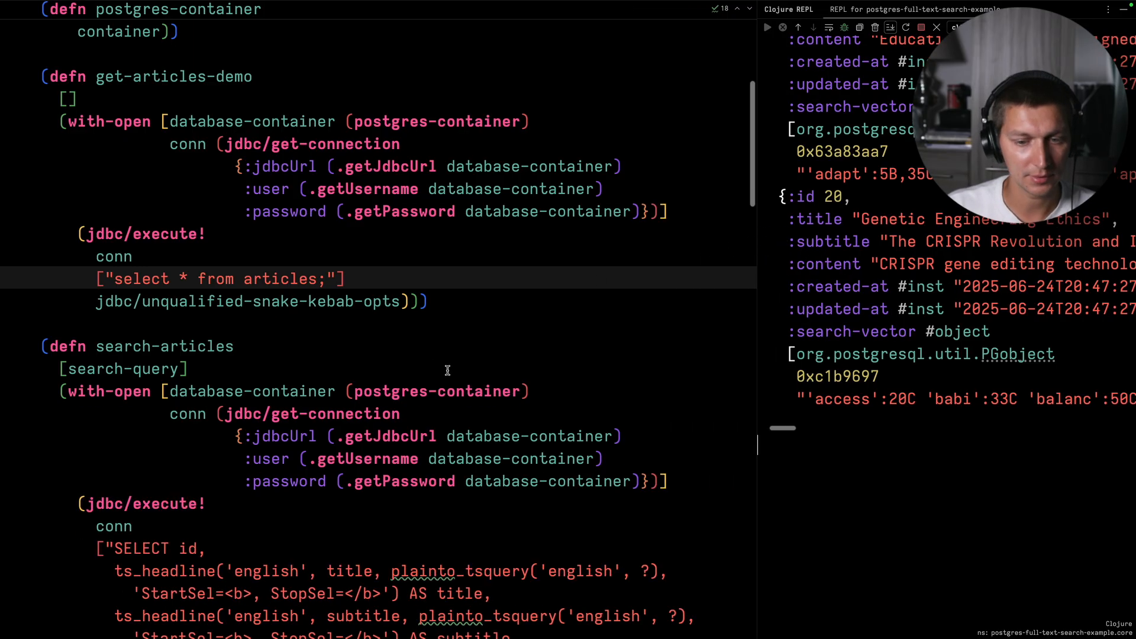
# Scroll down to the search-articles function with its ts_headline, ts_rank and plainto_tsquery query.
pyautogui.scroll(-3)
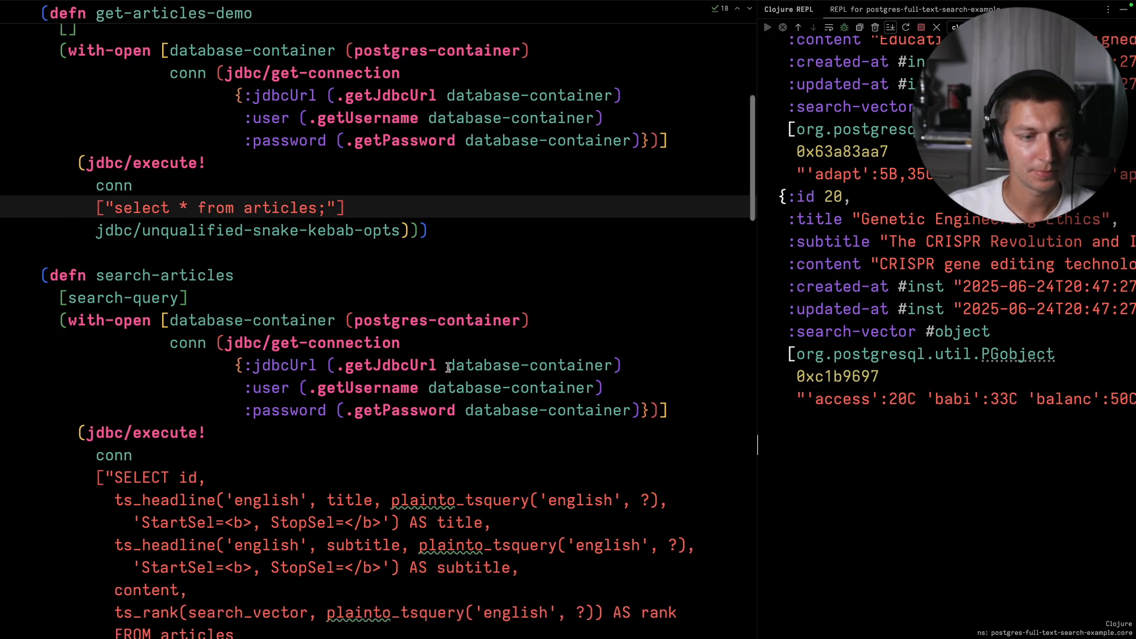
pyautogui.scroll(-3)
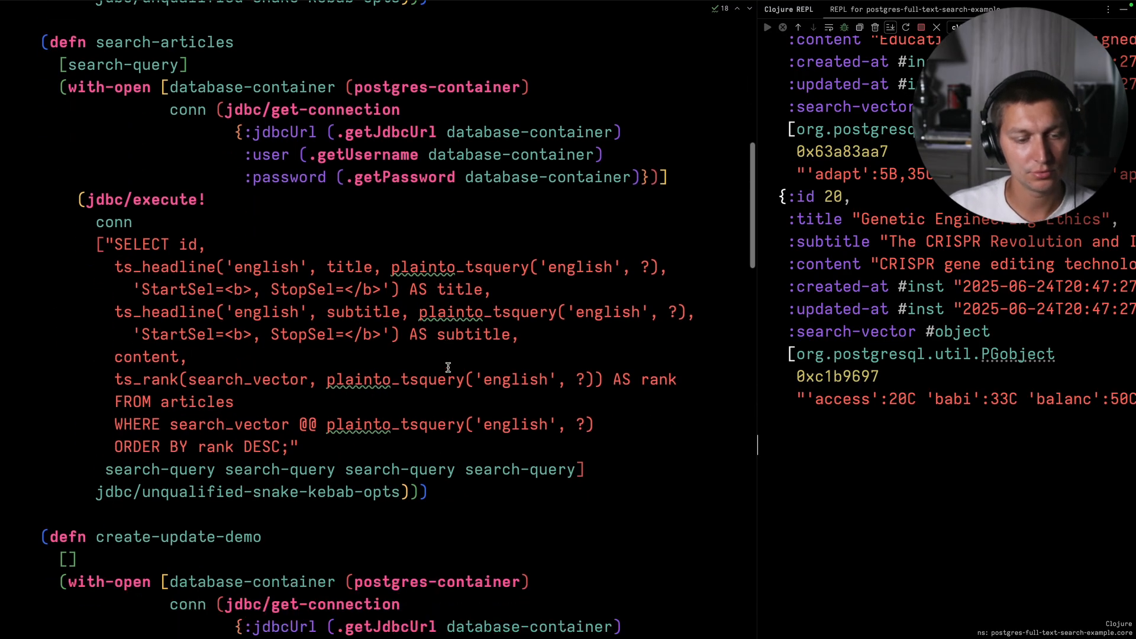
pyautogui.scroll(-3)
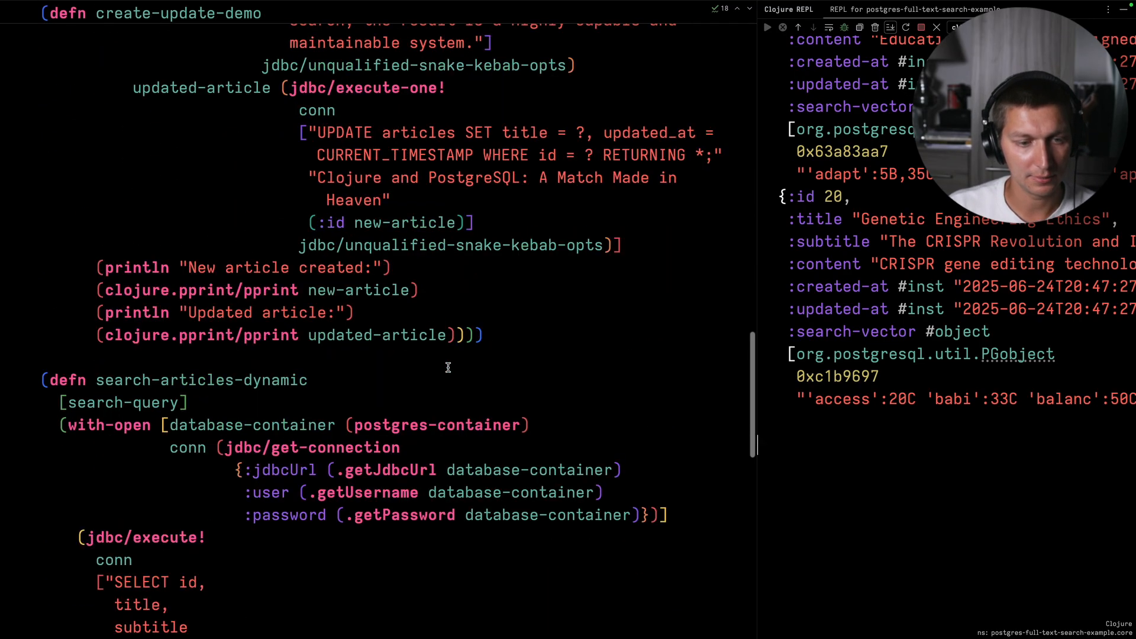
pyautogui.scroll(-3)
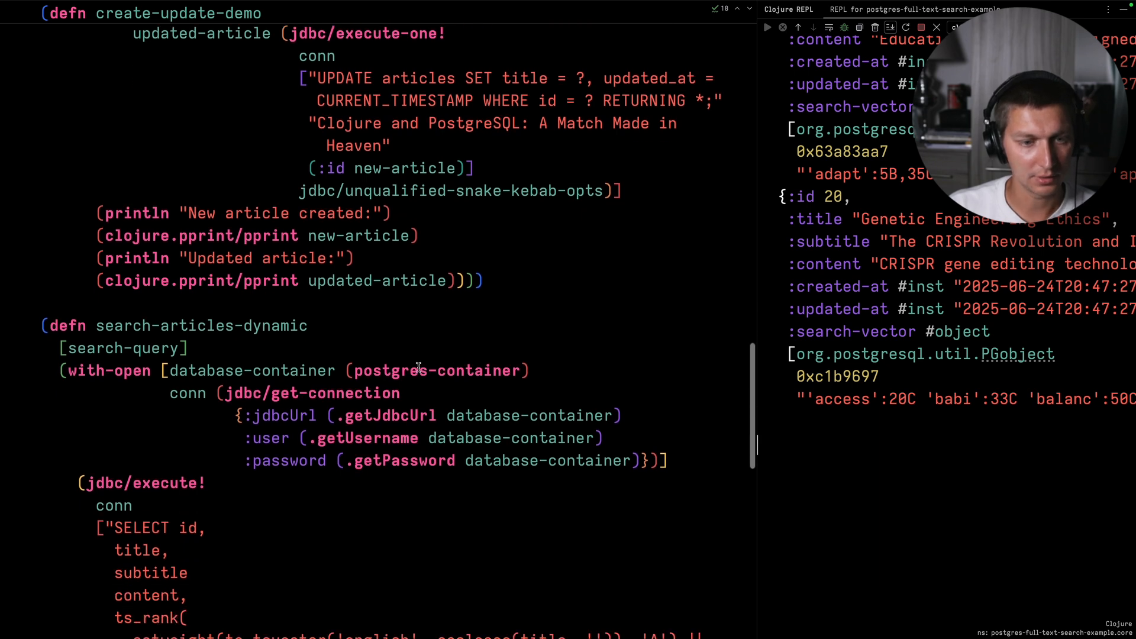
pyautogui.scroll(-3)
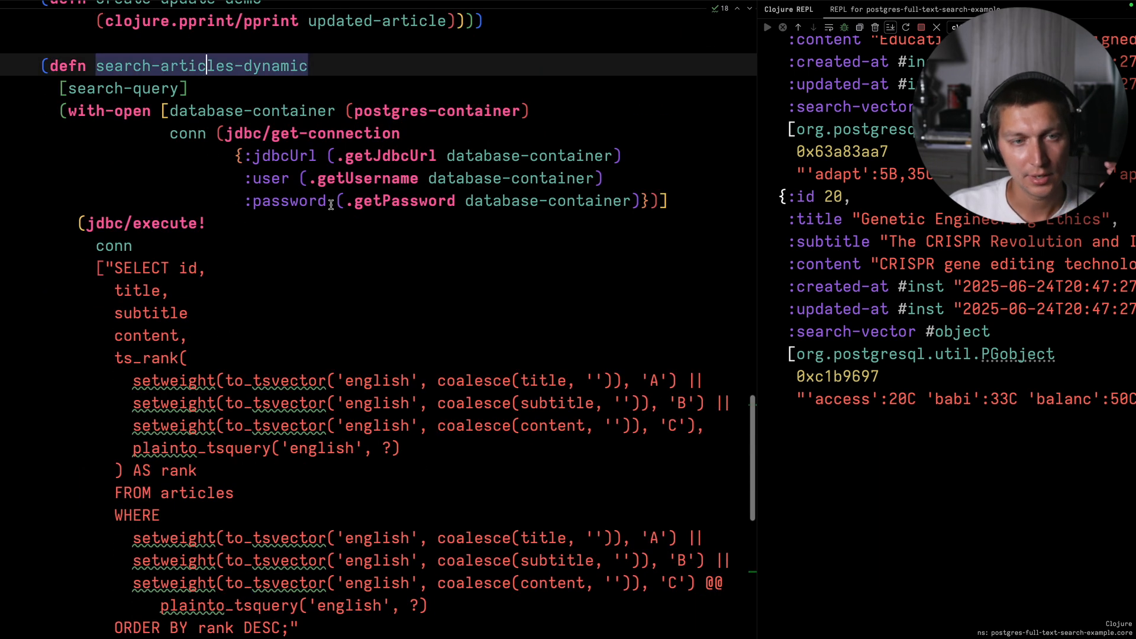
pyautogui.scroll(3)
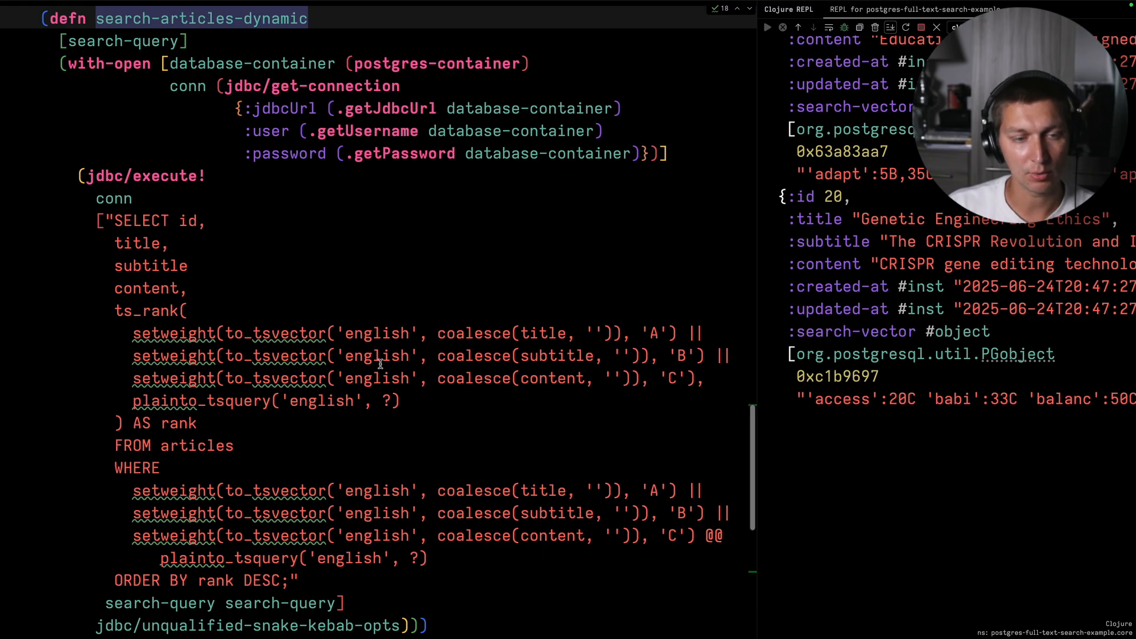
pyautogui.scroll(-3)
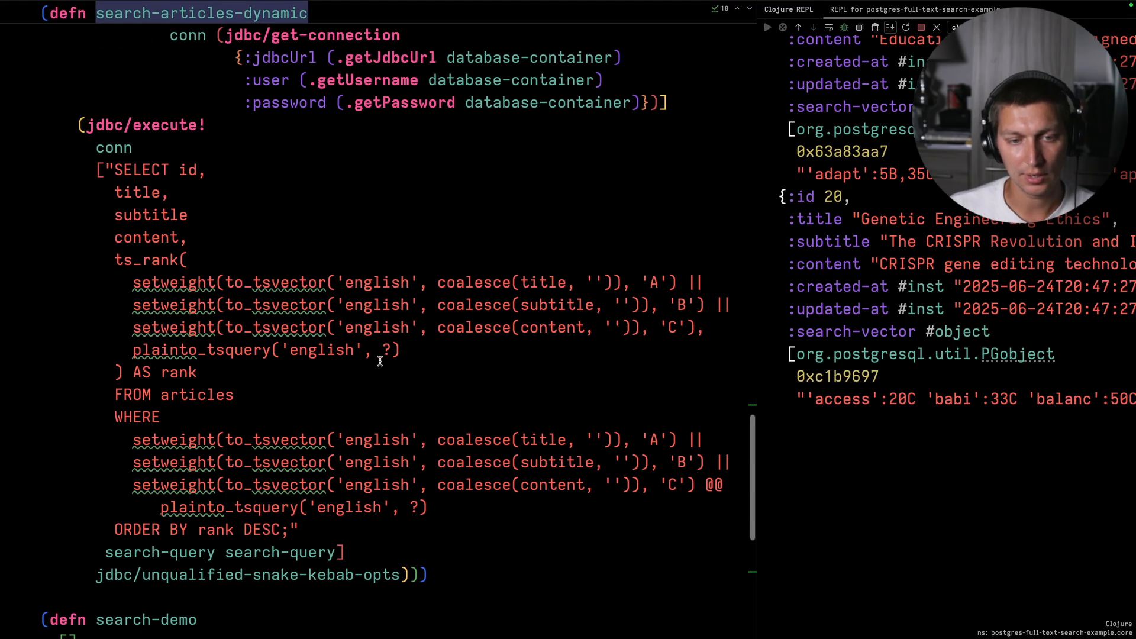
pyautogui.moveTo(447, 366)
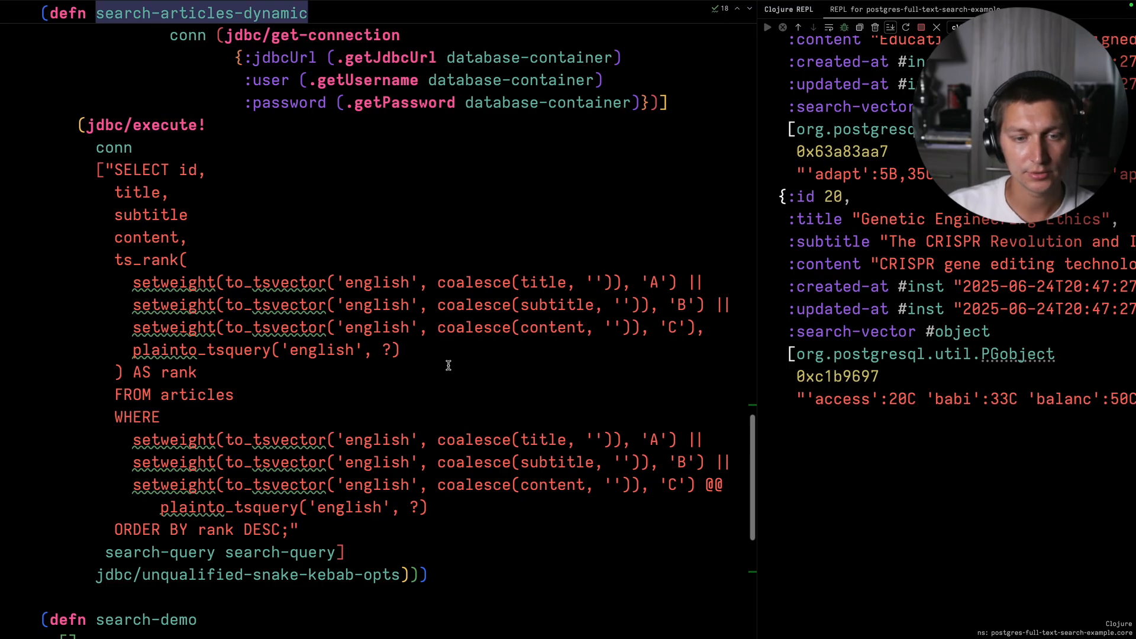
pyautogui.moveTo(189, 225)
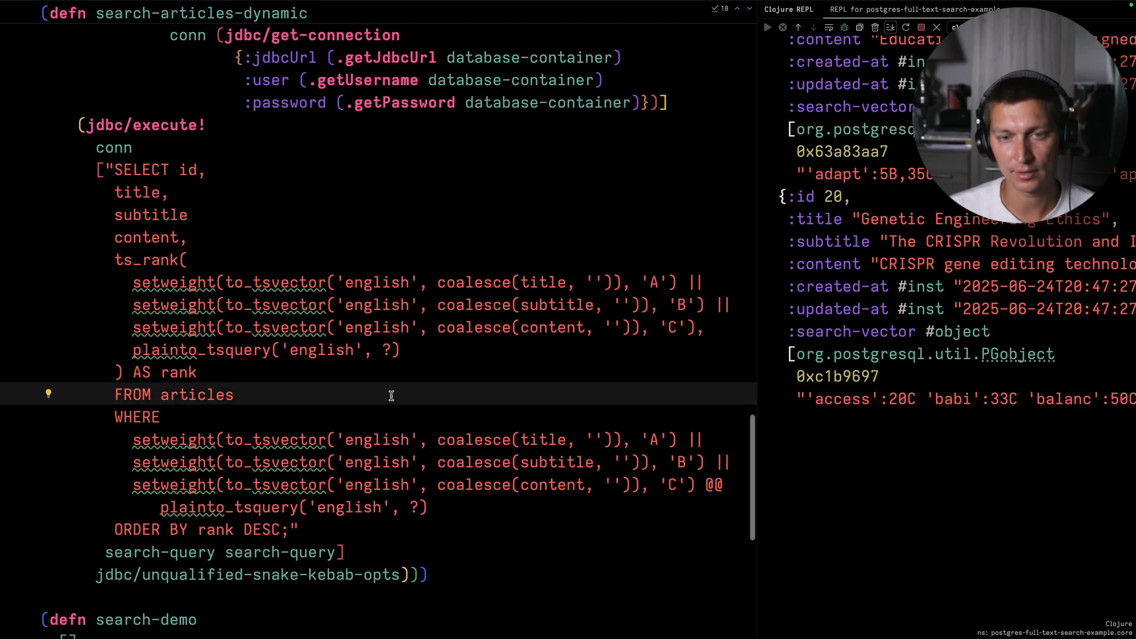
pyautogui.moveTo(431, 378)
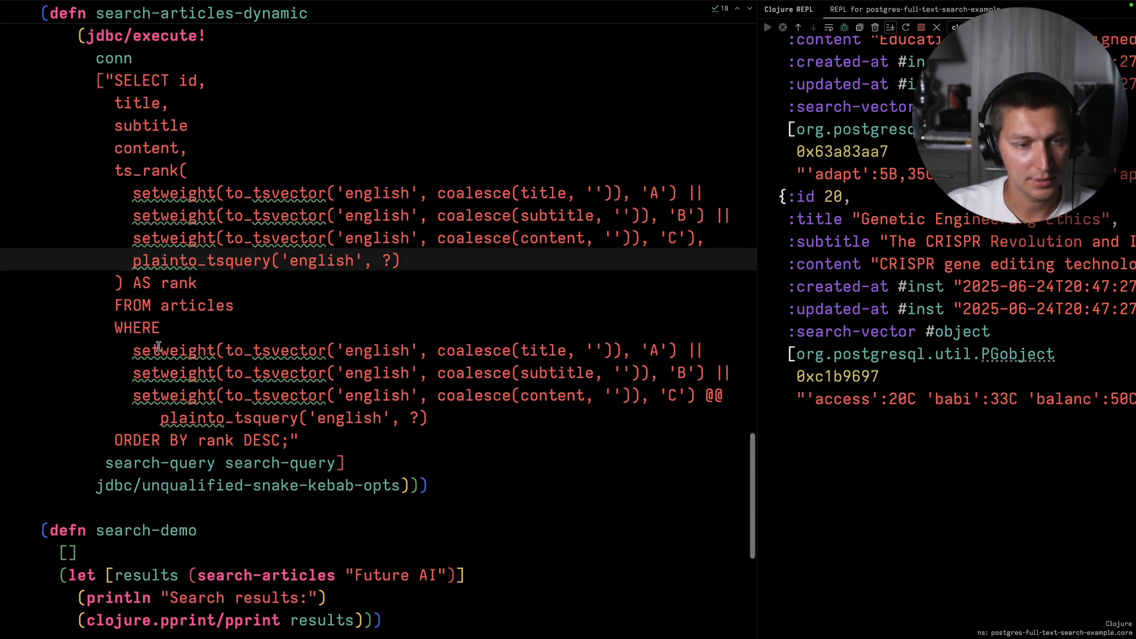
pyautogui.moveTo(181, 355)
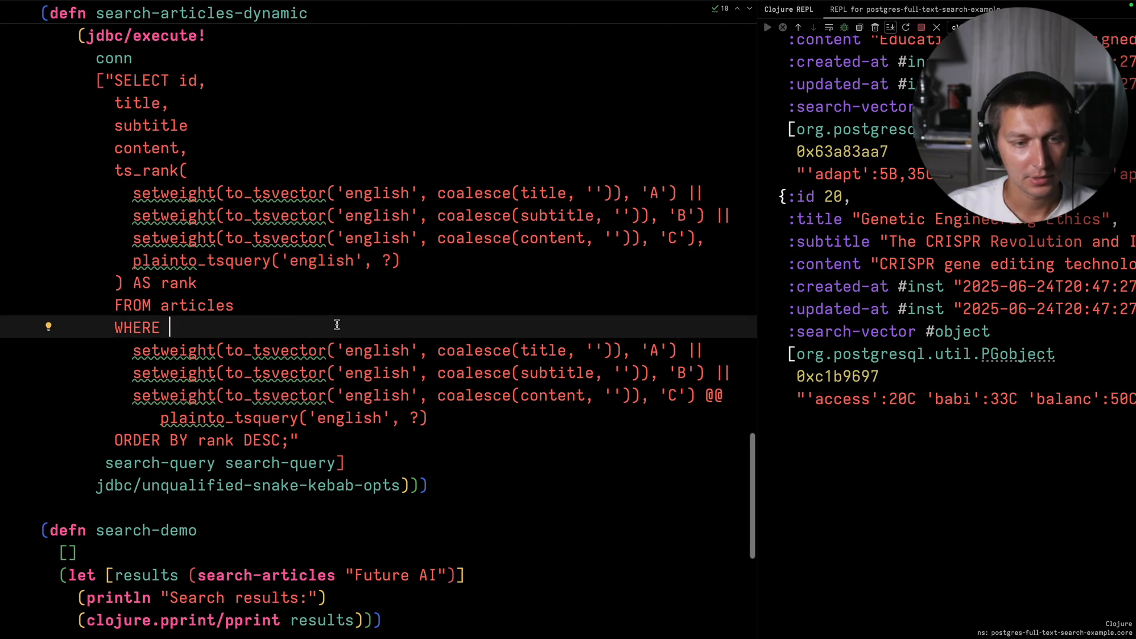
pyautogui.moveTo(273, 327)
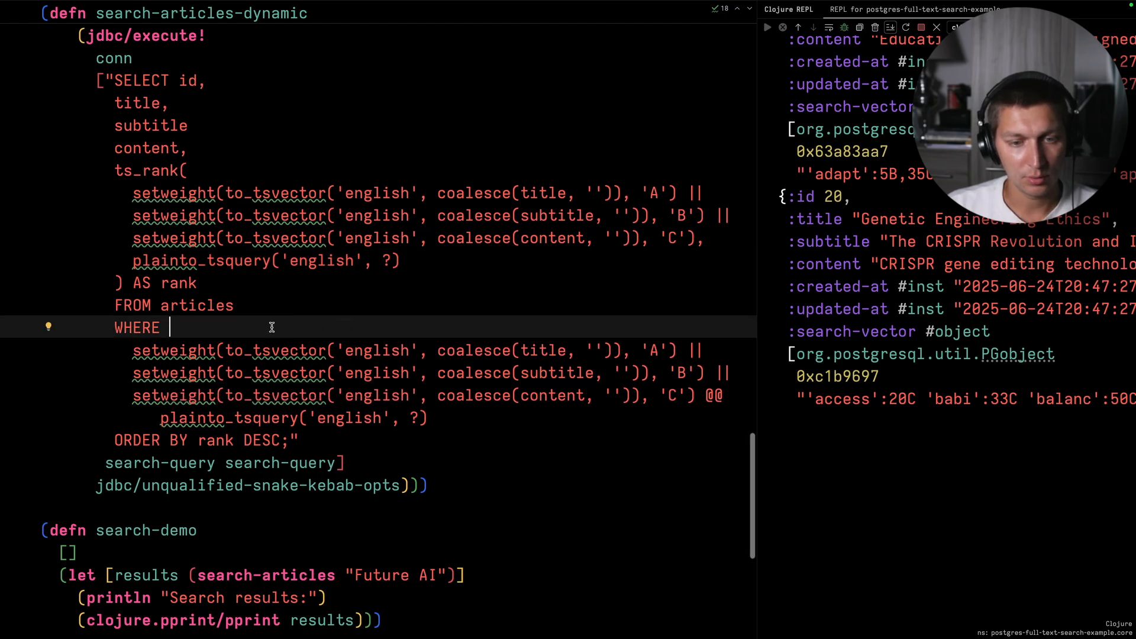
pyautogui.moveTo(536, 351)
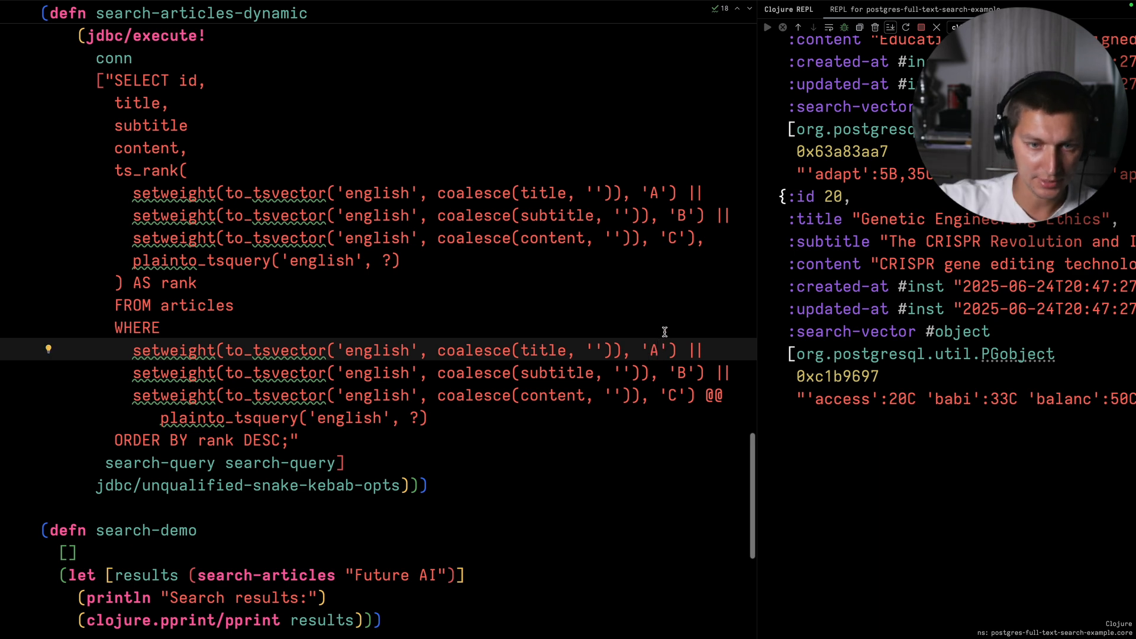
pyautogui.moveTo(657, 360)
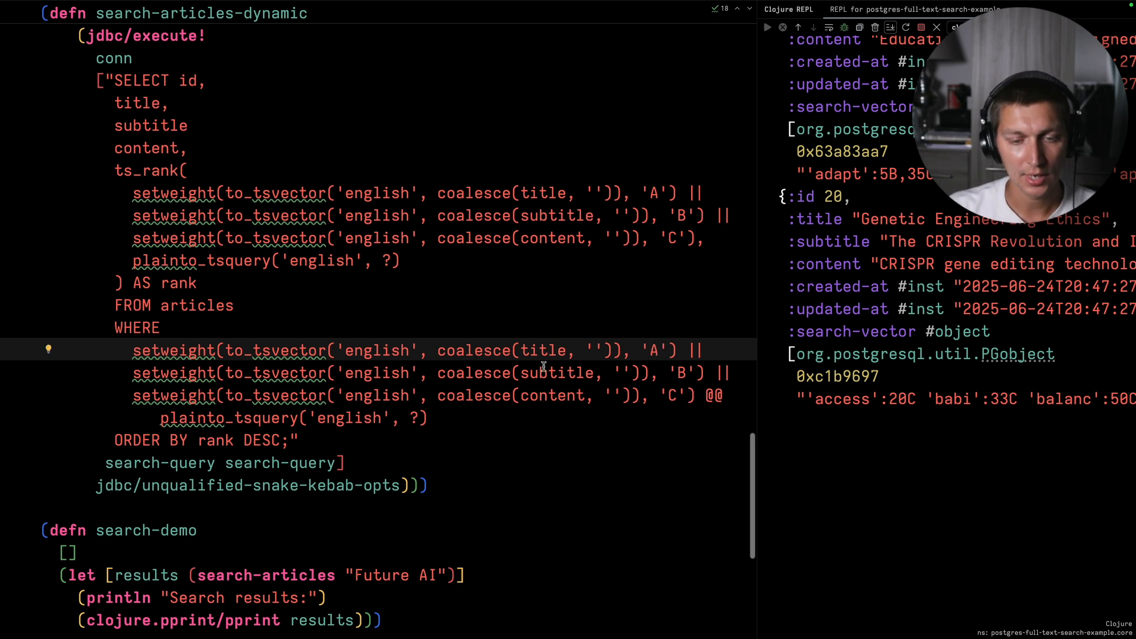
pyautogui.click(546, 350)
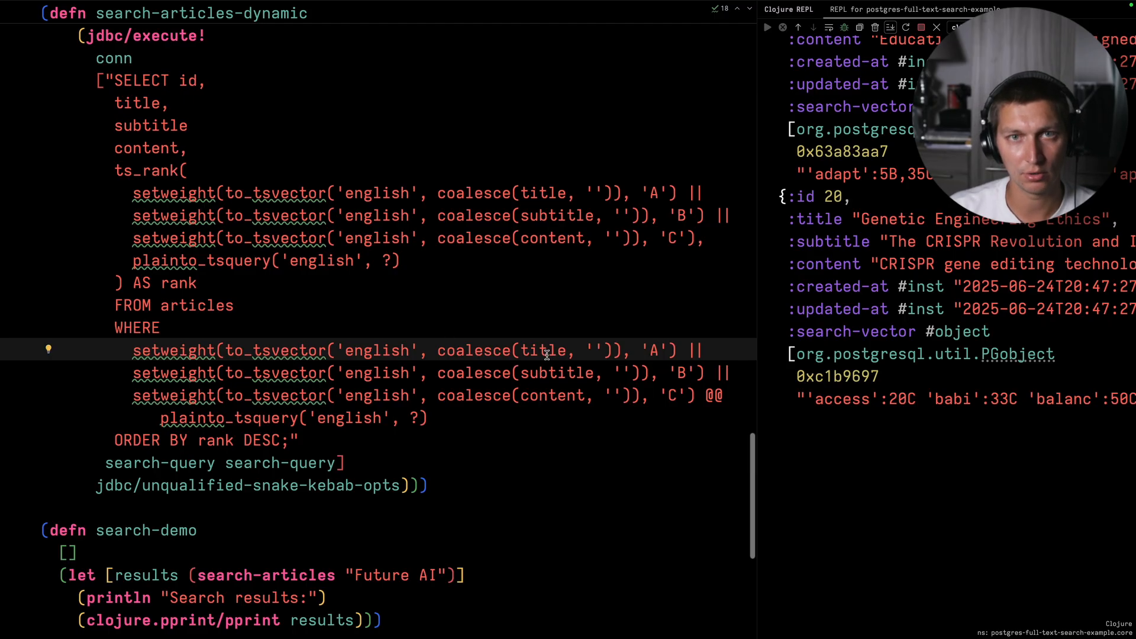
pyautogui.moveTo(563, 363)
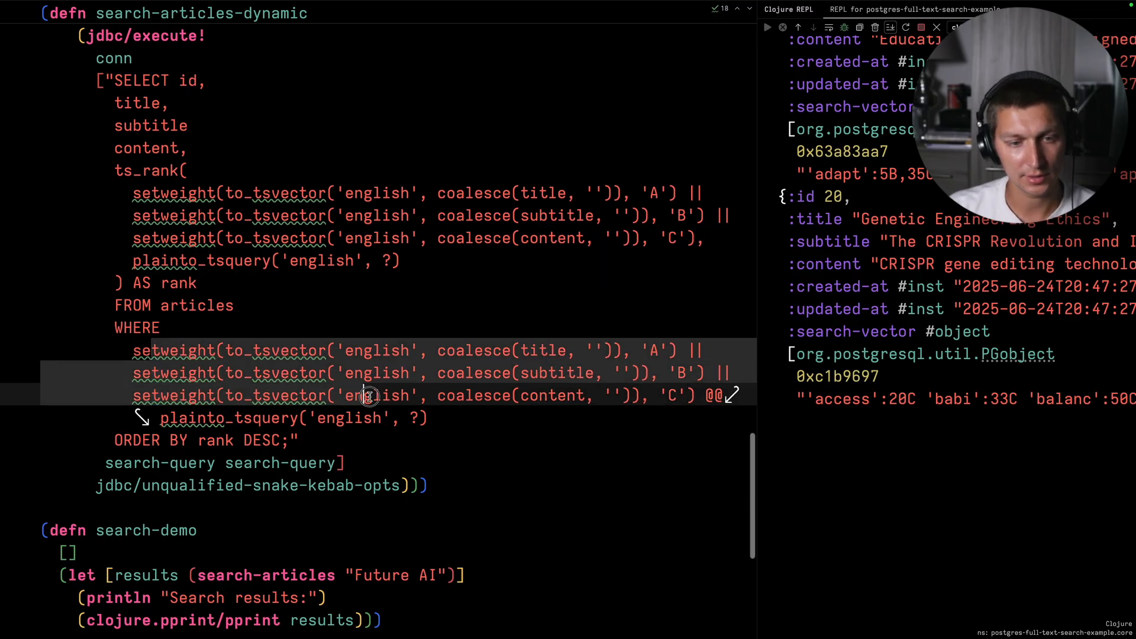
pyautogui.click(480, 395)
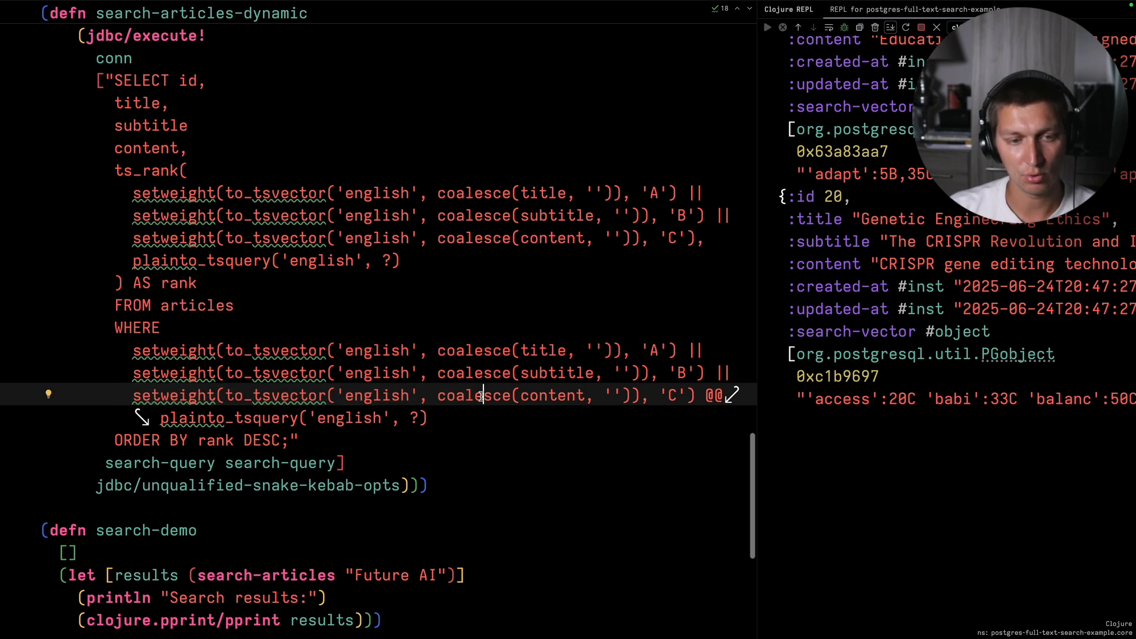
pyautogui.moveTo(432, 366)
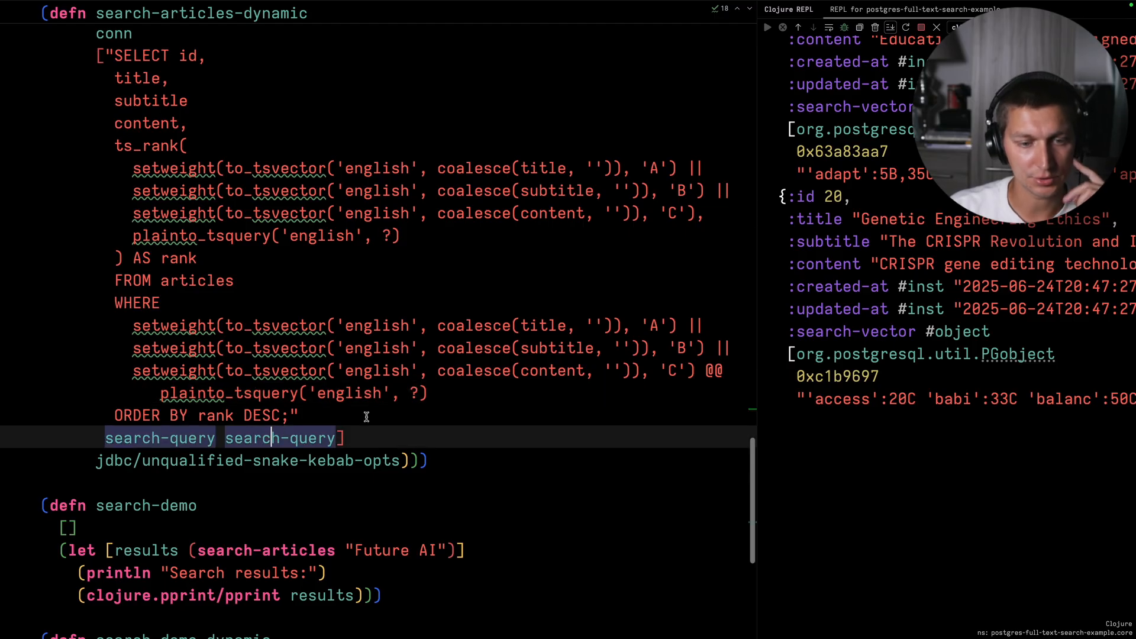
pyautogui.scroll(3)
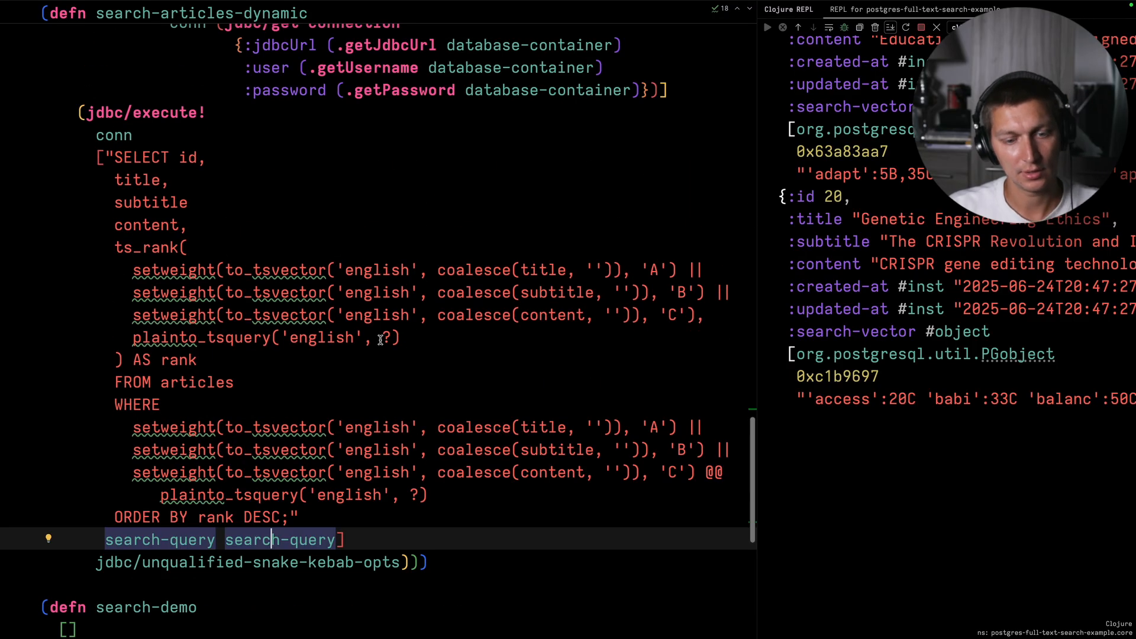
pyautogui.scroll(3)
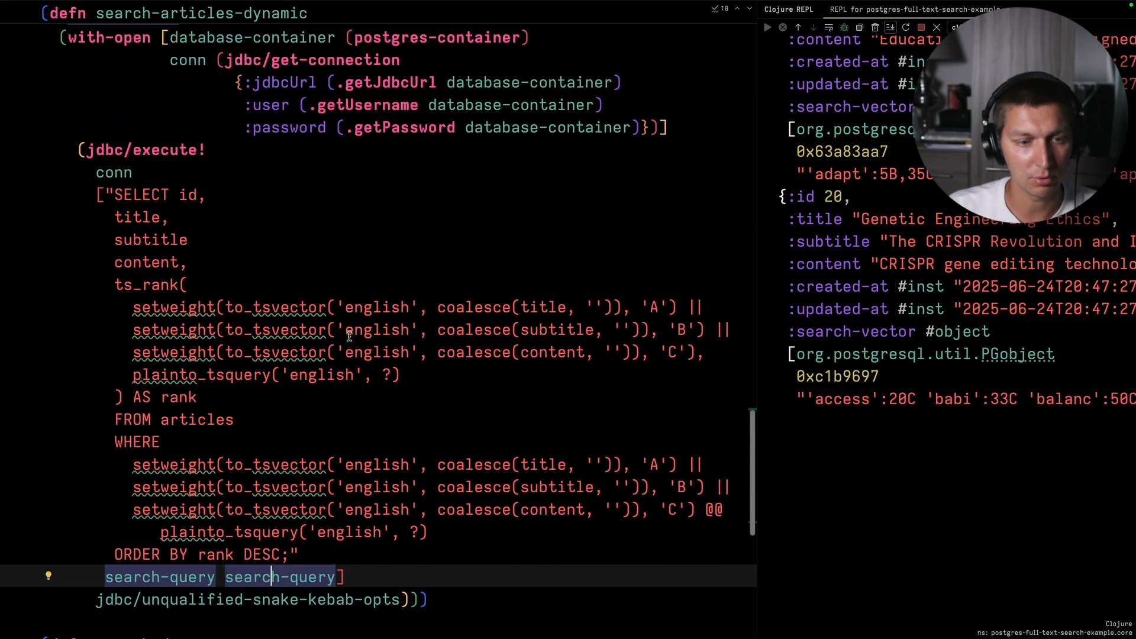
pyautogui.scroll(-3)
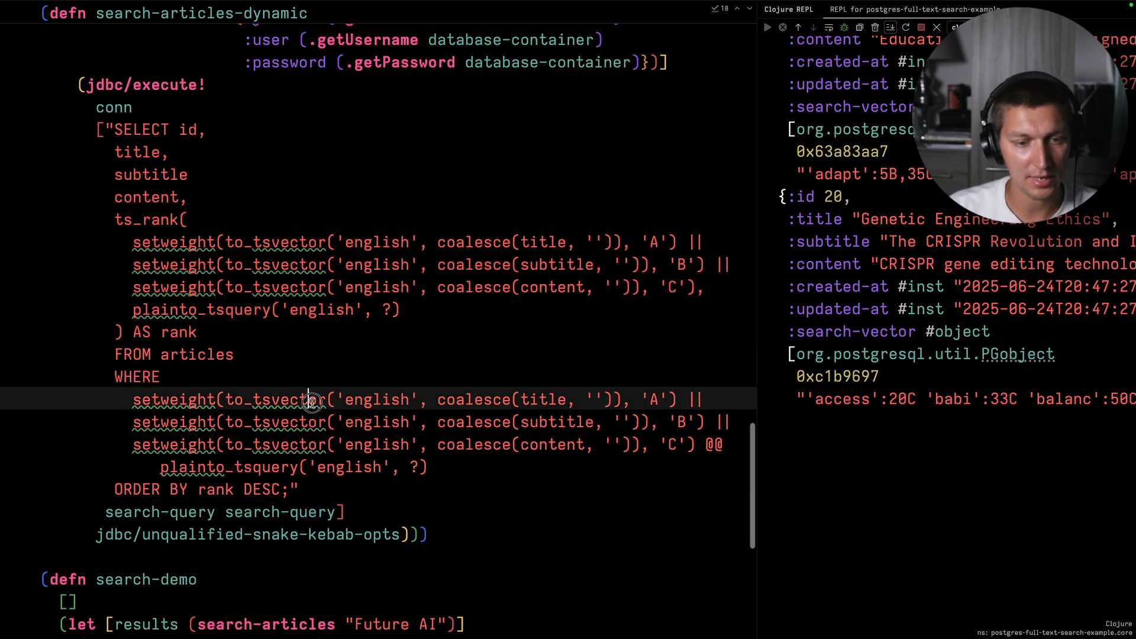
pyautogui.scroll(-3)
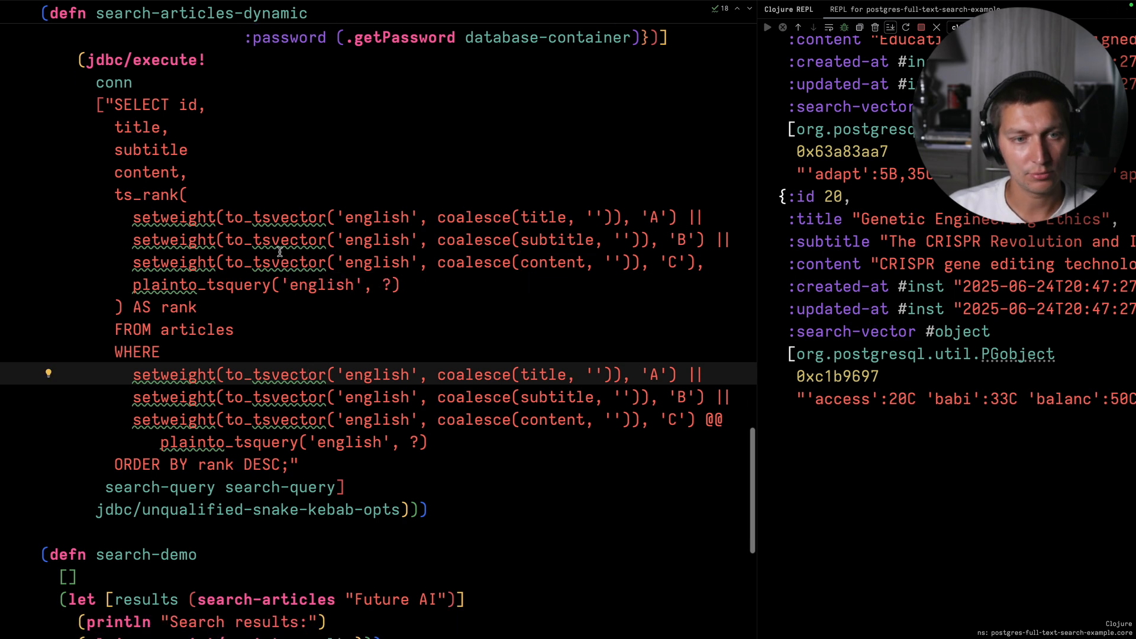
pyautogui.click(170, 306)
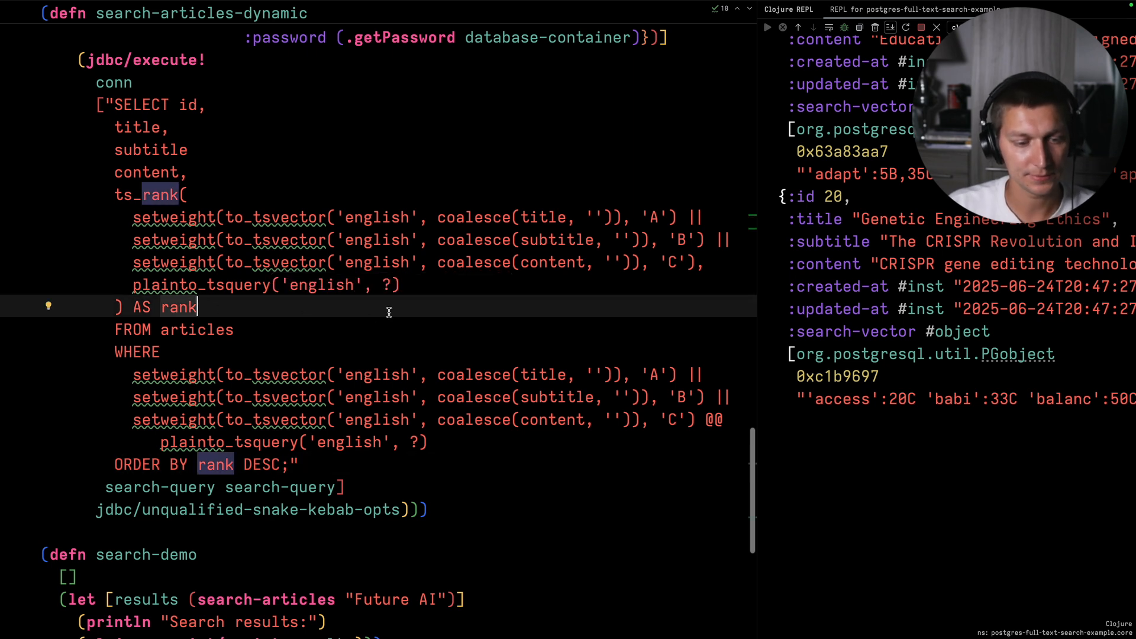
# Evaluate (search-demo-dynamic) from the comment block, returning articles 1 and 19 ranked for "Future AI".
pyautogui.scroll(-3)
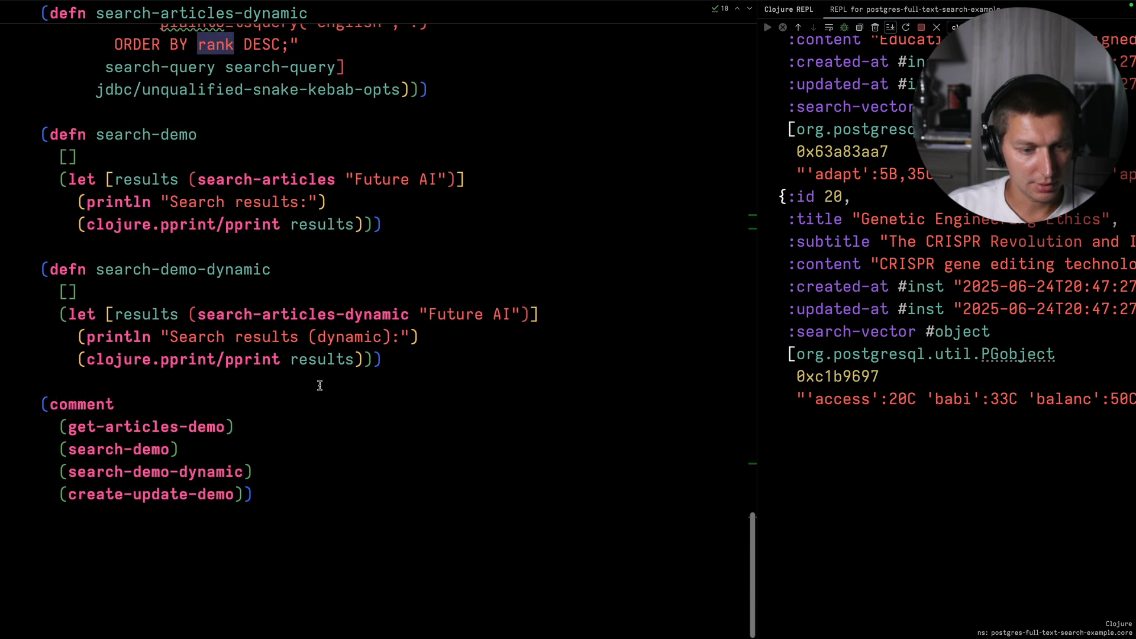
pyautogui.moveTo(191, 277)
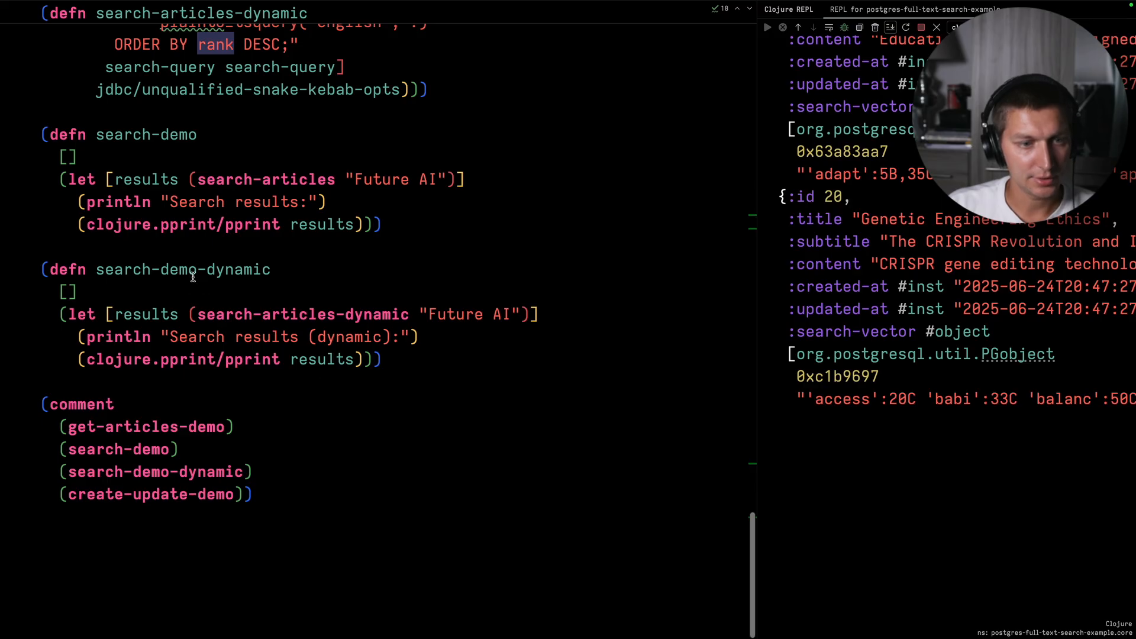
pyautogui.doubleClick(183, 270)
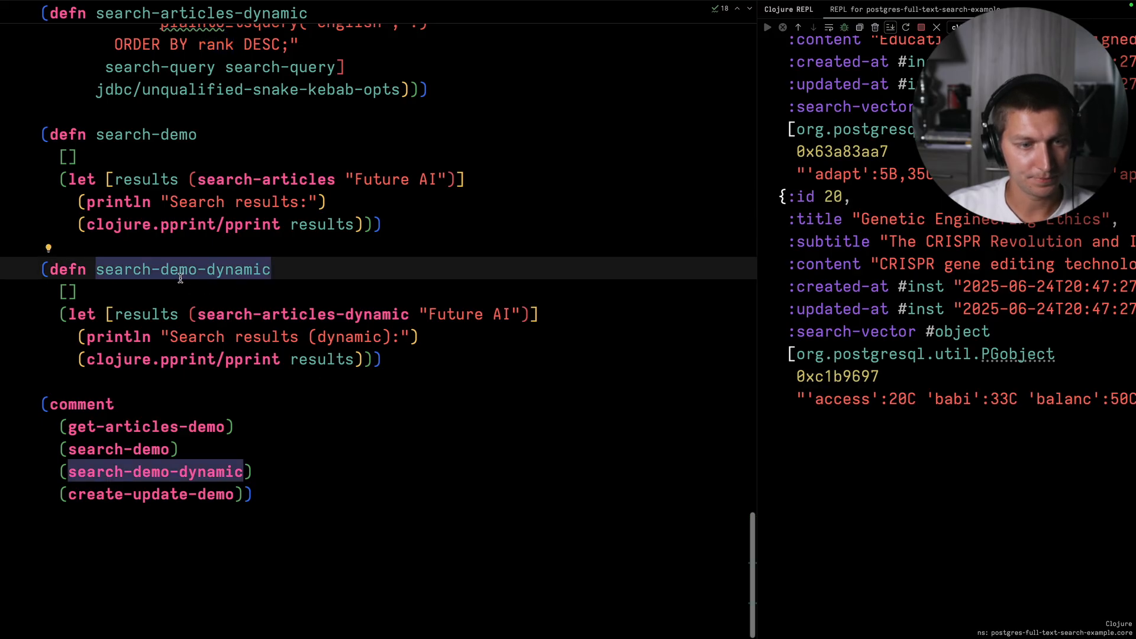
pyautogui.click(250, 472)
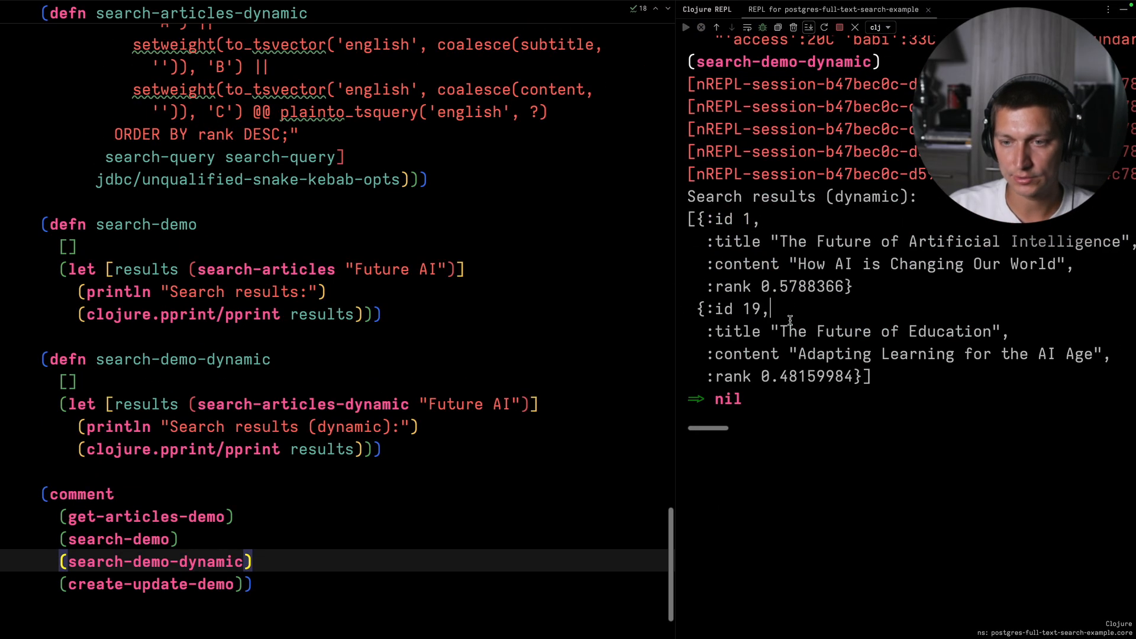
pyautogui.moveTo(778, 270)
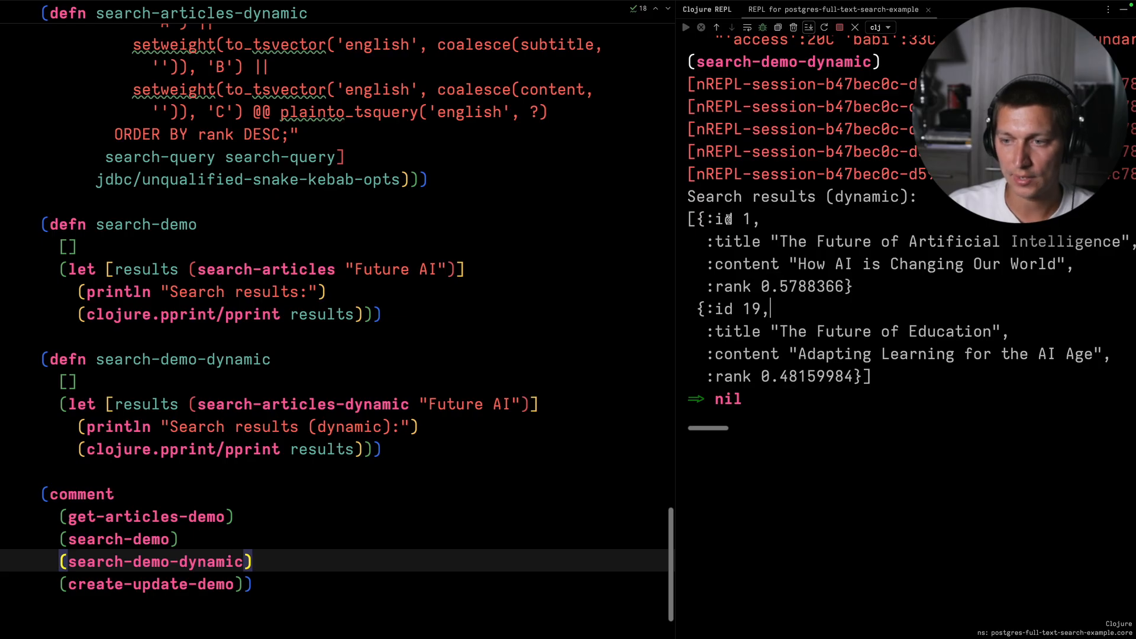
pyautogui.moveTo(290, 359)
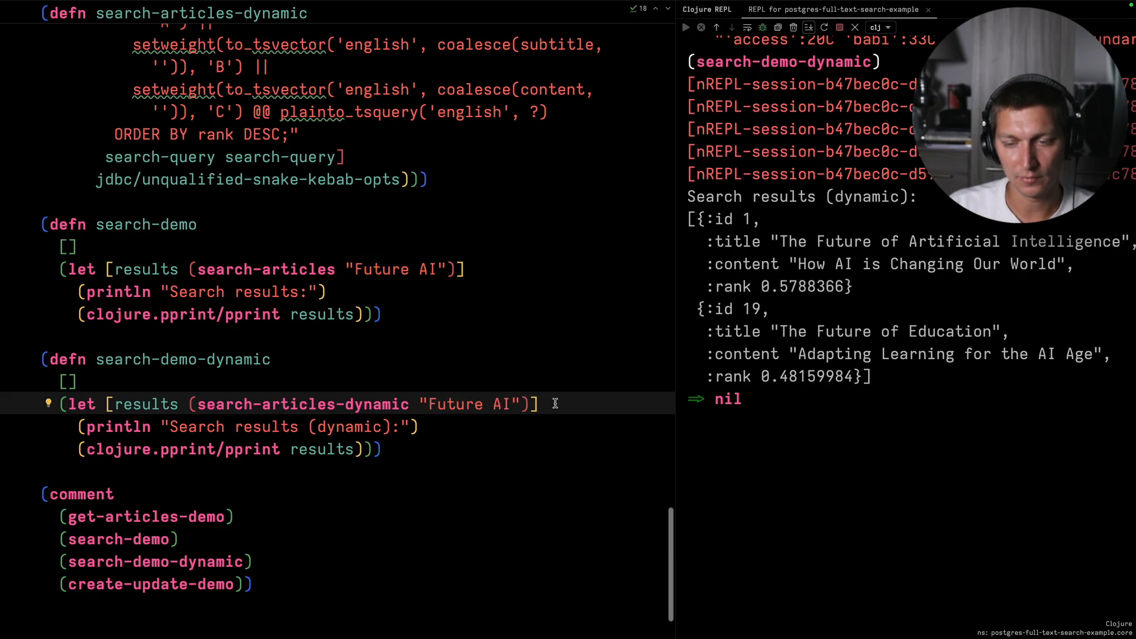
pyautogui.moveTo(796, 244)
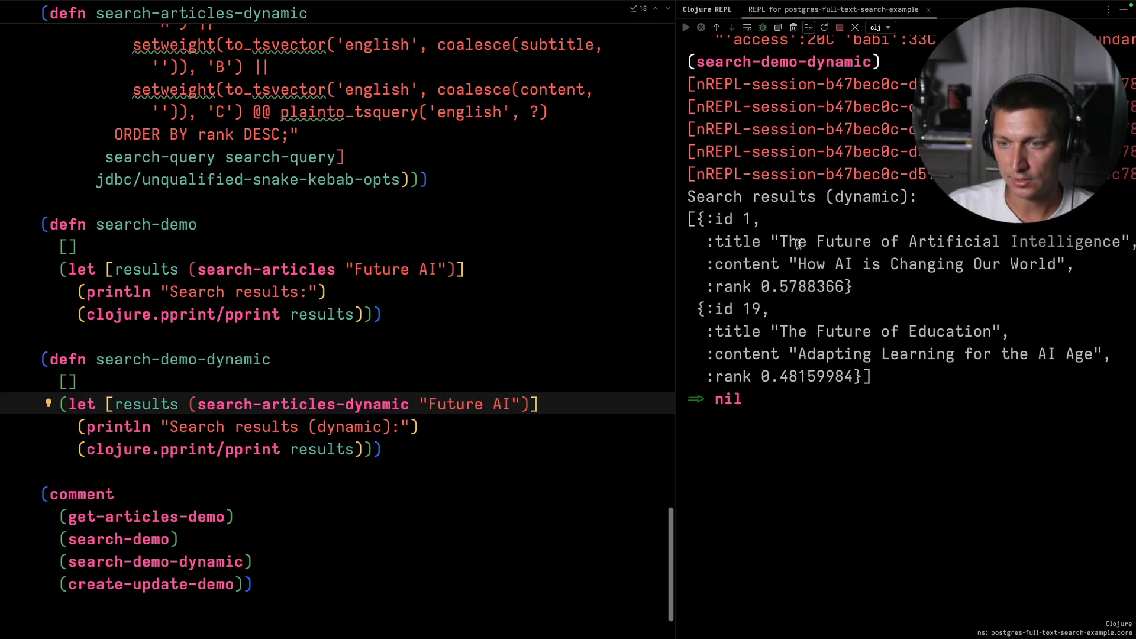
pyautogui.doubleClick(843, 241)
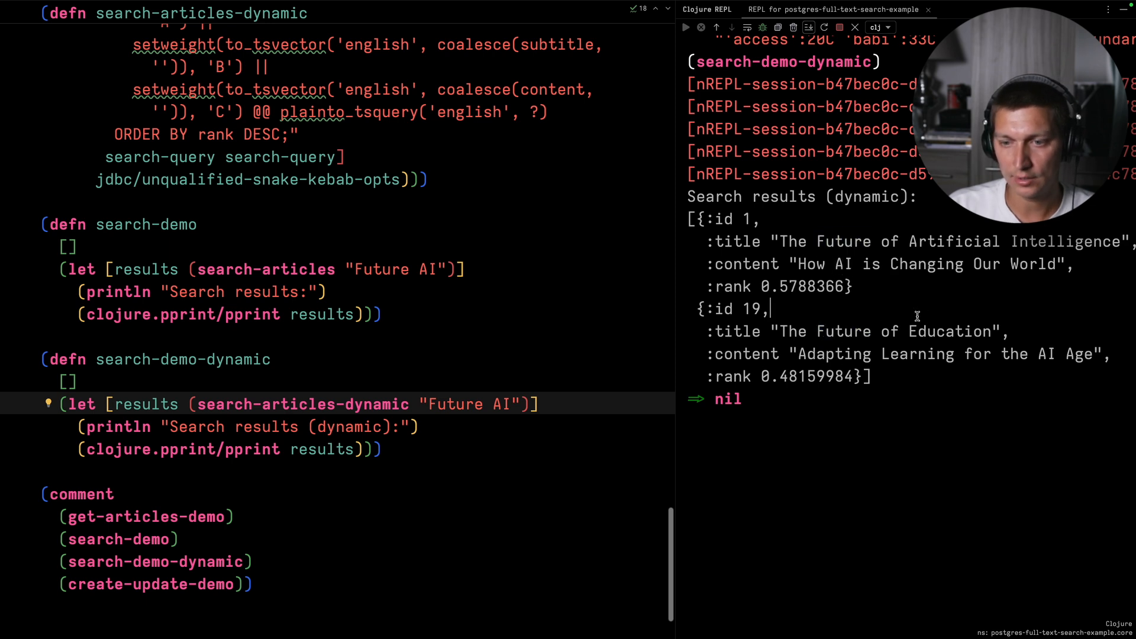
pyautogui.moveTo(793, 283)
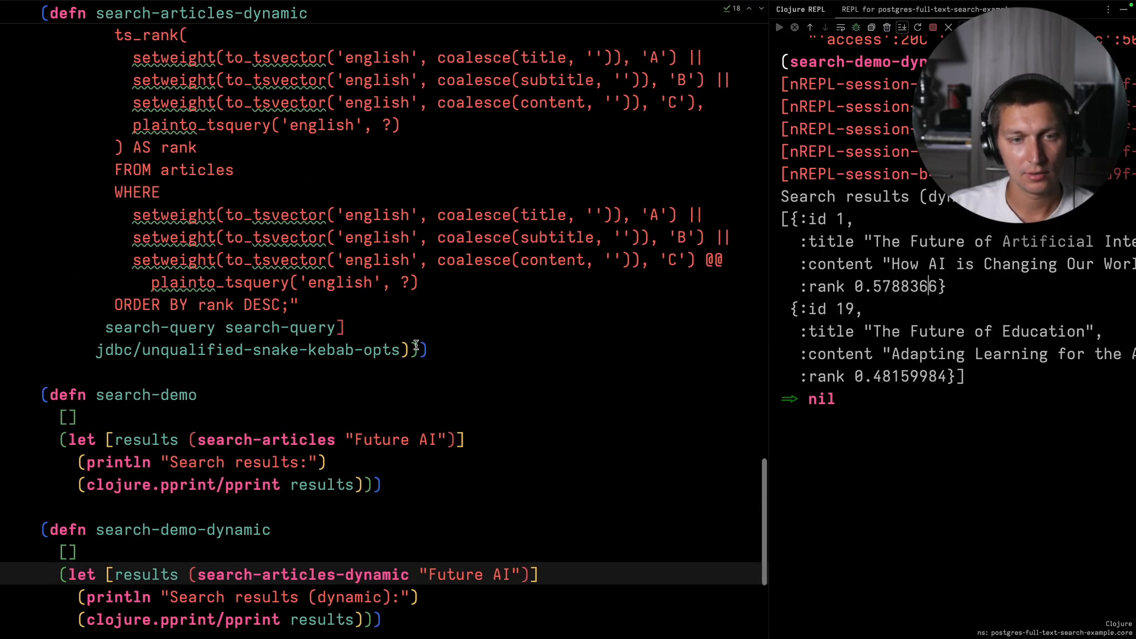
pyautogui.scroll(3)
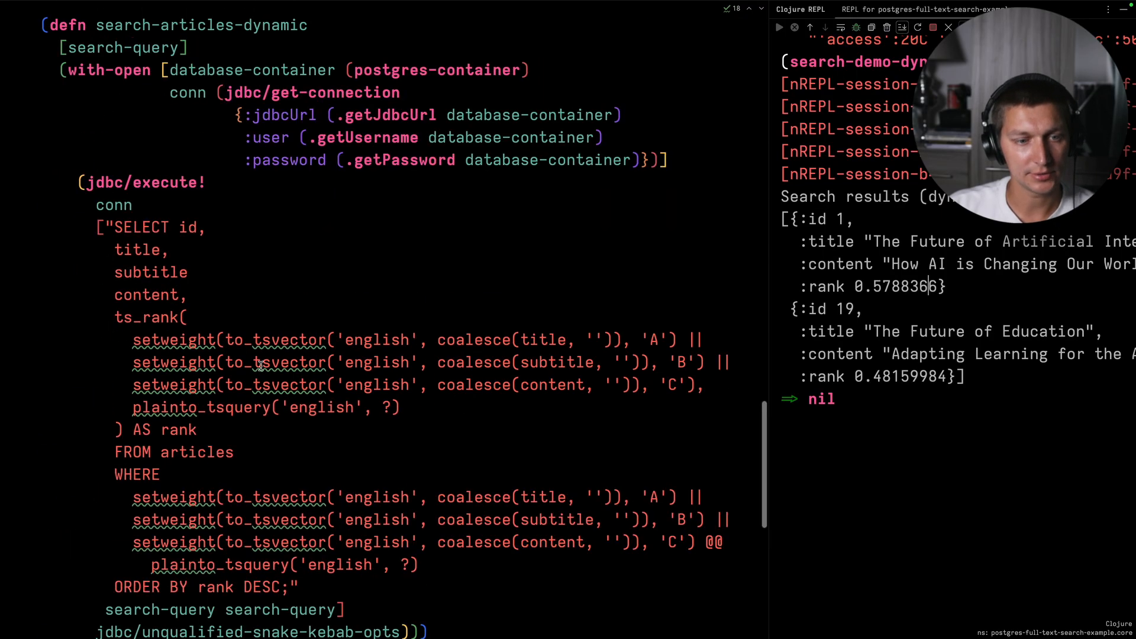
pyautogui.scroll(-3)
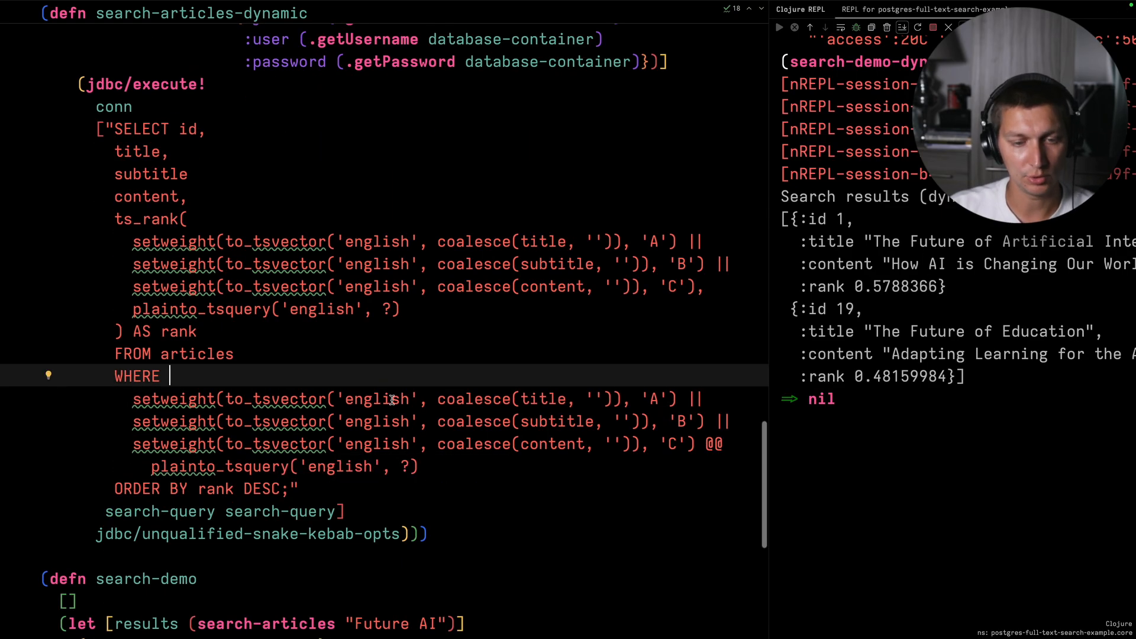
pyautogui.scroll(3)
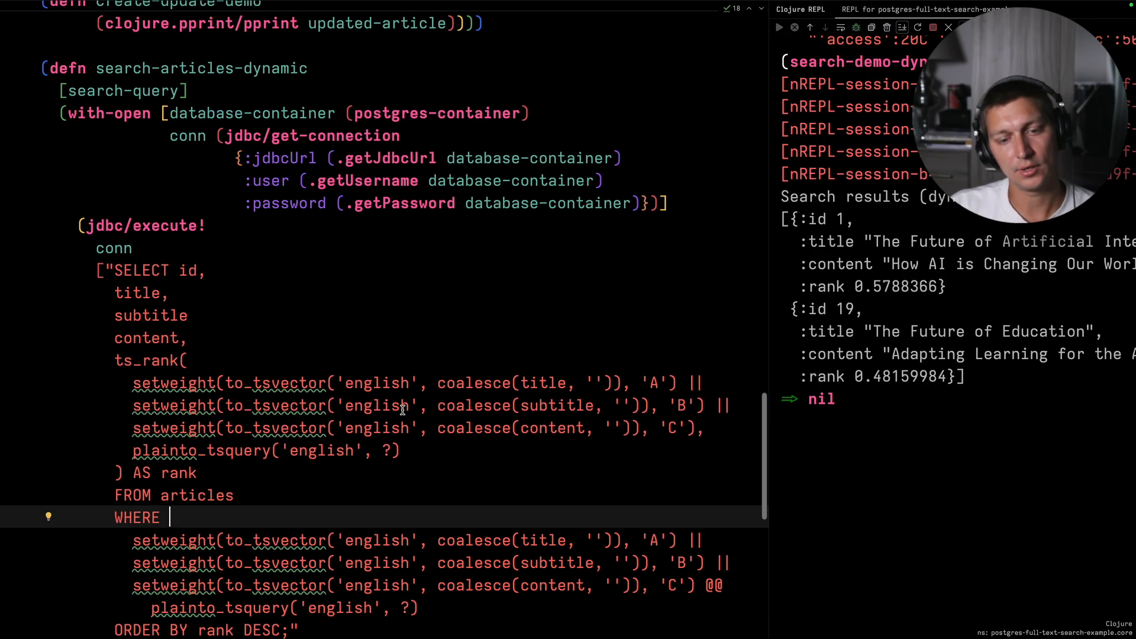
pyautogui.scroll(-3)
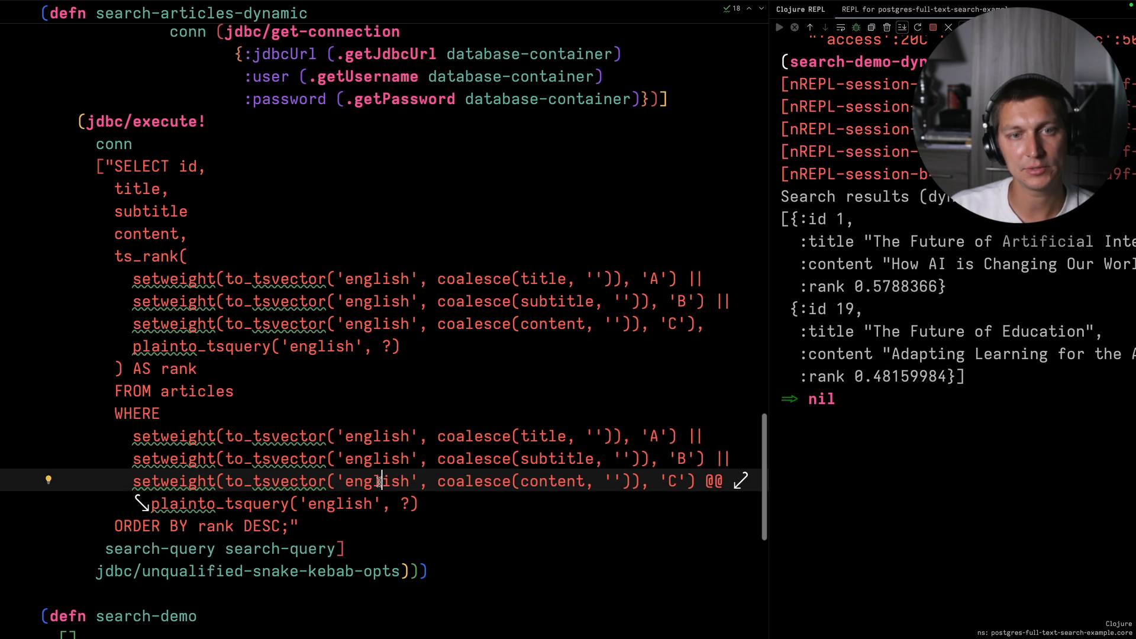
pyautogui.scroll(3)
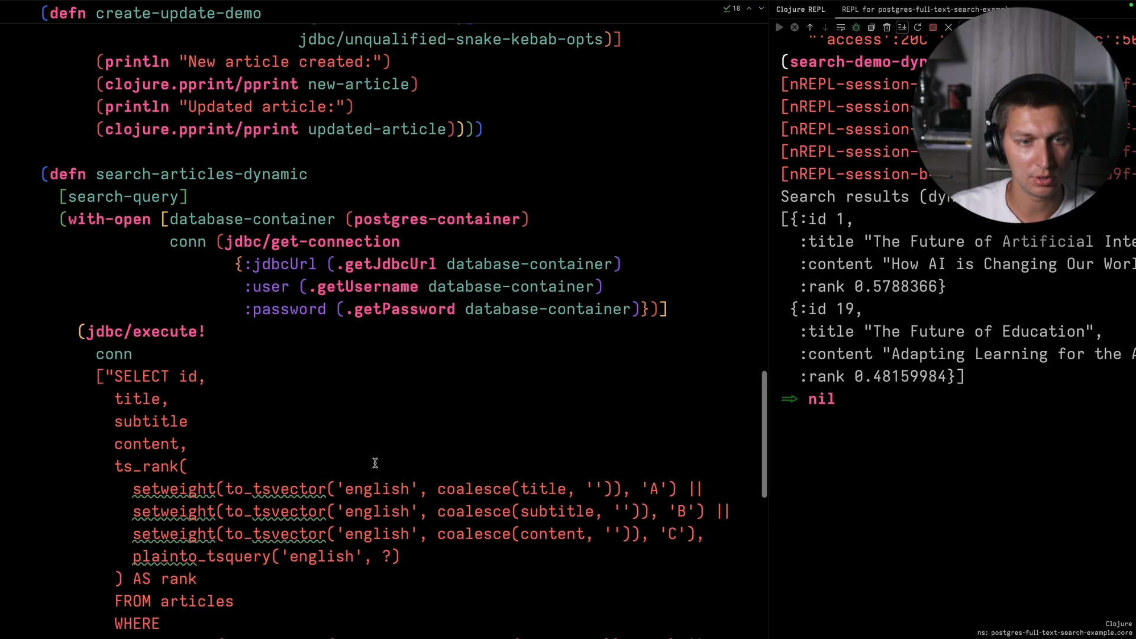
# Highlight the content column uses and the GIN index type in the init.sql CREATE TABLE schema.
pyautogui.scroll(-3)
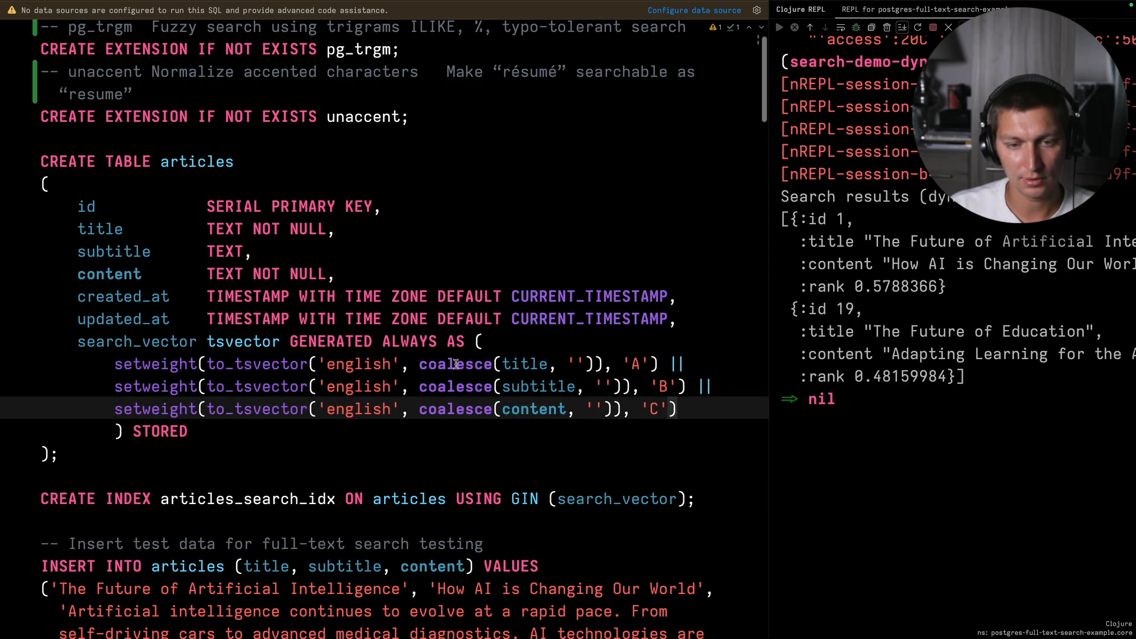
pyautogui.moveTo(412, 362)
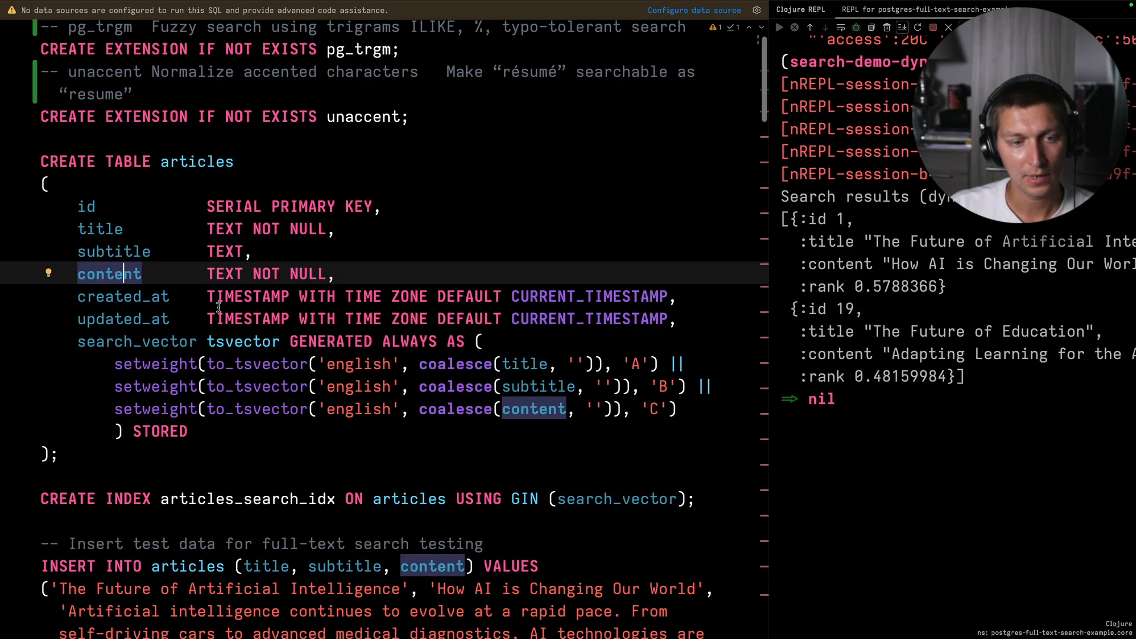
pyautogui.click(215, 429)
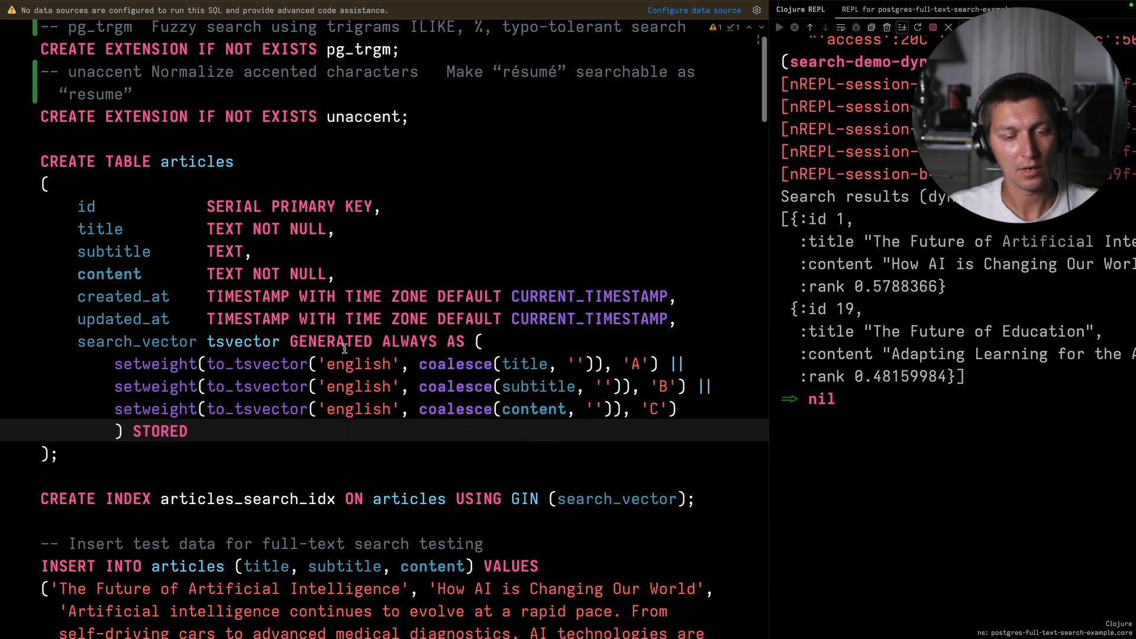
pyautogui.scroll(-3)
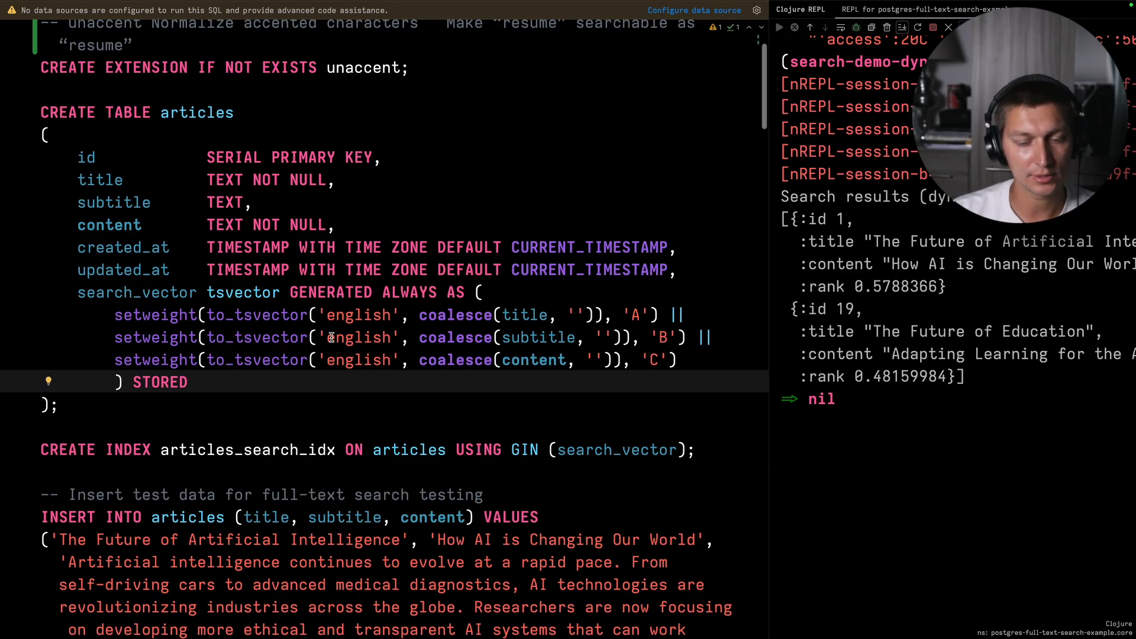
pyautogui.scroll(3)
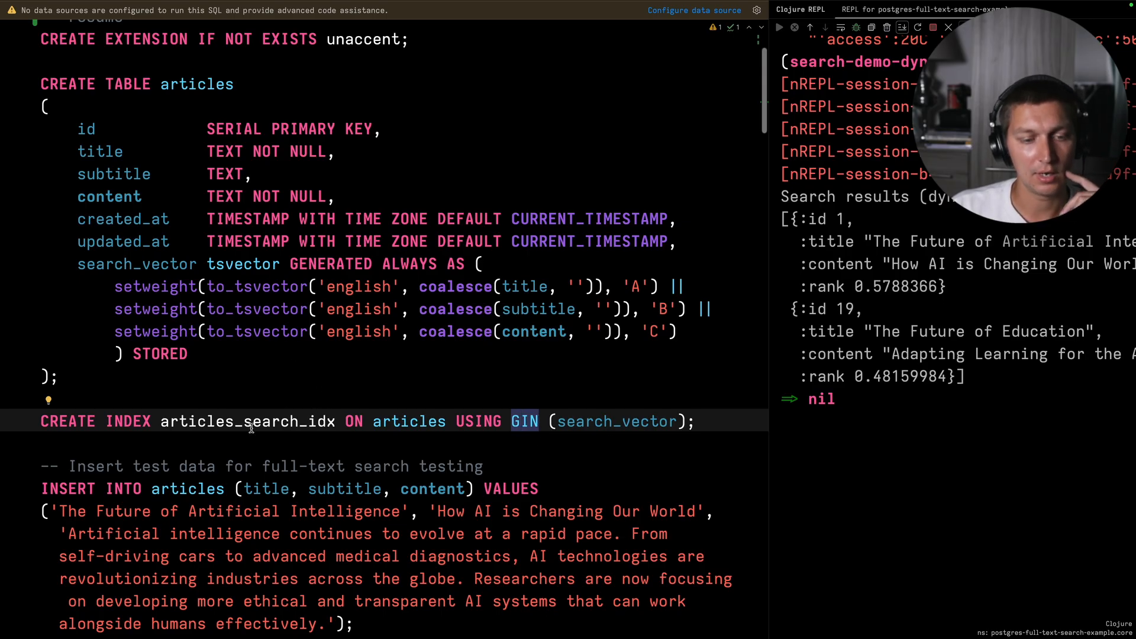
pyautogui.click(701, 421)
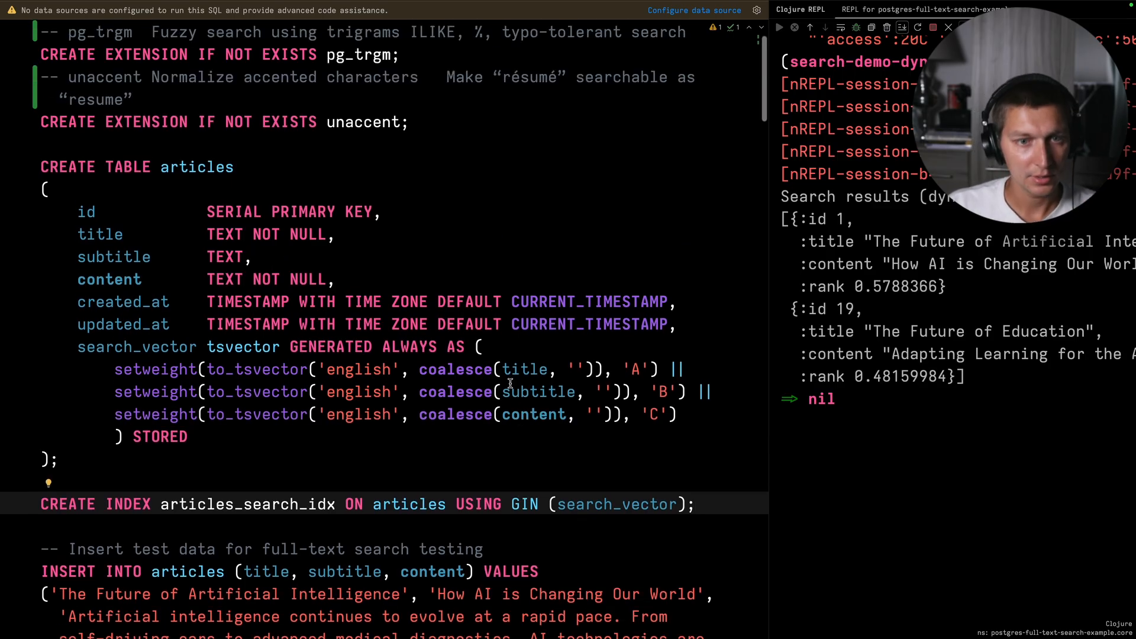
pyautogui.moveTo(476, 251)
pyautogui.write('core')
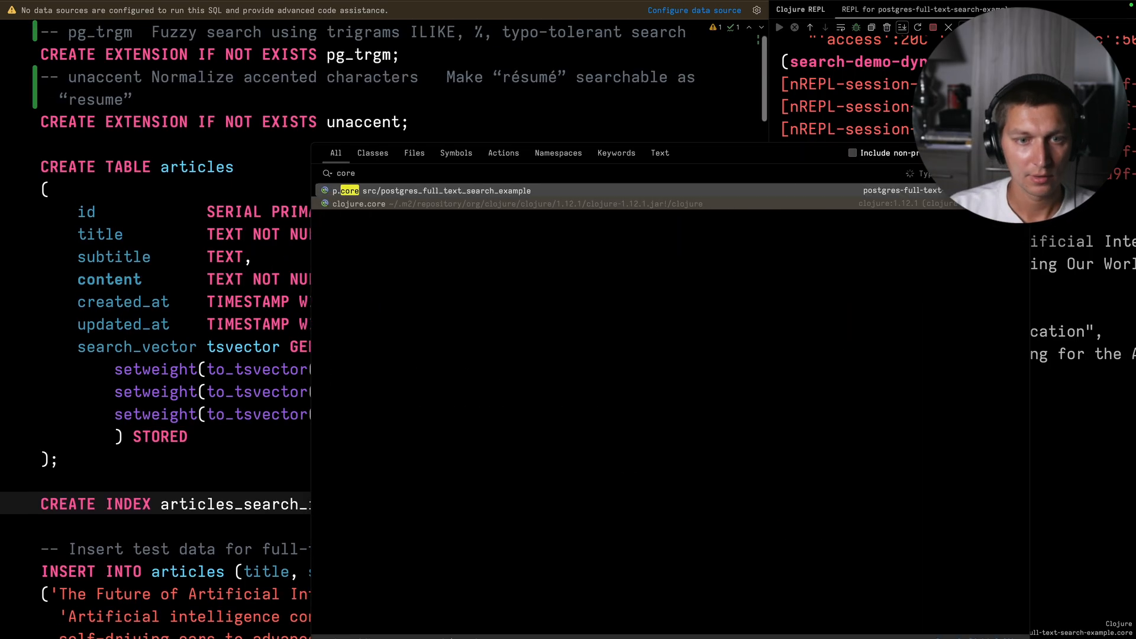
pyautogui.click(445, 190)
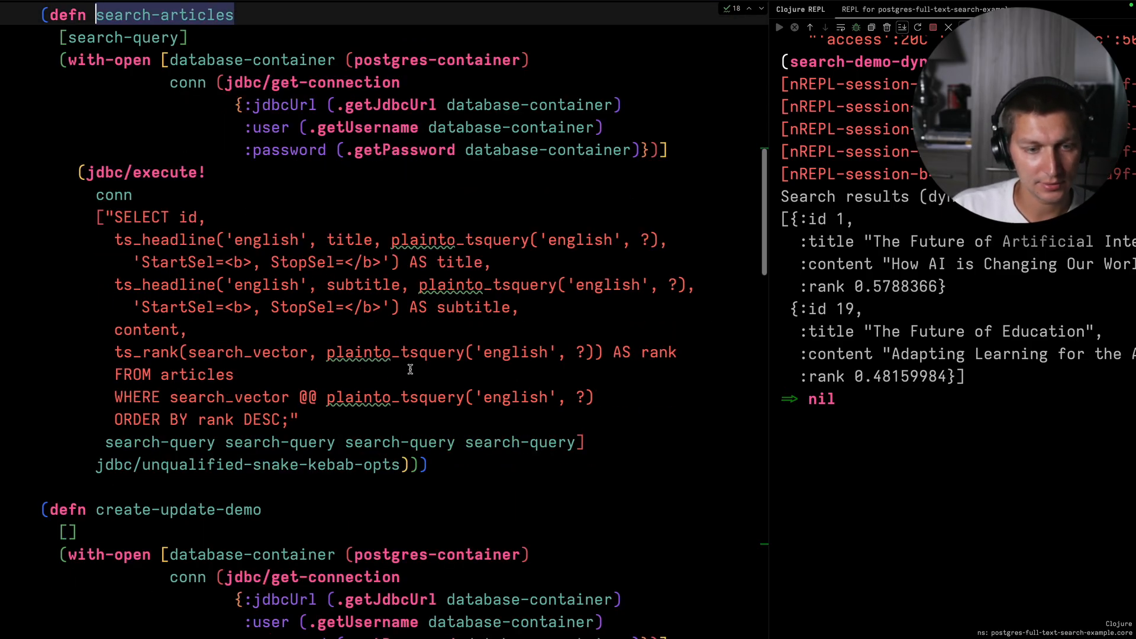
pyautogui.doubleClick(229, 398)
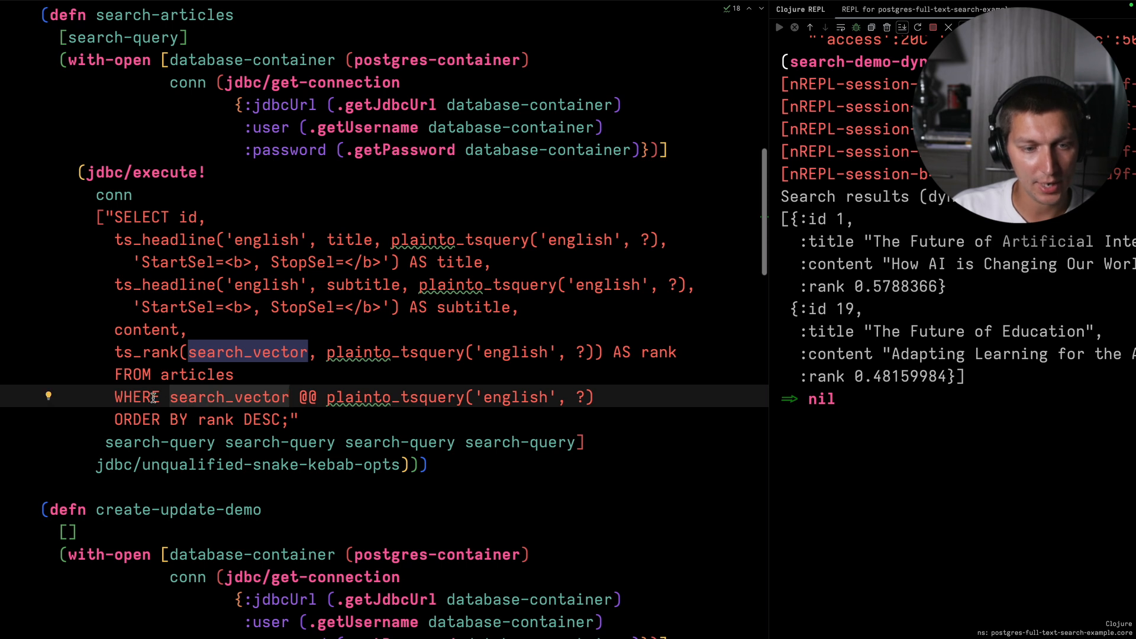
pyautogui.moveTo(212, 404)
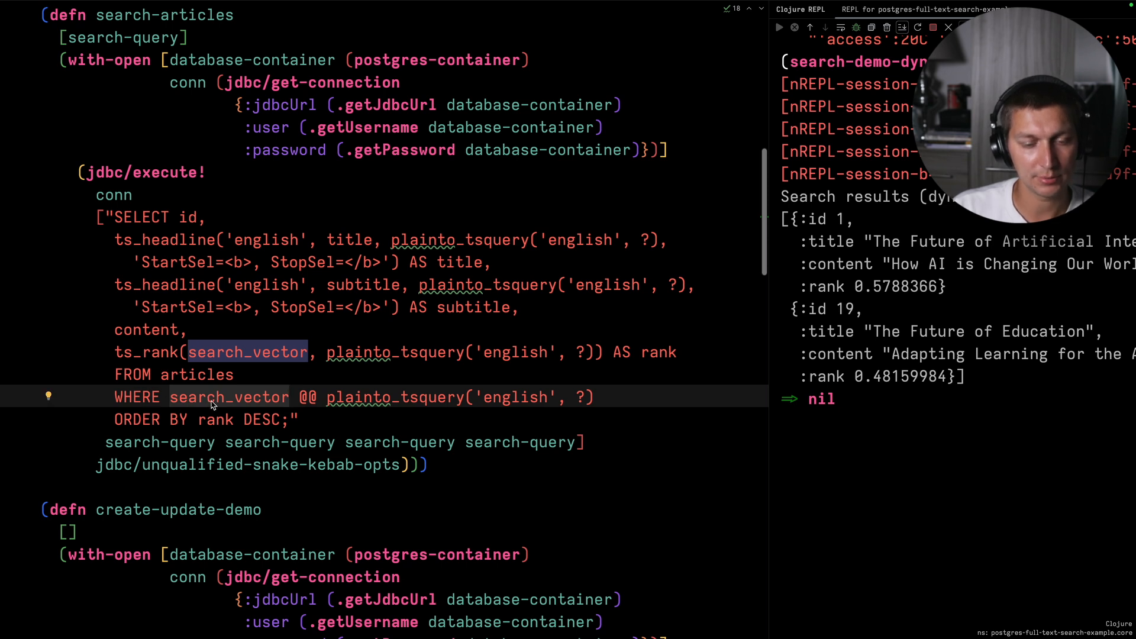
pyautogui.moveTo(225, 355)
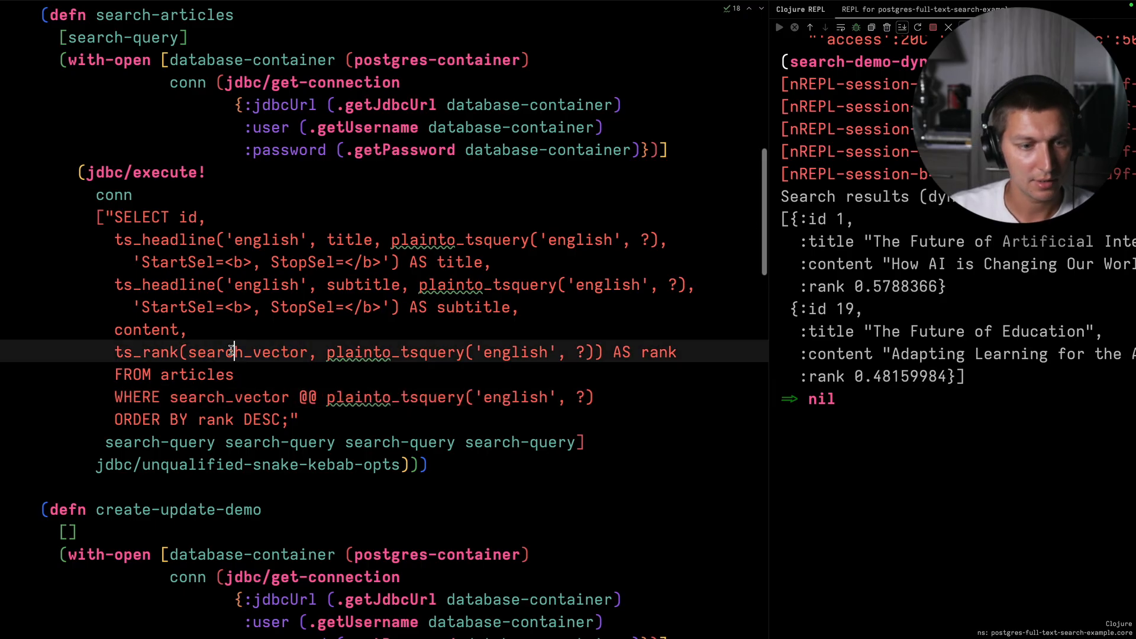
pyautogui.moveTo(345, 328)
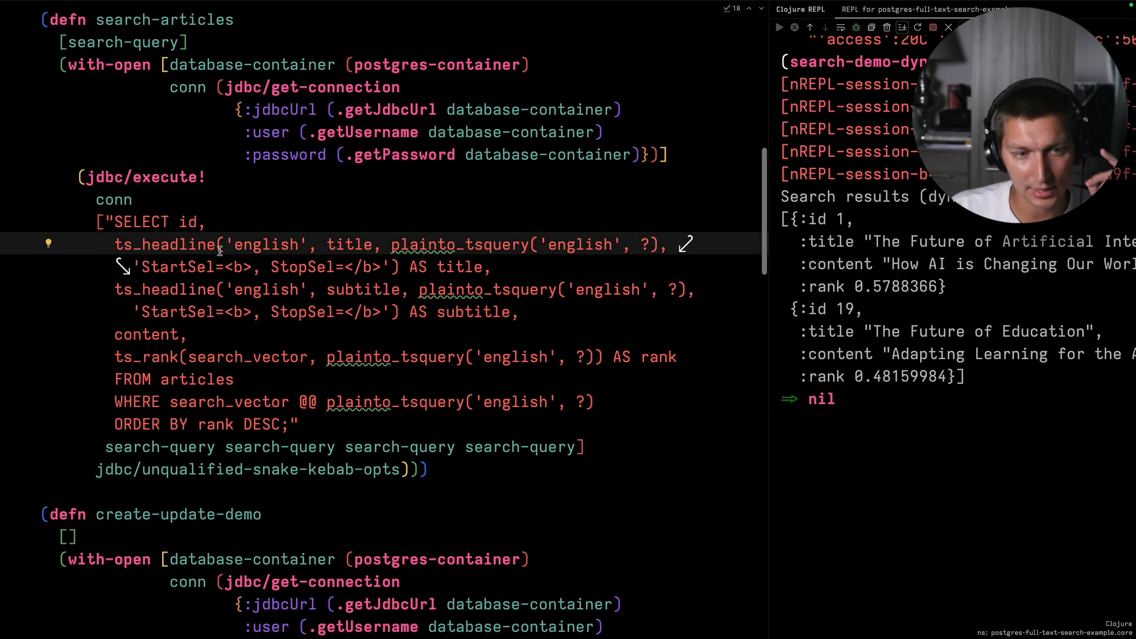
pyautogui.moveTo(344, 243)
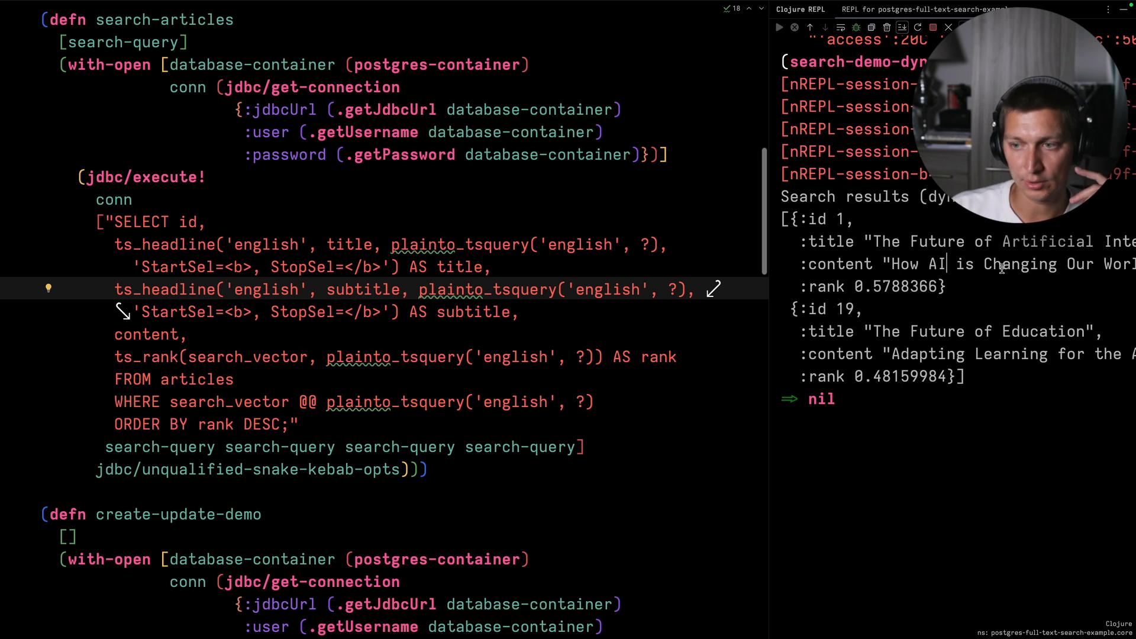
pyautogui.scroll(3)
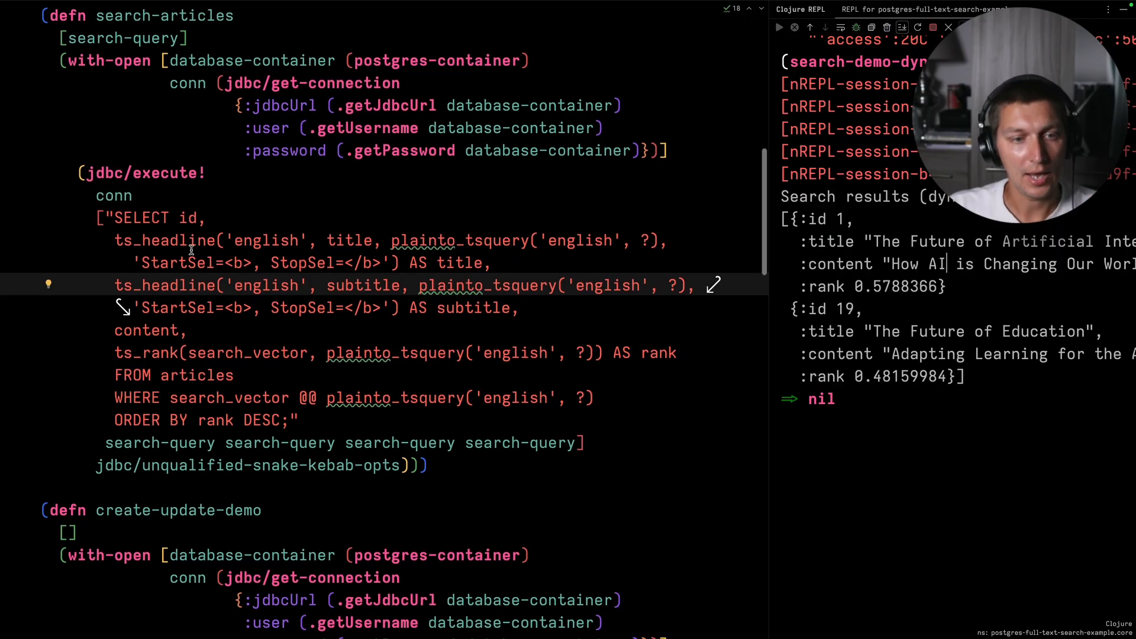
pyautogui.doubleClick(164, 240)
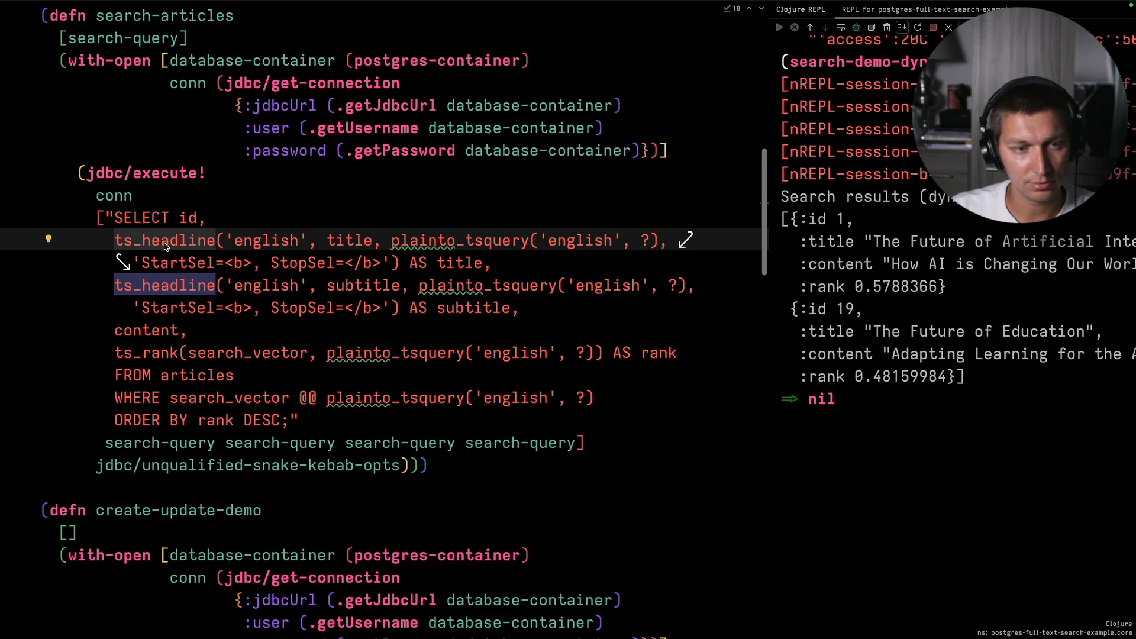
pyautogui.moveTo(543, 246)
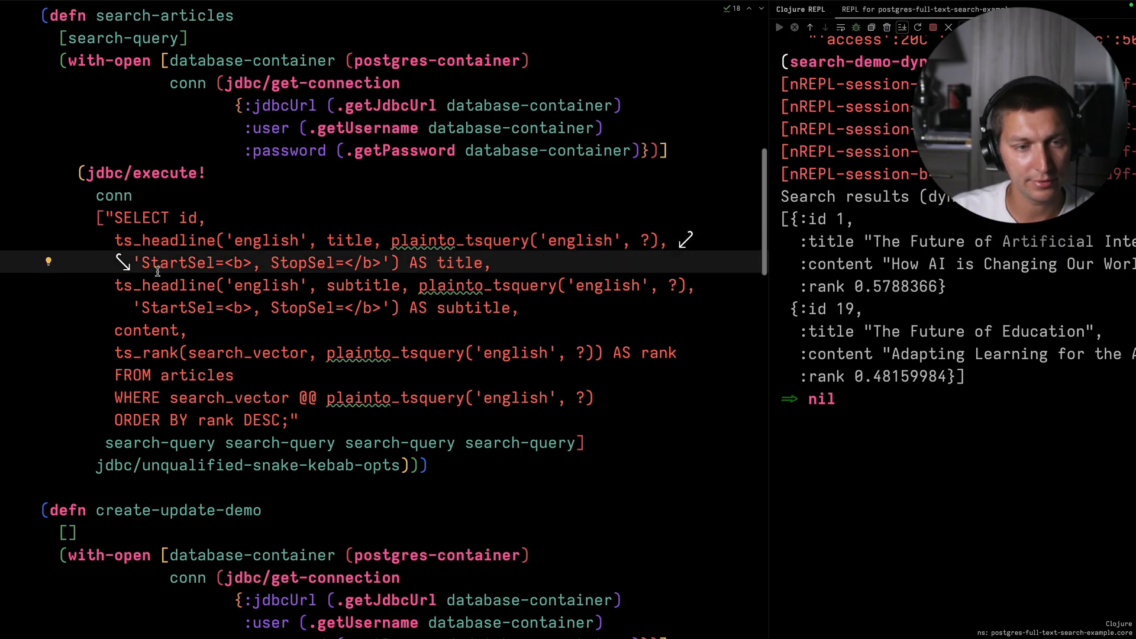
pyautogui.moveTo(307, 262)
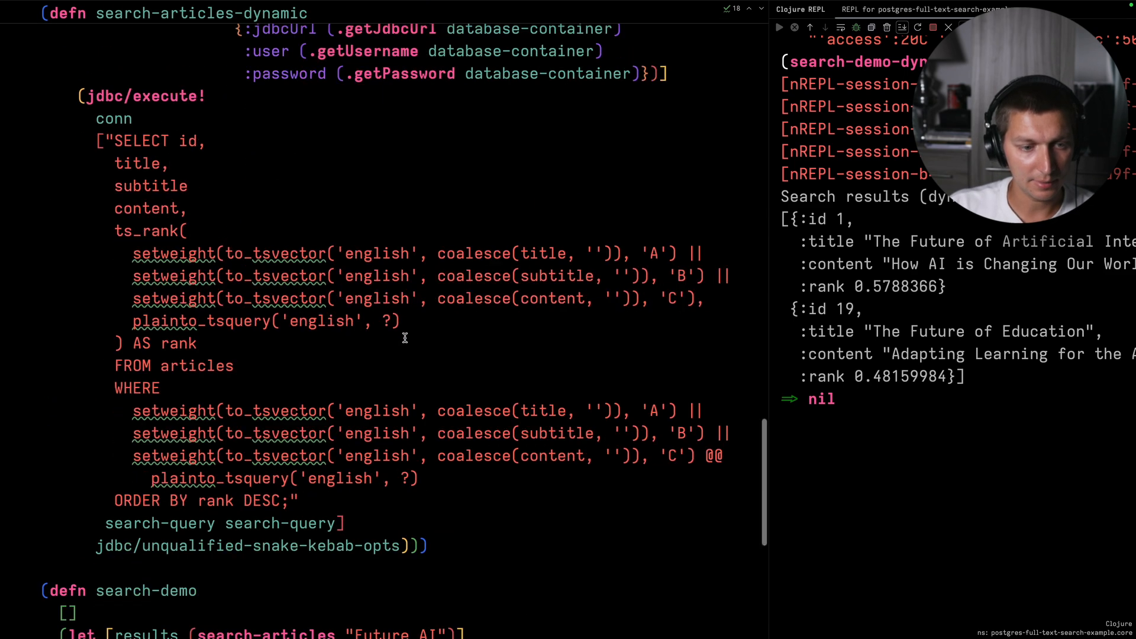
pyautogui.scroll(-3)
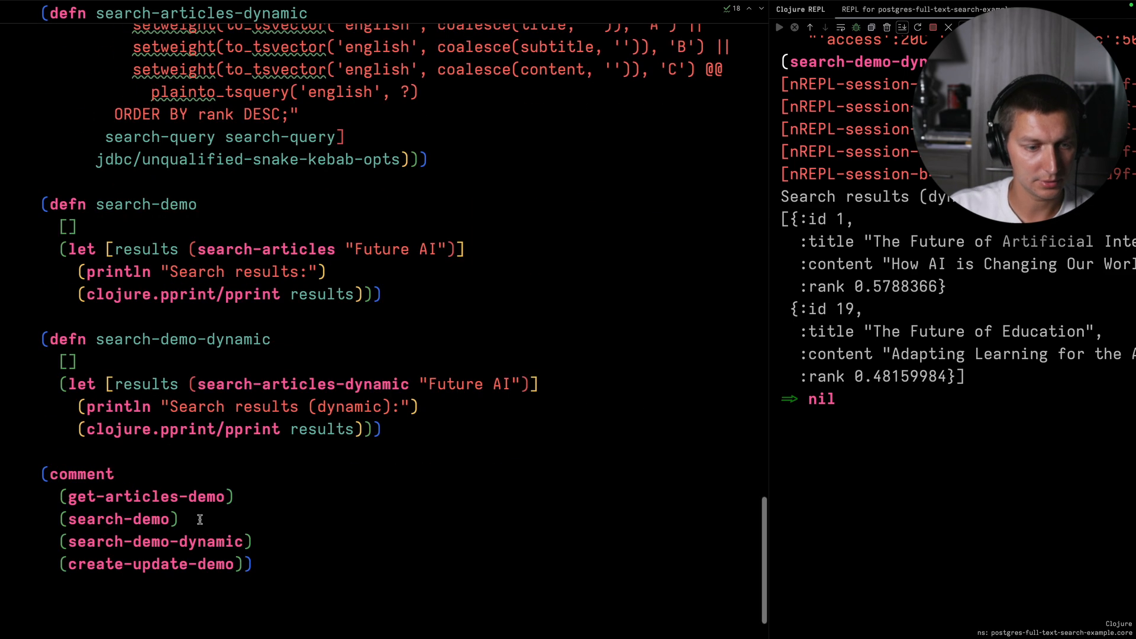
# Evaluate (search-demo), returning articles 1 and 19 with <b>-highlighted Future and AI terms.
pyautogui.click(120, 518)
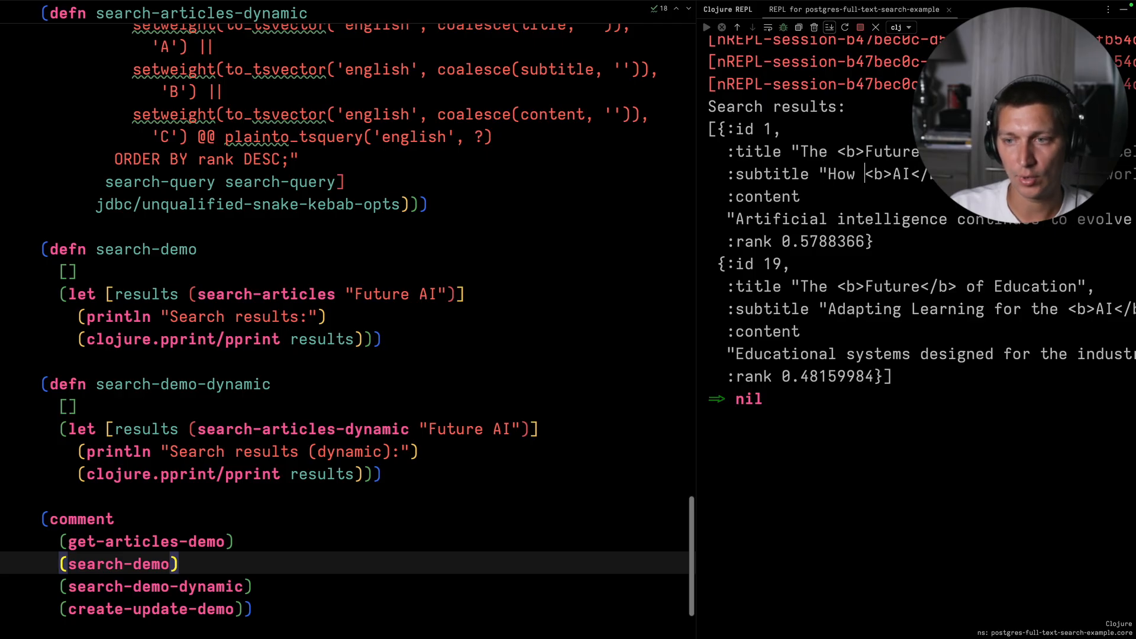
pyautogui.scroll(-3)
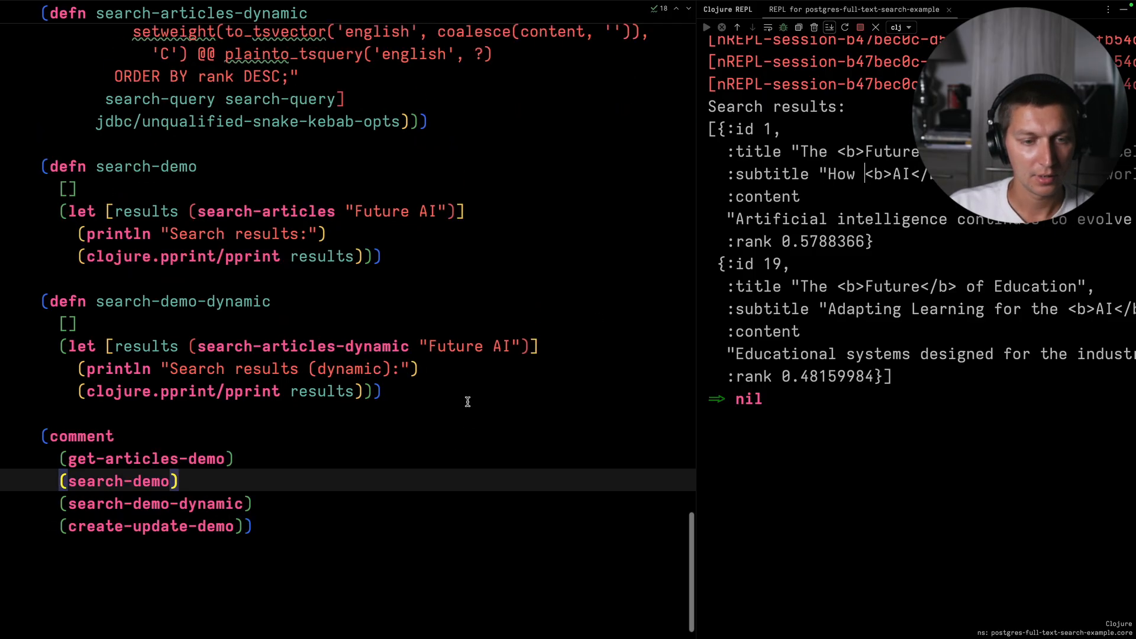
pyautogui.scroll(-3)
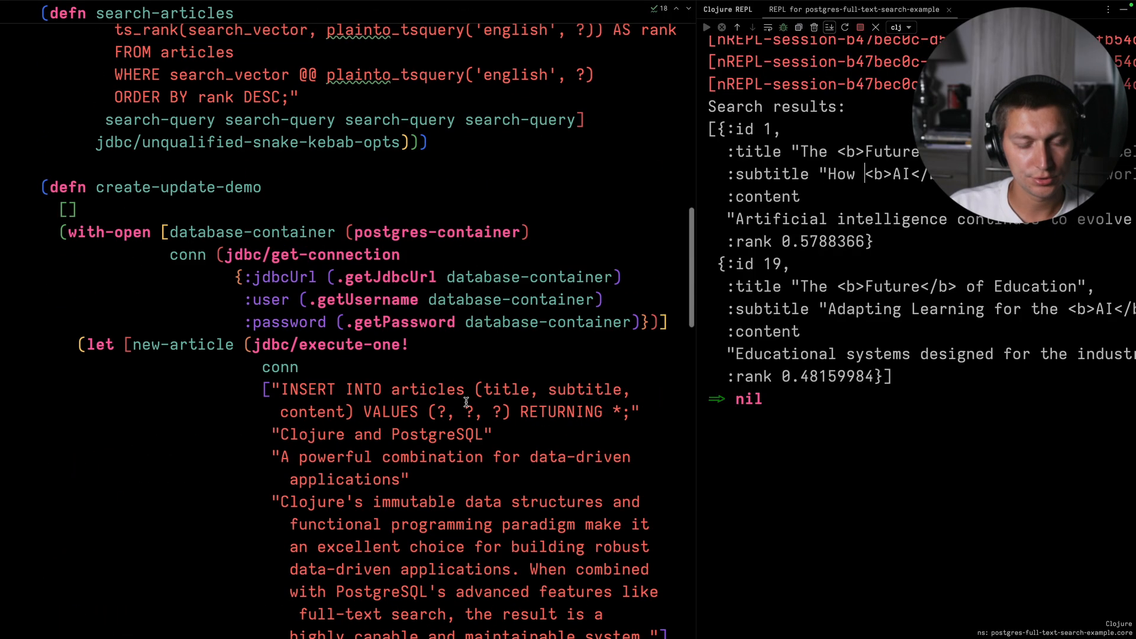
pyautogui.scroll(3)
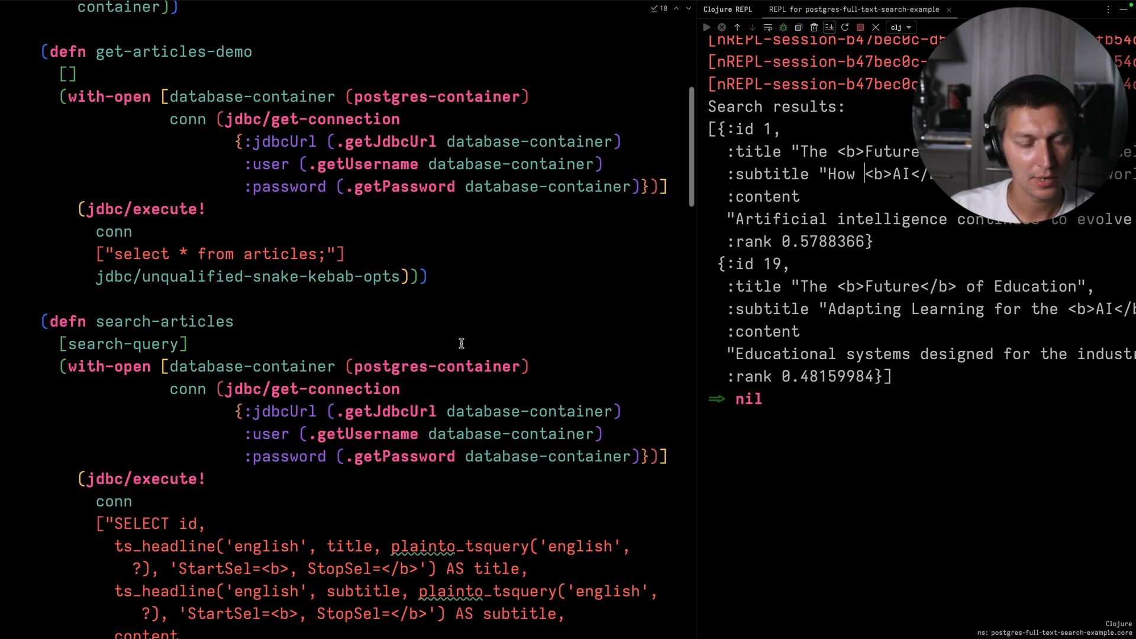
pyautogui.scroll(-3)
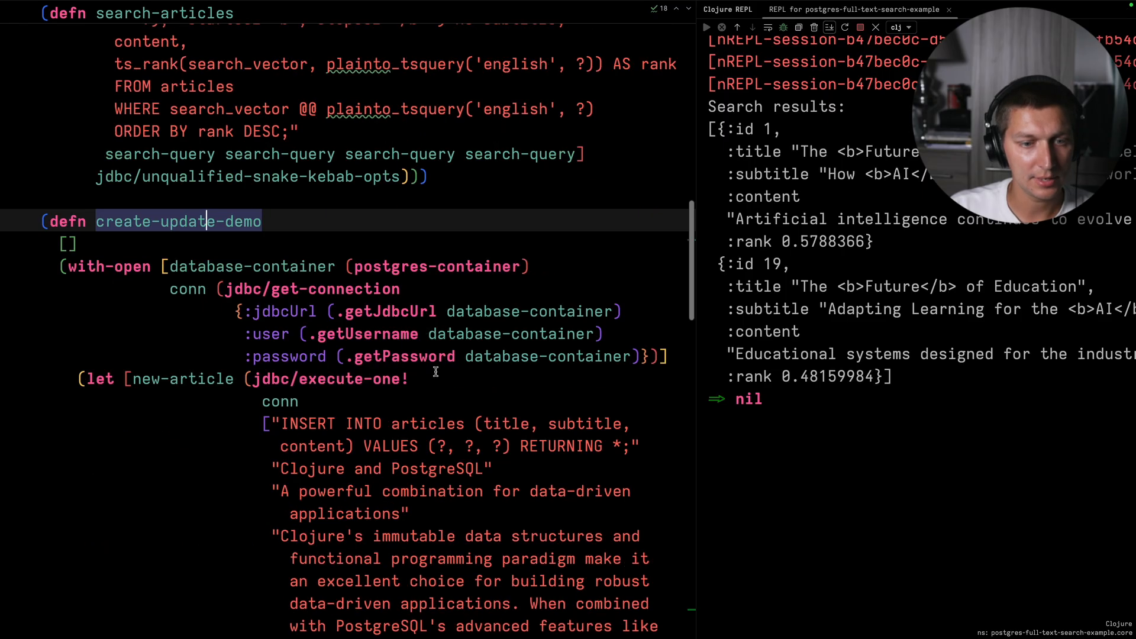
pyautogui.scroll(-3)
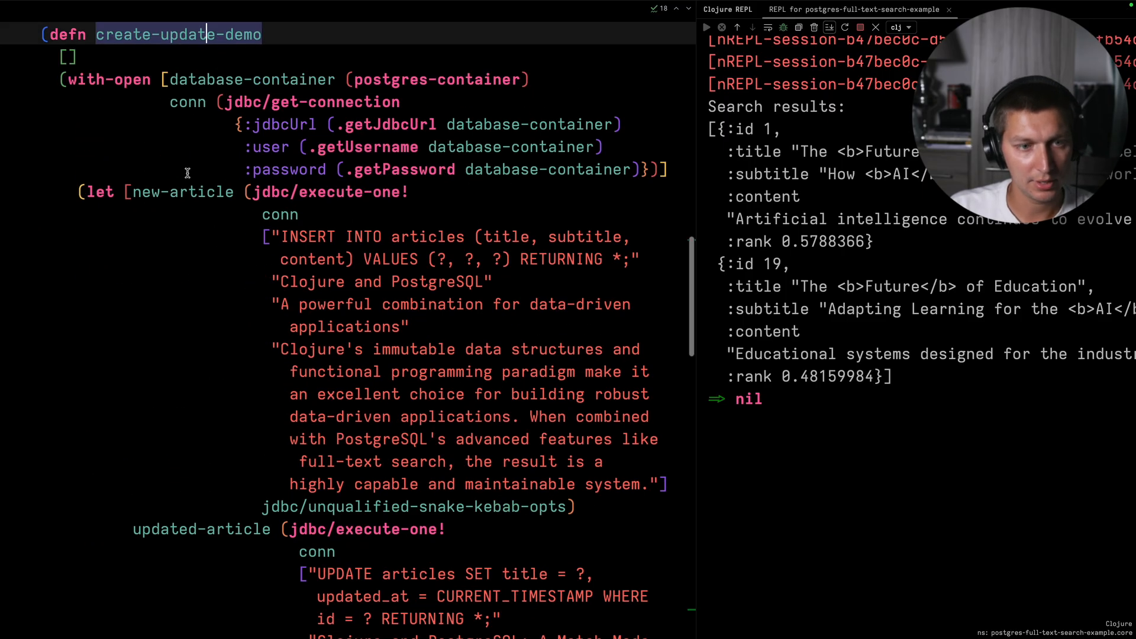
pyautogui.doubleClick(182, 191)
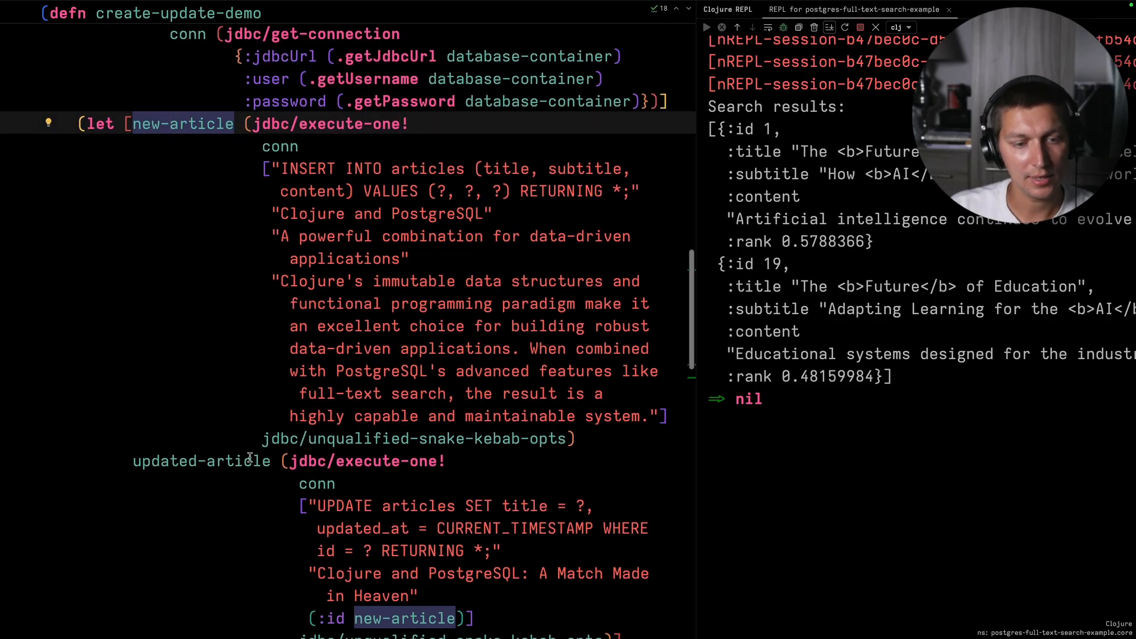
pyautogui.scroll(-3)
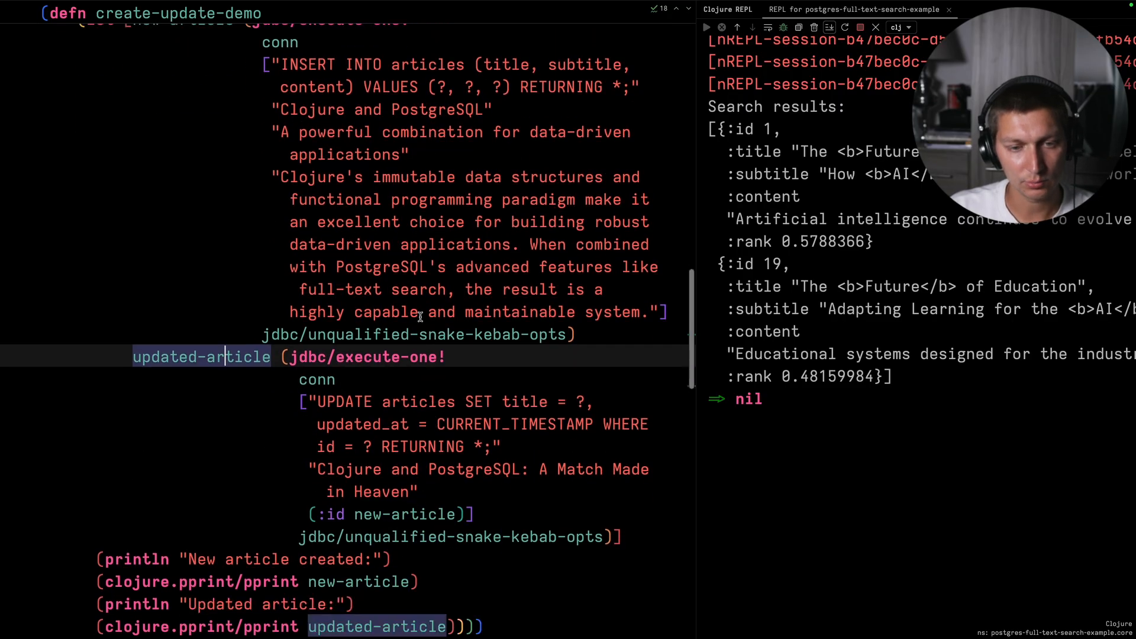
pyautogui.scroll(-3)
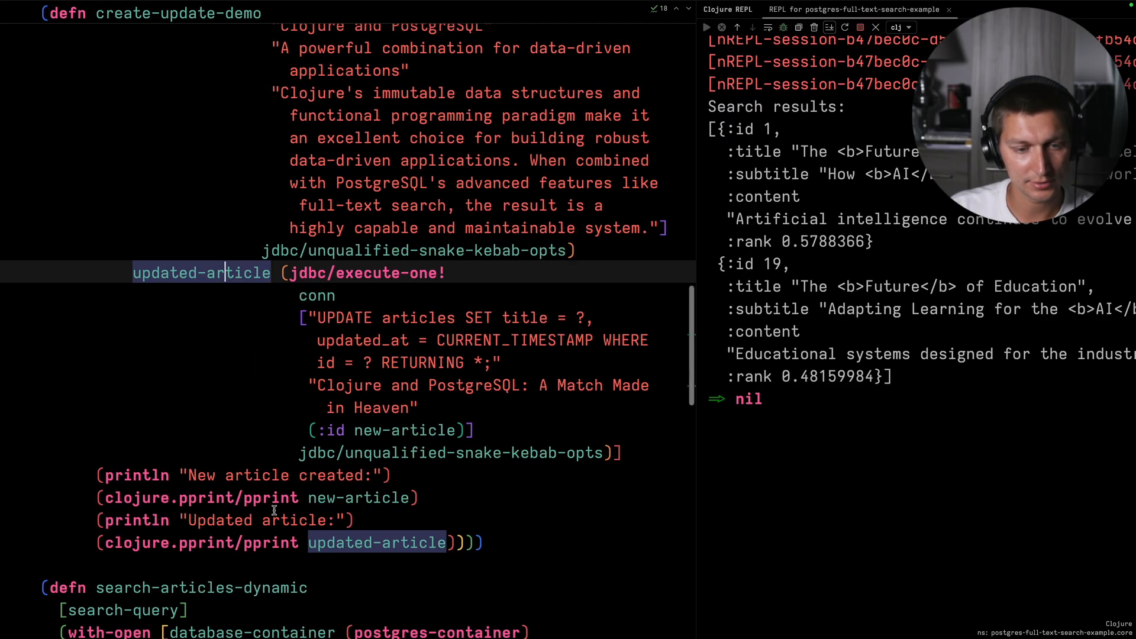
pyautogui.scroll(3)
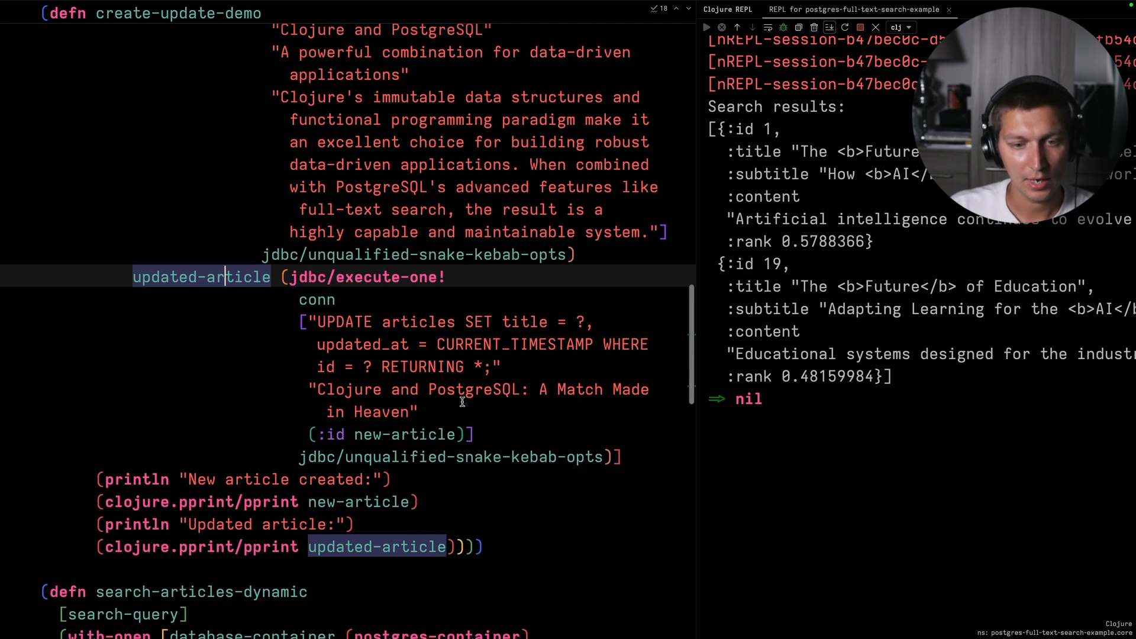
pyautogui.moveTo(326, 390)
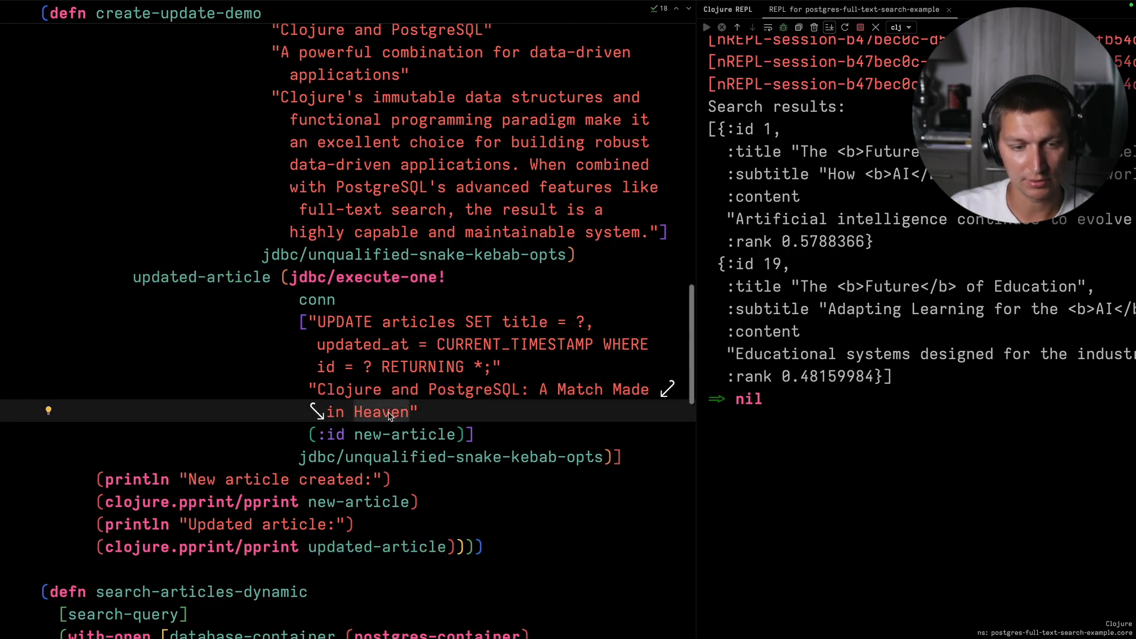
pyautogui.scroll(-3)
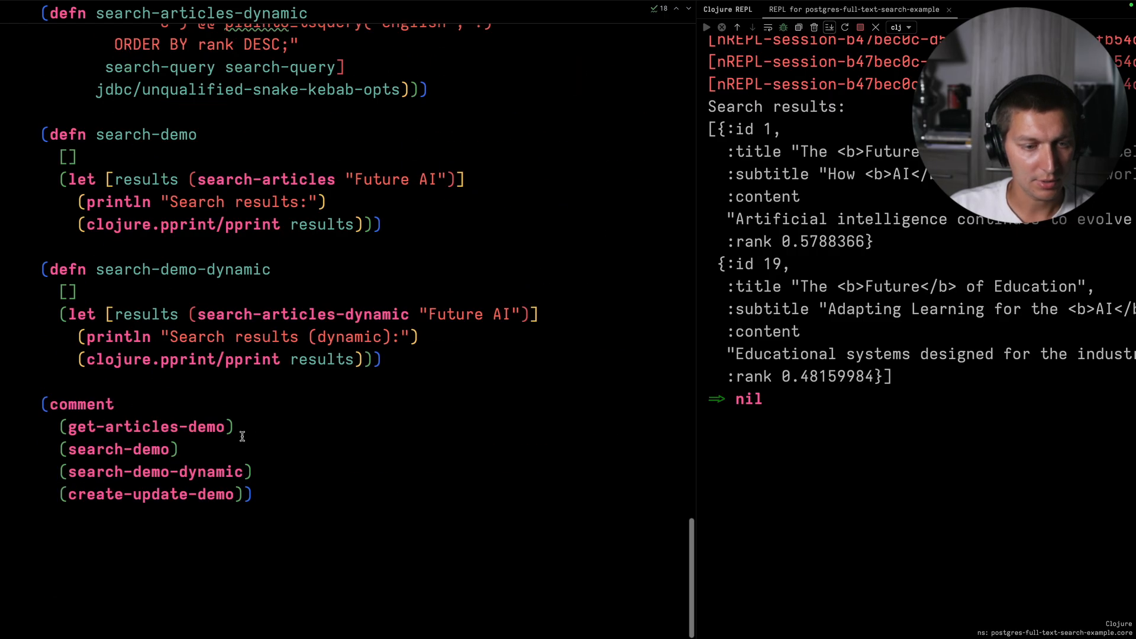
pyautogui.moveTo(112, 477)
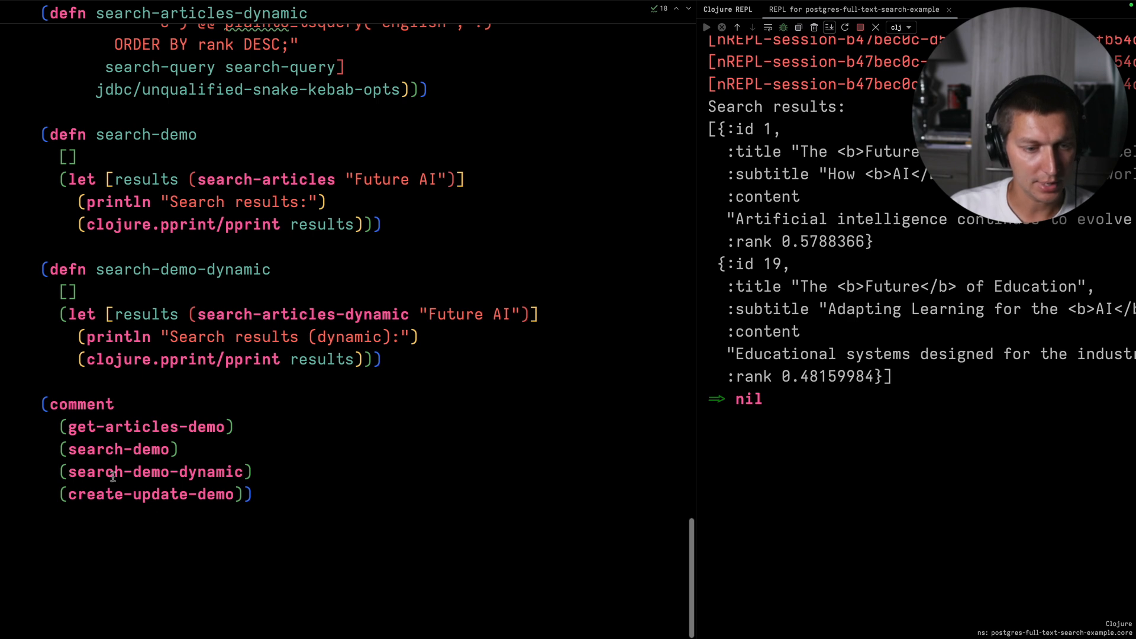
# Evaluate (create-update-demo) and search the REPL output for "heaven" to inspect article 21's updated search vector.
pyautogui.click(112, 472)
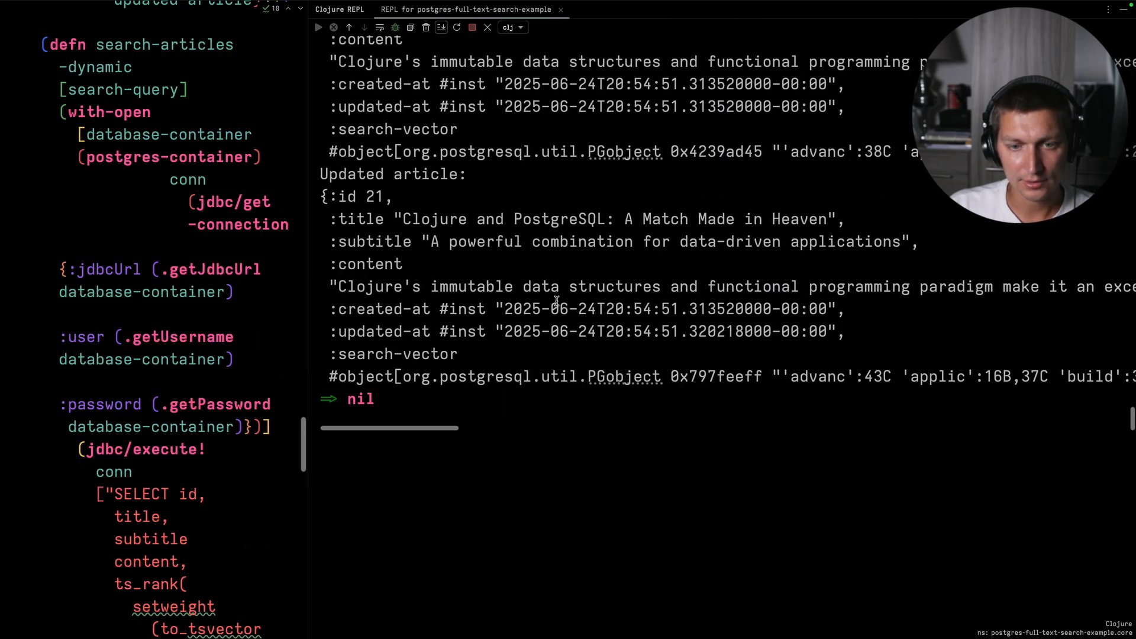
pyautogui.press('ctrl+f')
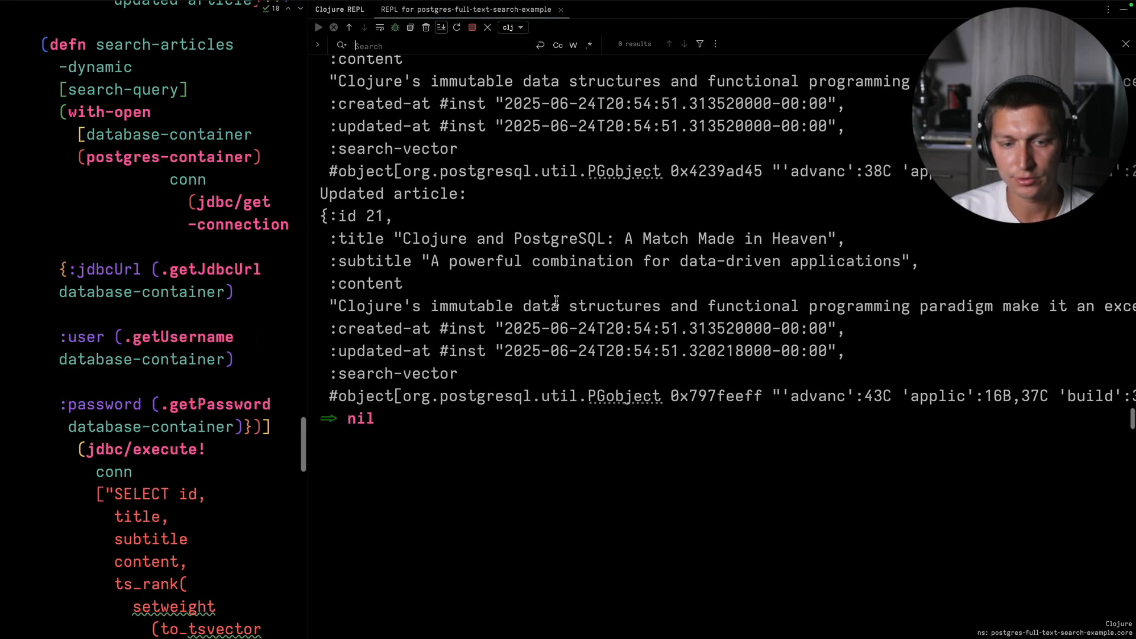
pyautogui.write('heaven')
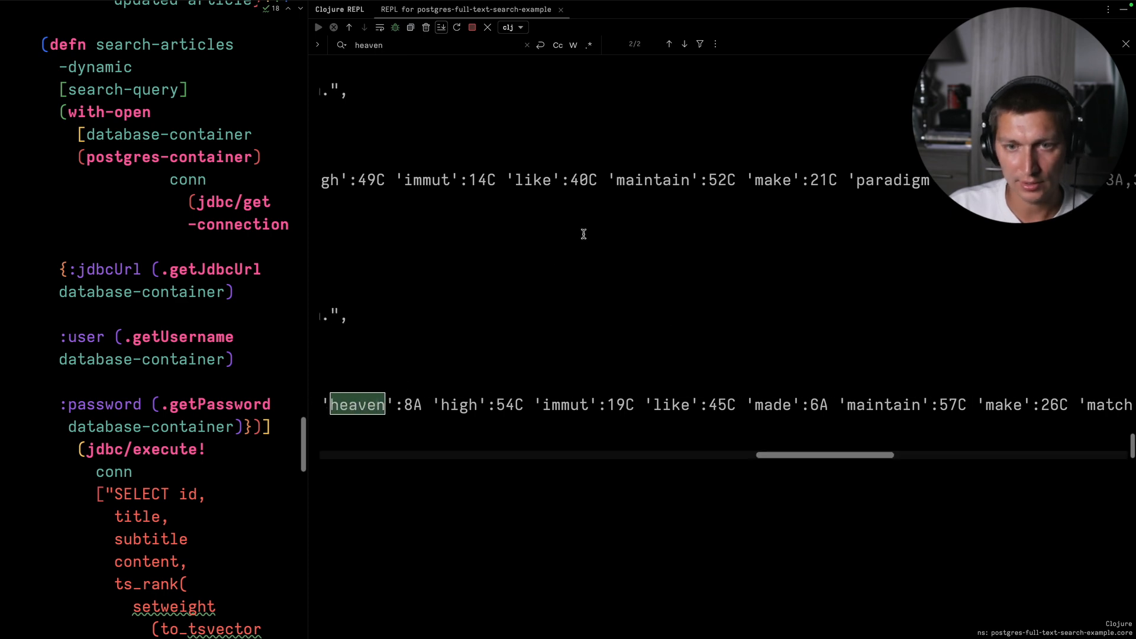
pyautogui.hscroll(-3)
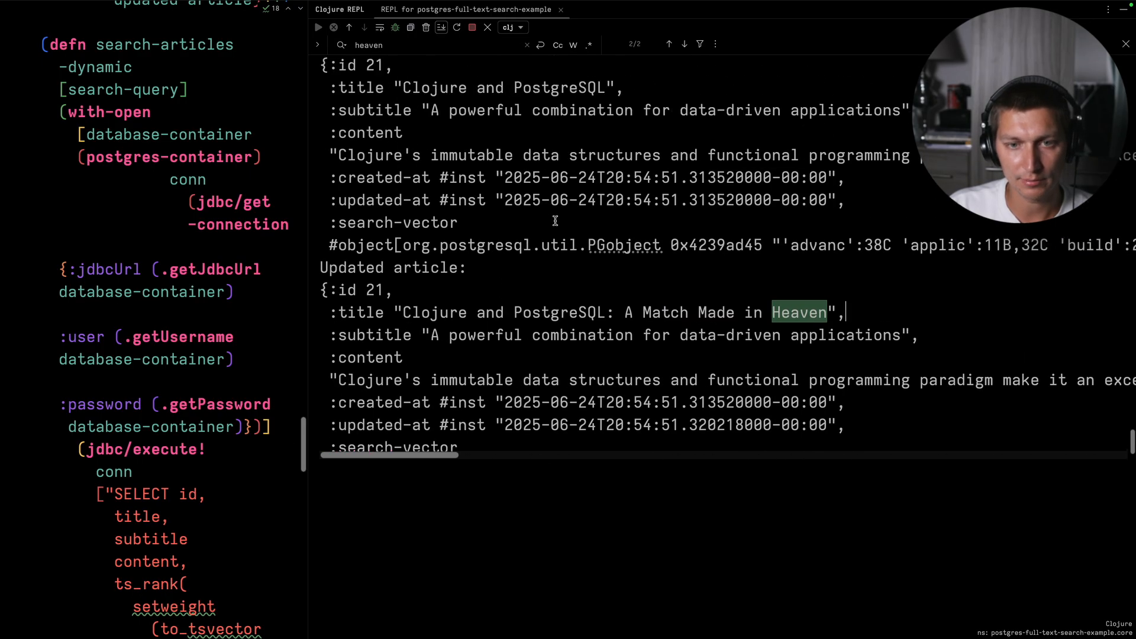
pyautogui.scroll(3)
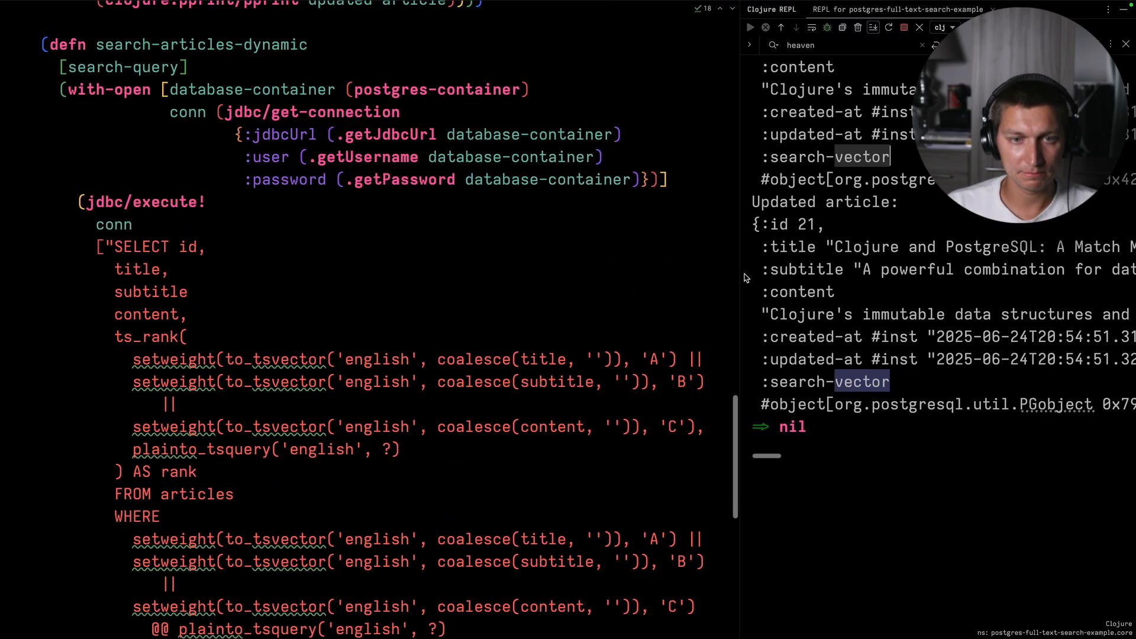
pyautogui.scroll(-3)
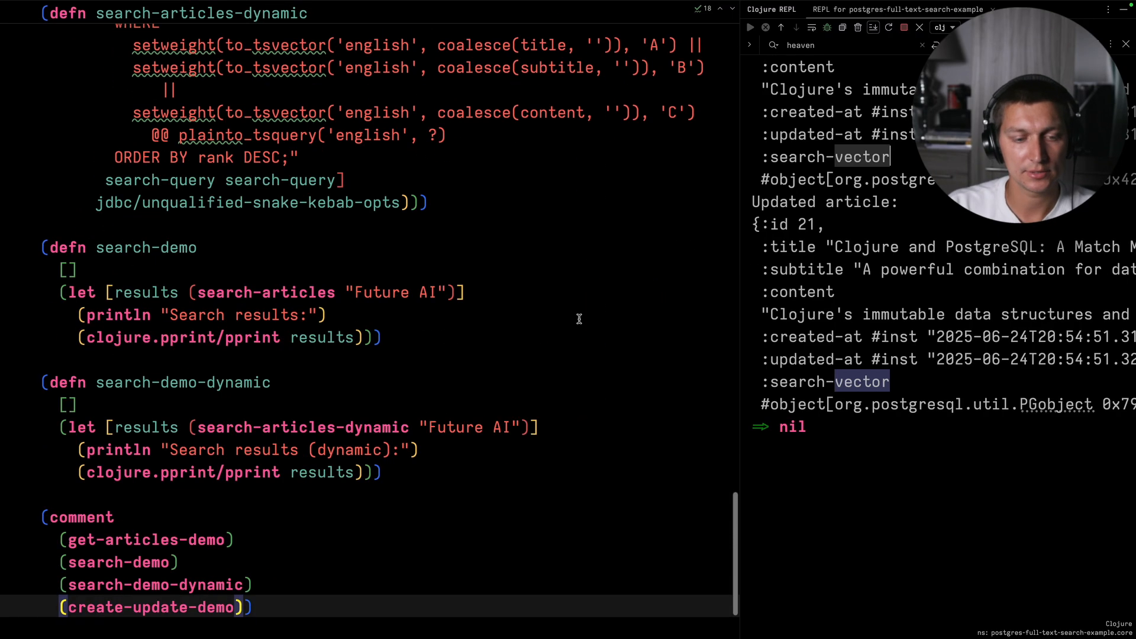